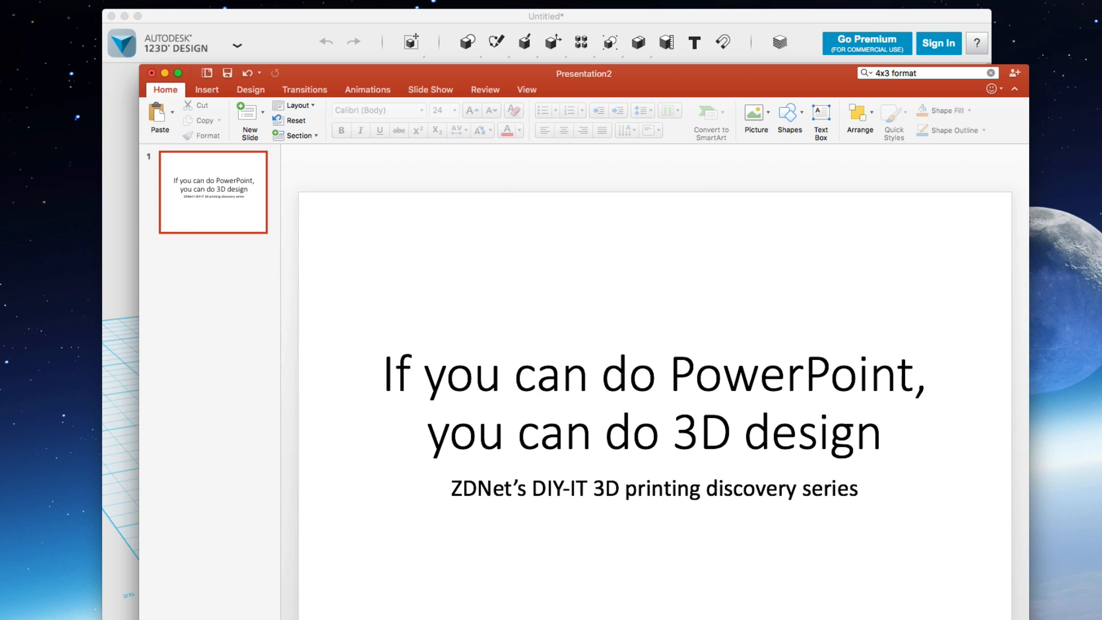
pyautogui.moveTo(1091, 204)
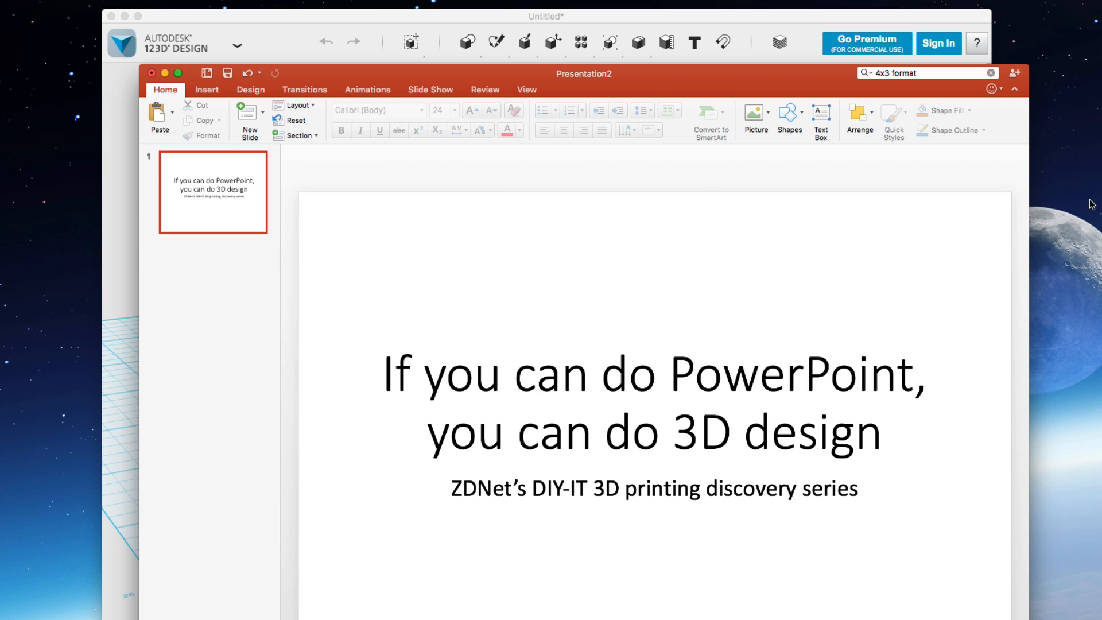
pyautogui.moveTo(565, 18)
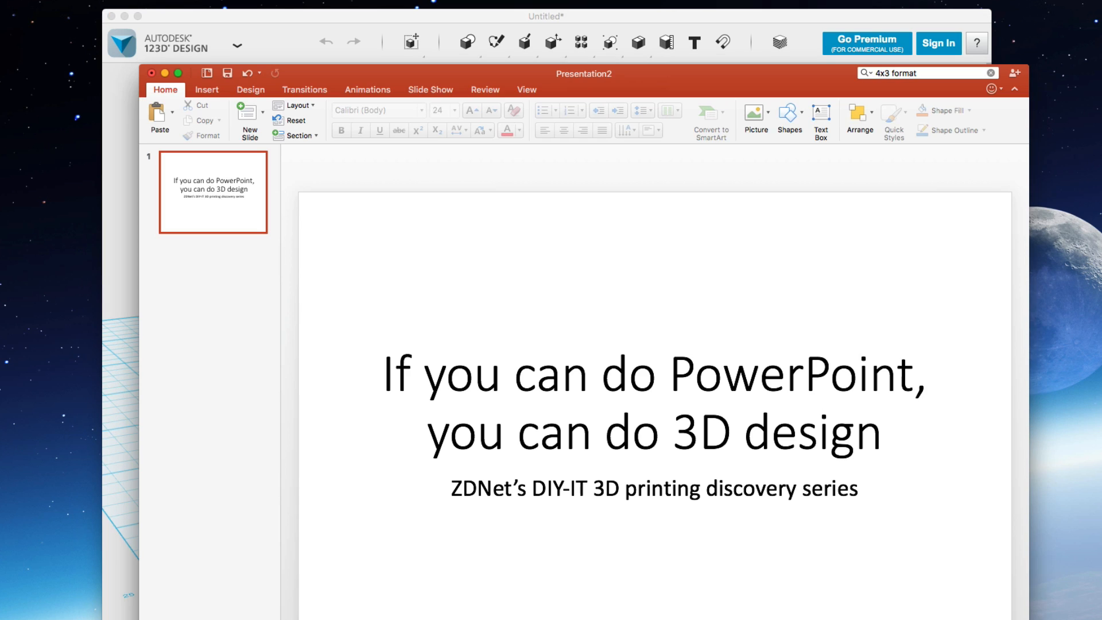
pyautogui.moveTo(621, 588)
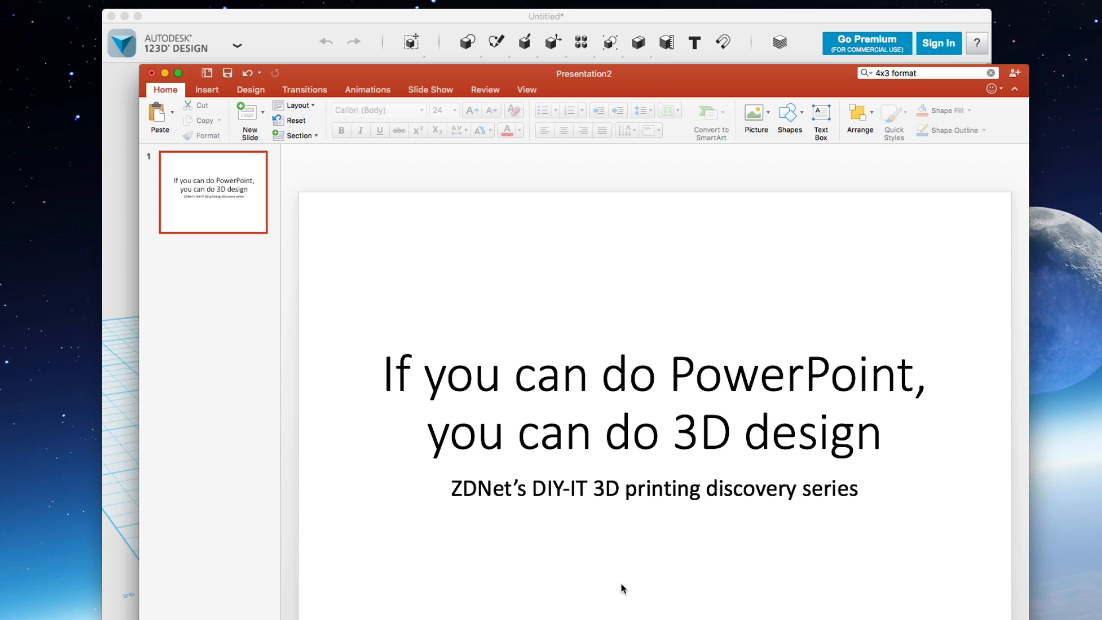
pyautogui.moveTo(600, 577)
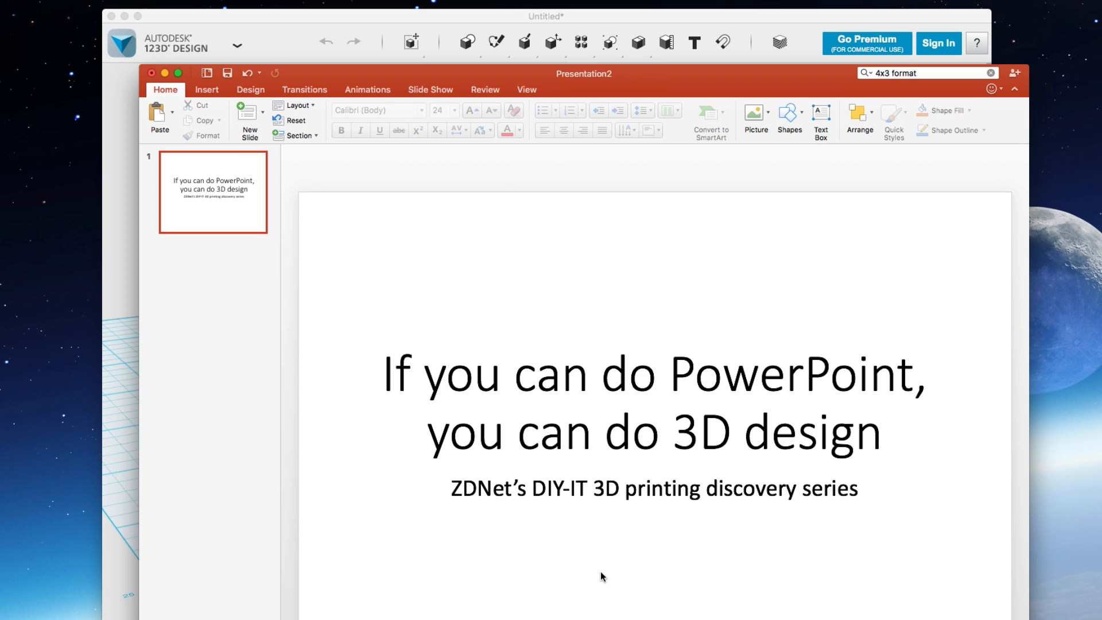
pyautogui.moveTo(648, 81)
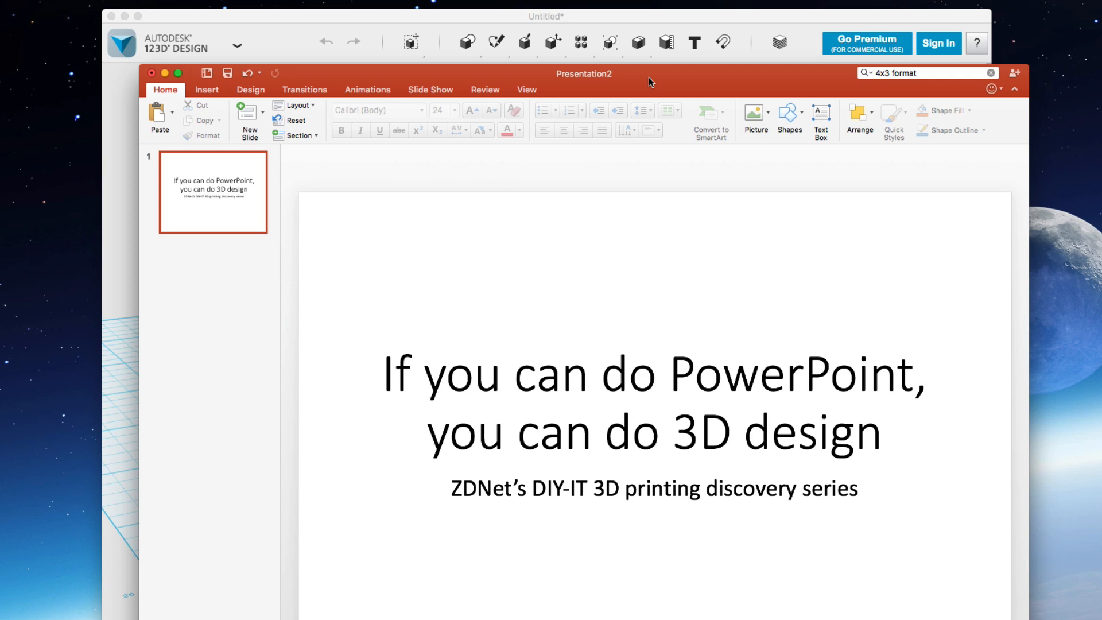
pyautogui.moveTo(561, 10)
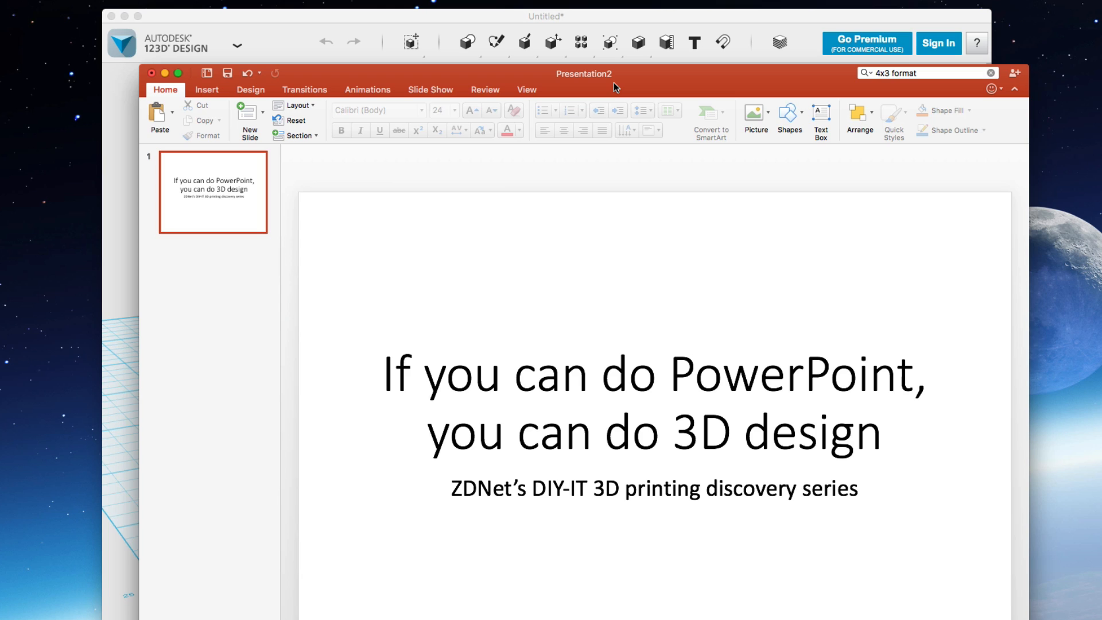
pyautogui.moveTo(450, 164)
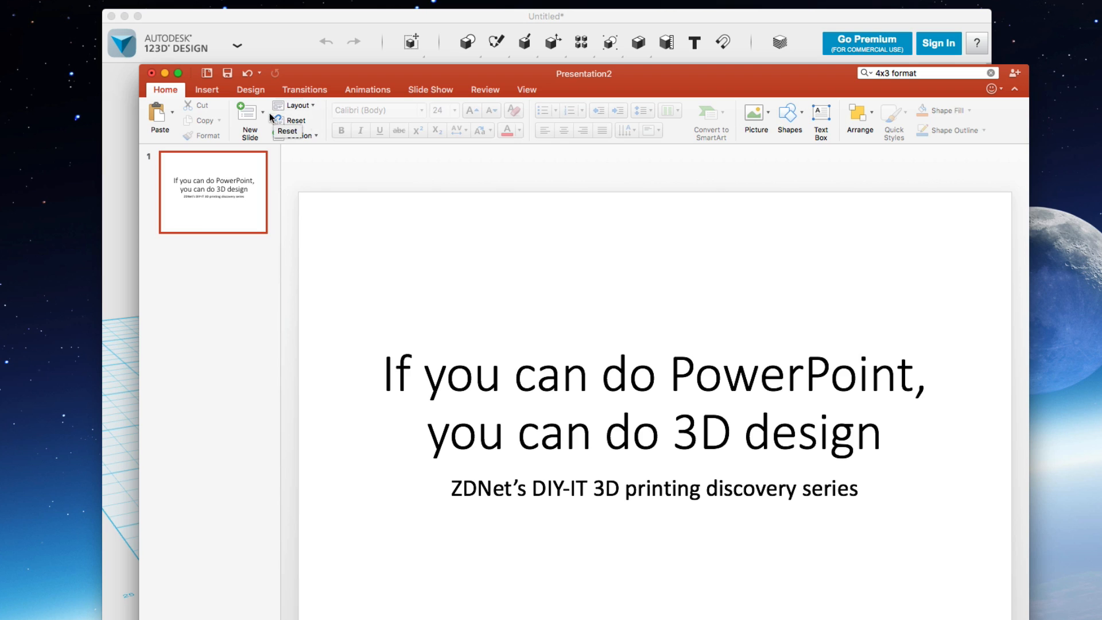
# Add a blank second slide and draw a blue square on it from the Shapes gallery
pyautogui.click(249, 119)
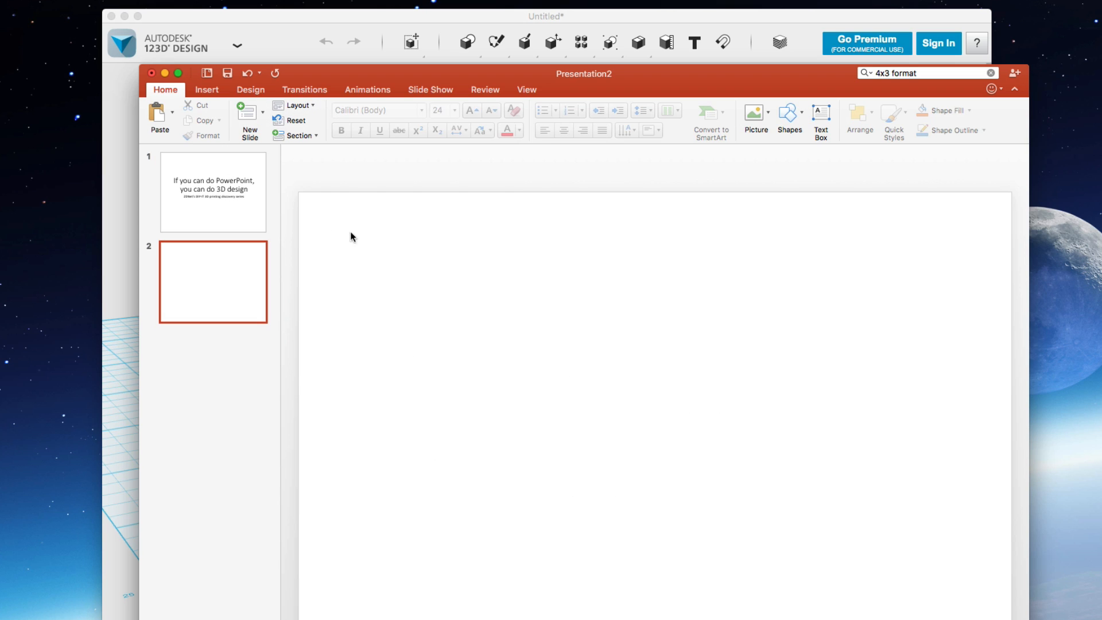
pyautogui.moveTo(647, 489)
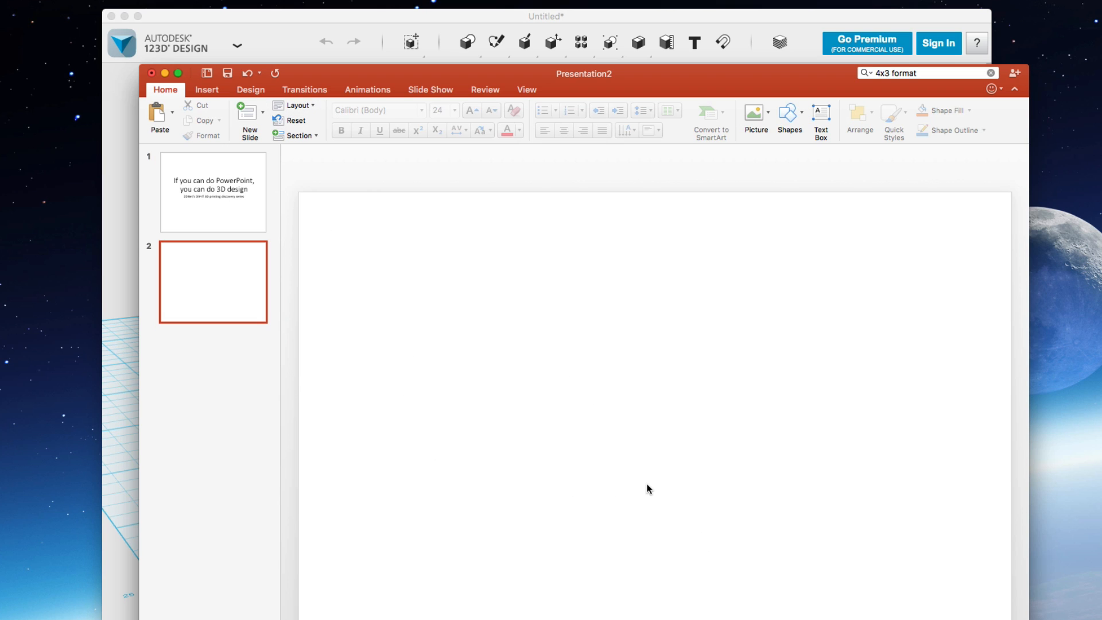
pyautogui.moveTo(609, 474)
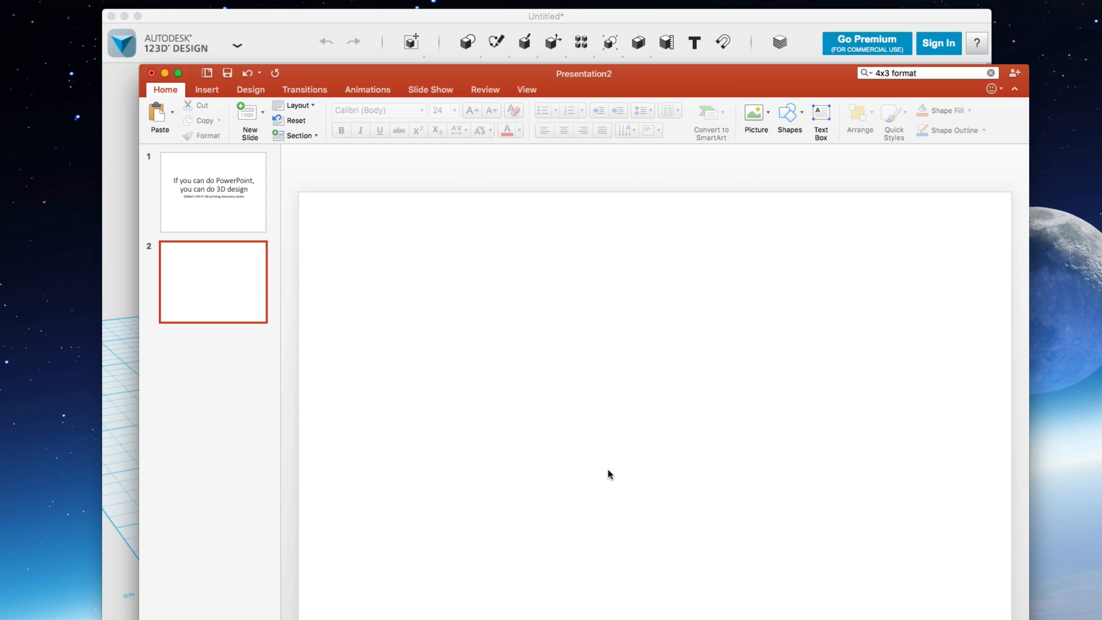
pyautogui.moveTo(206, 99)
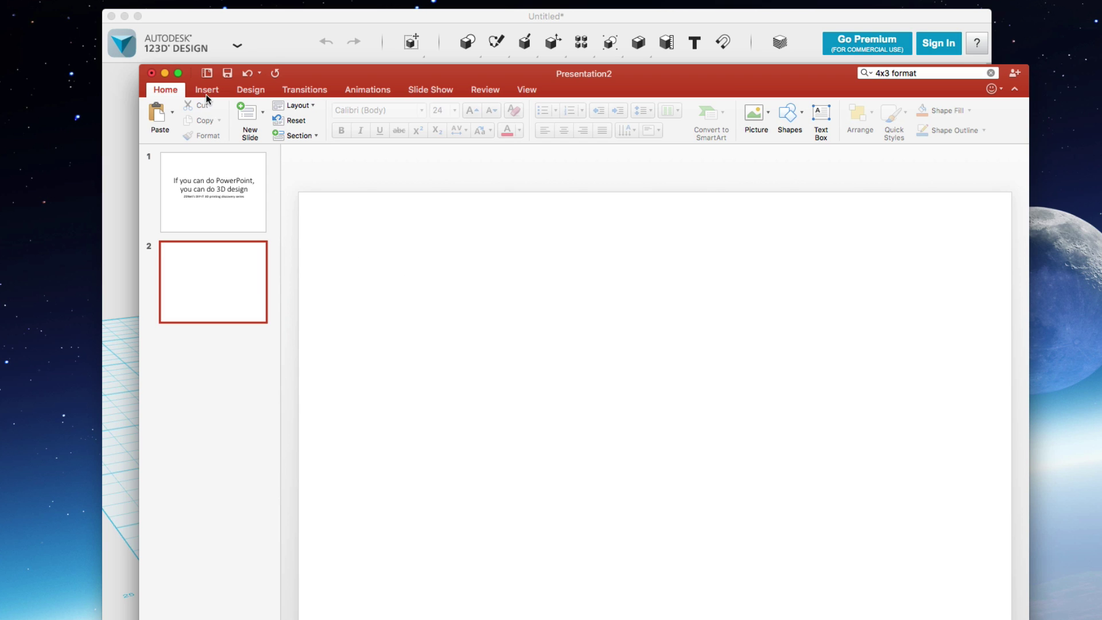
pyautogui.click(205, 89)
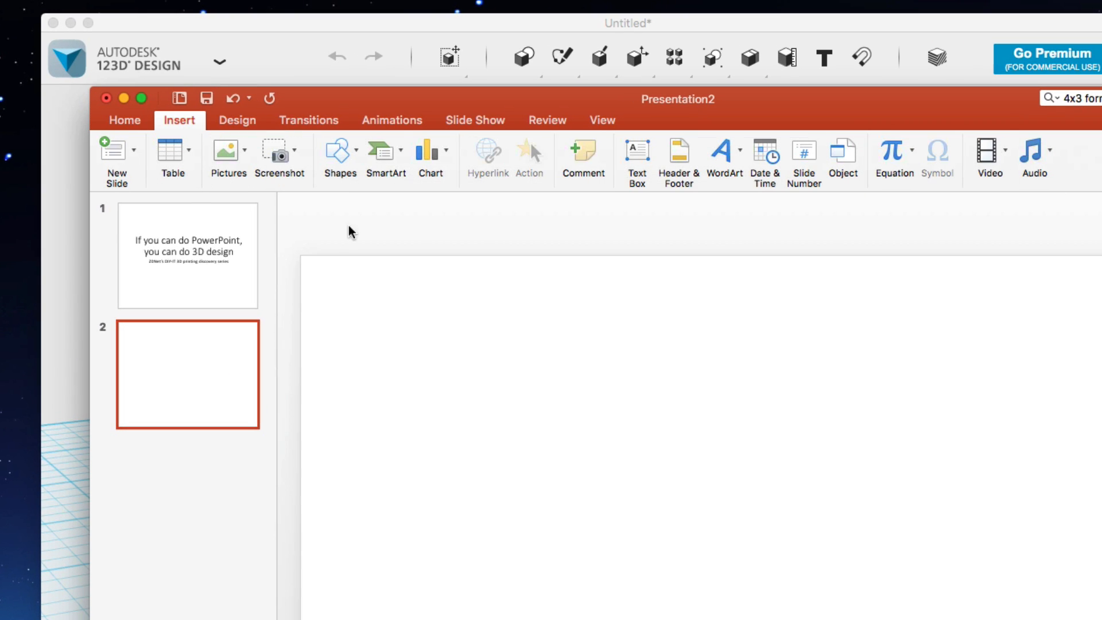
pyautogui.click(340, 153)
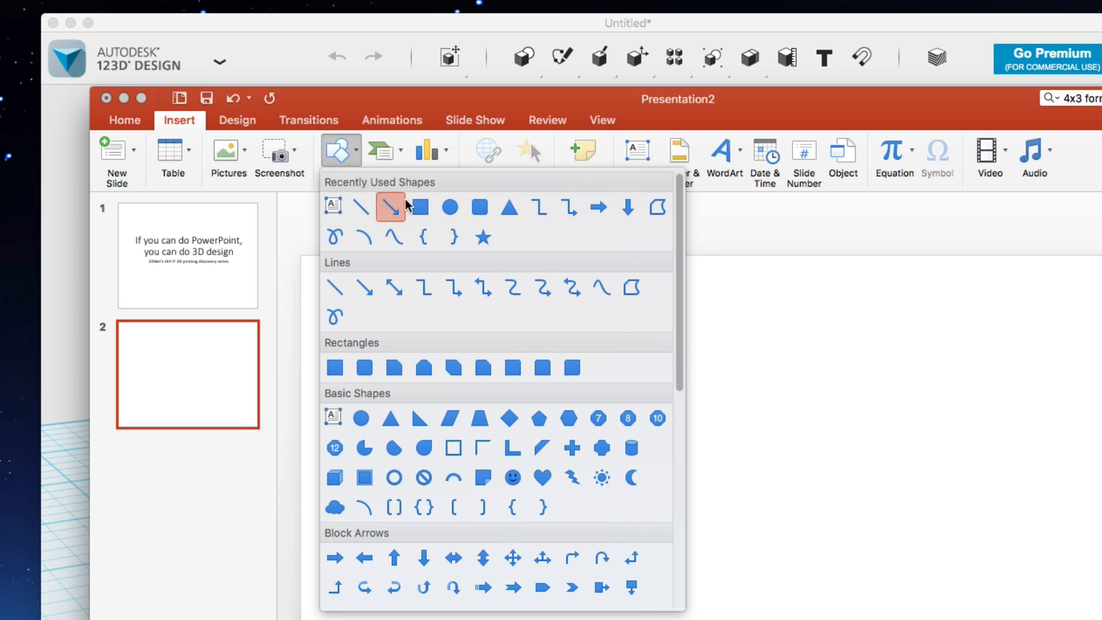
pyautogui.click(389, 207)
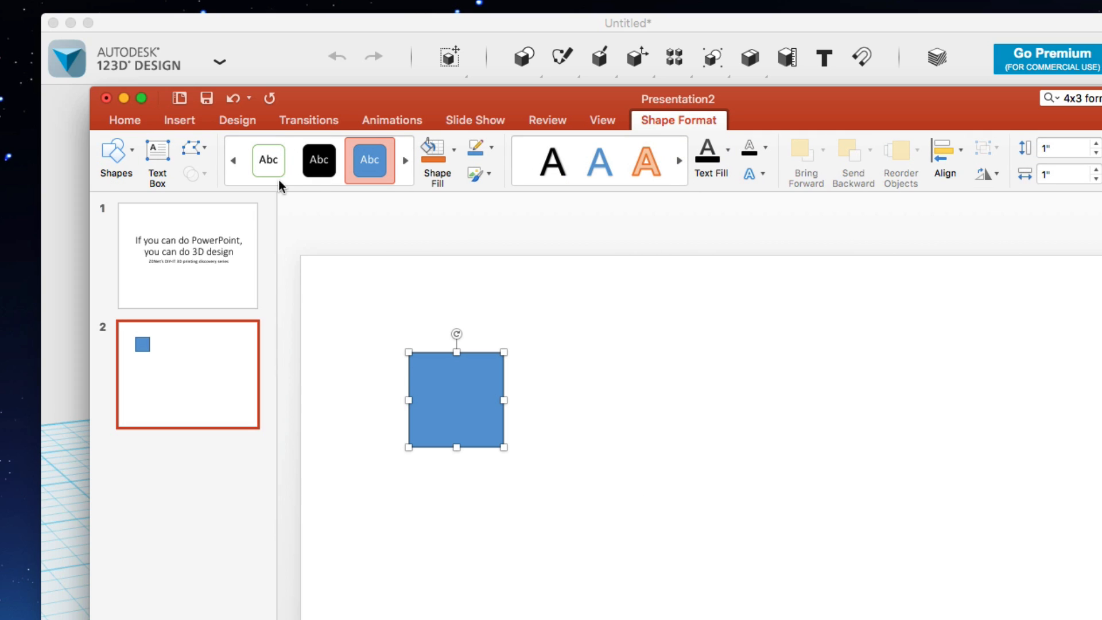
# Draw a blue circle from the Shapes gallery below and to the right of the square
pyautogui.click(179, 119)
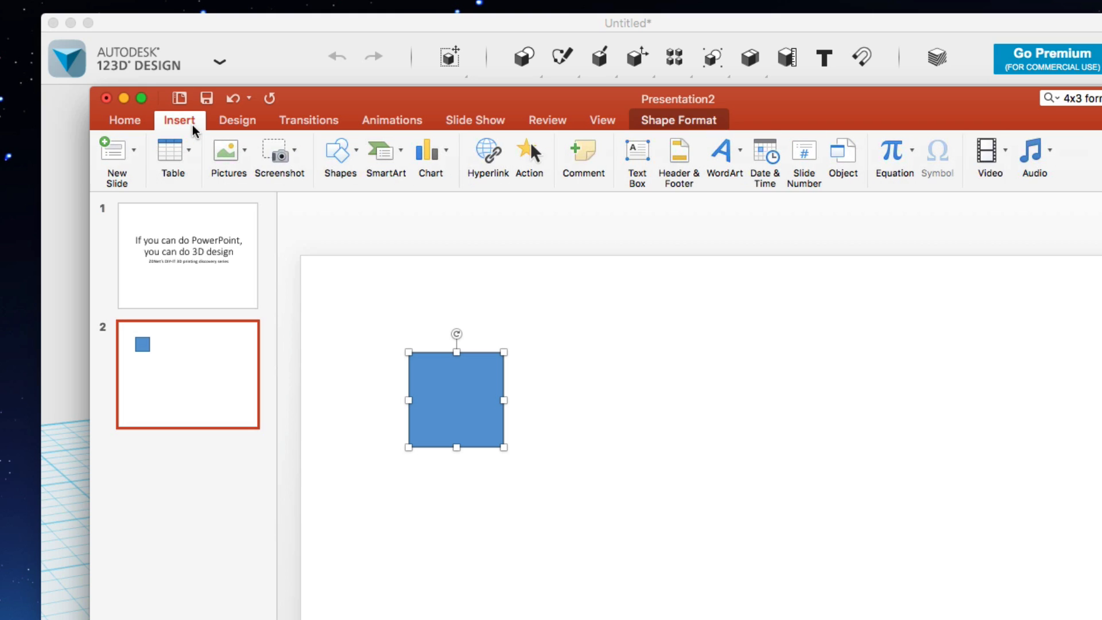
pyautogui.click(339, 153)
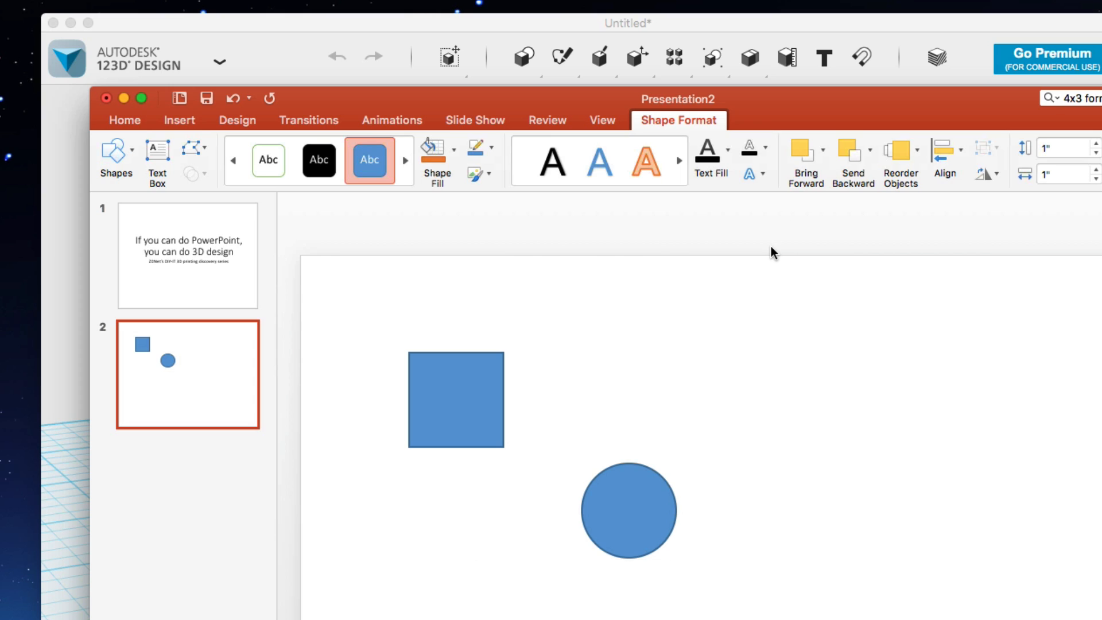
pyautogui.click(124, 120)
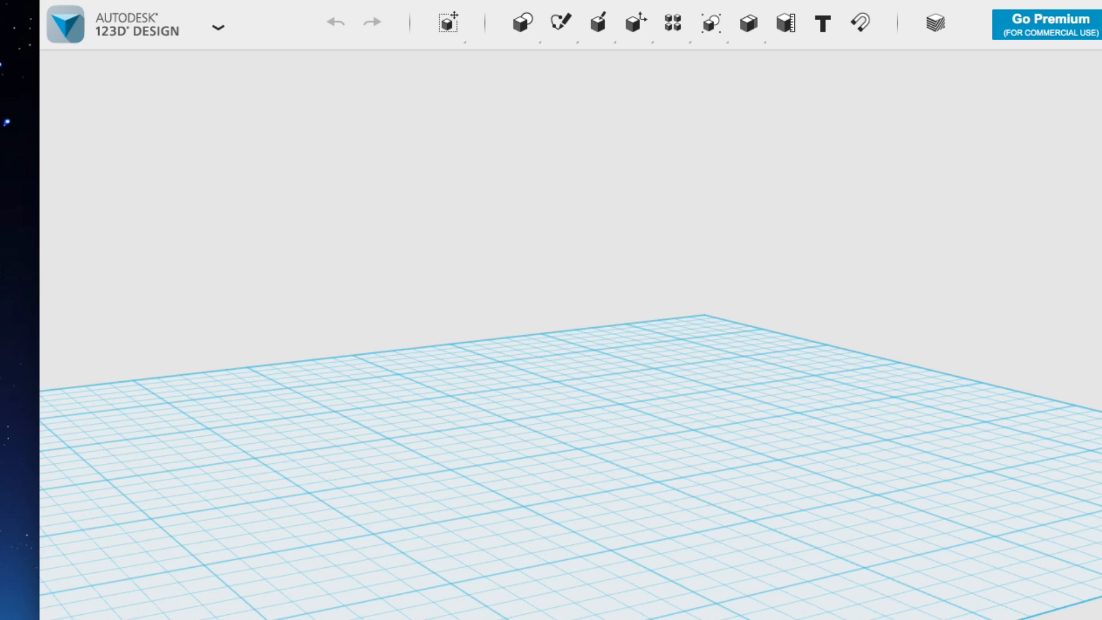
pyautogui.moveTo(624, 5)
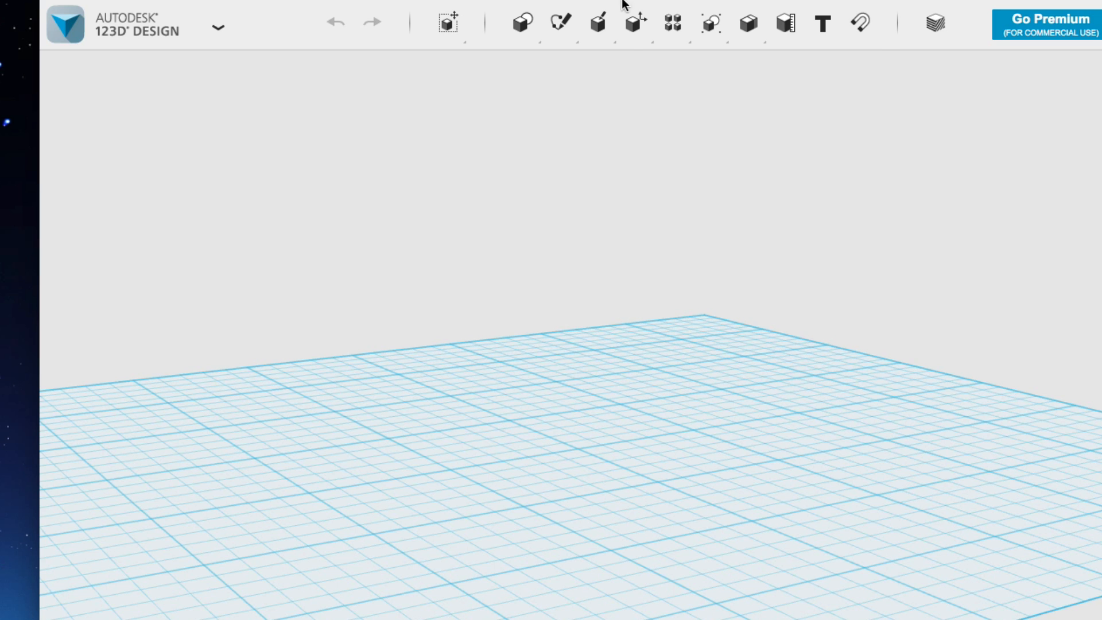
pyautogui.moveTo(904, 174)
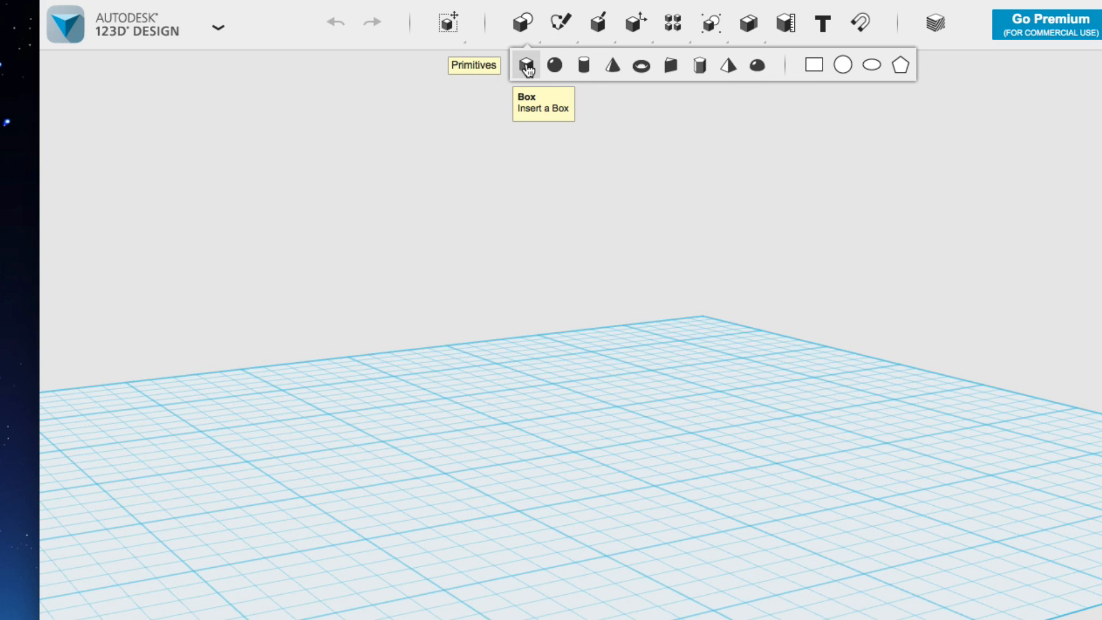
# Drop a Box primitive onto the grid and place a Cylinder primitive beside it
pyautogui.click(526, 65)
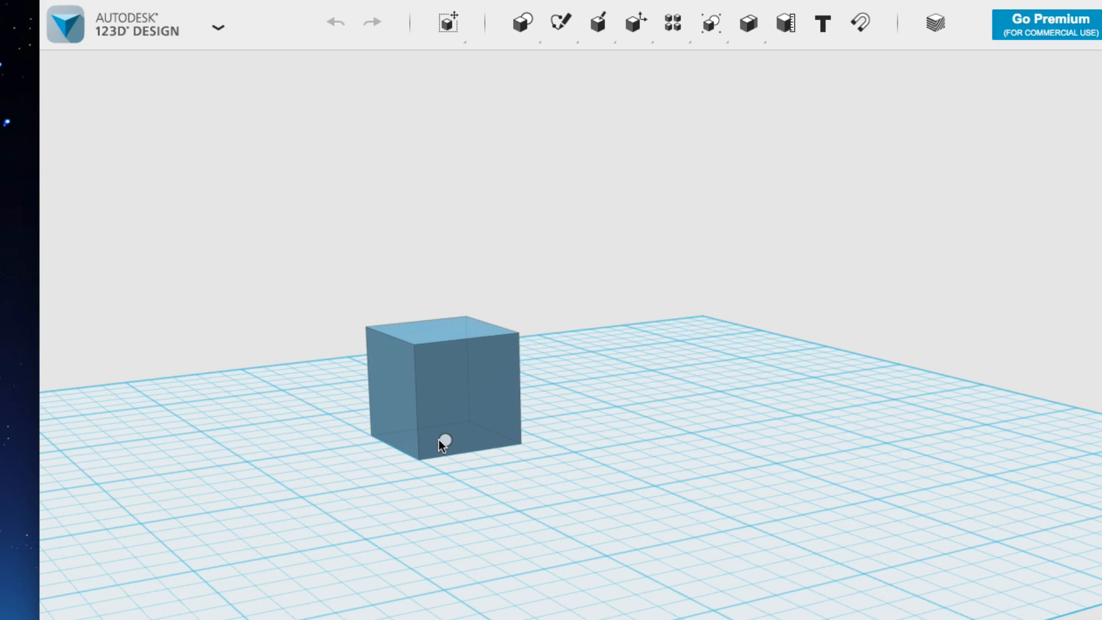
pyautogui.click(521, 23)
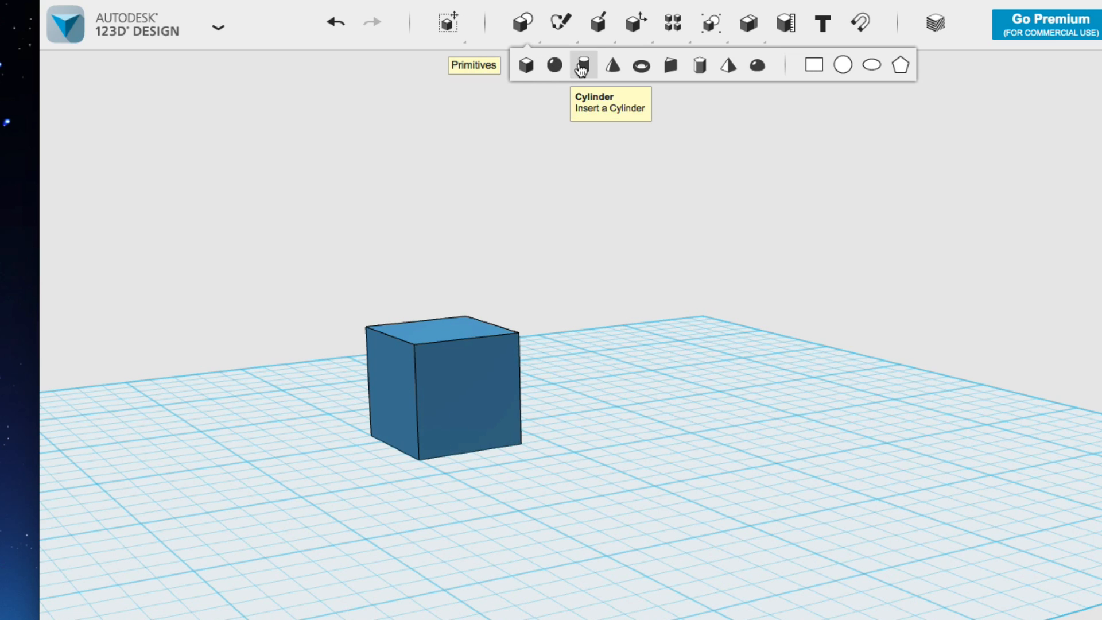
pyautogui.click(582, 65)
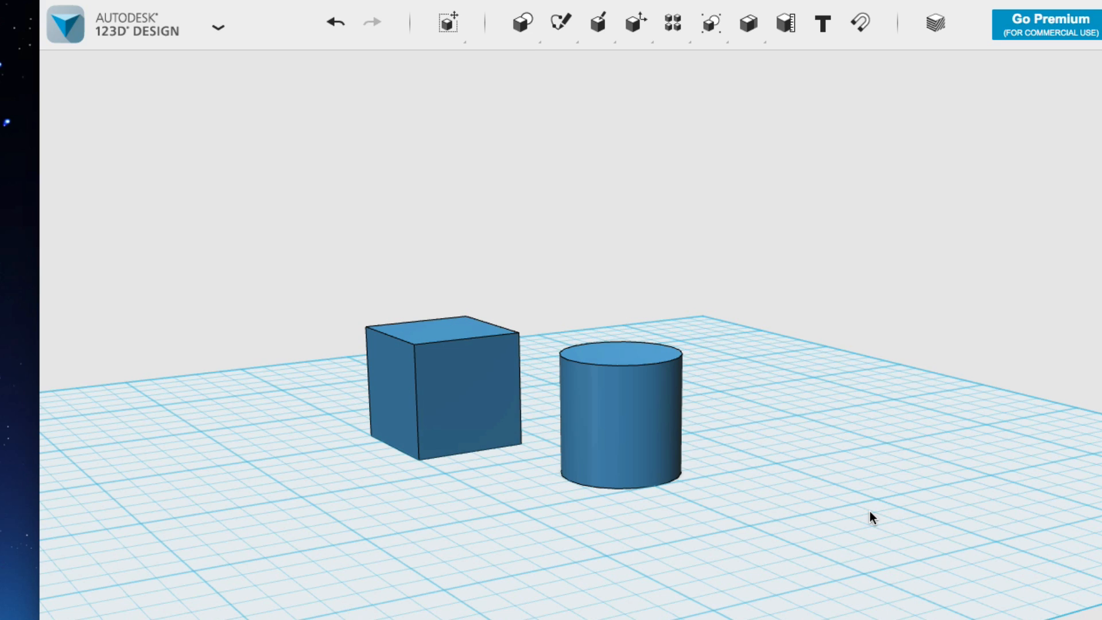
pyautogui.moveTo(863, 530)
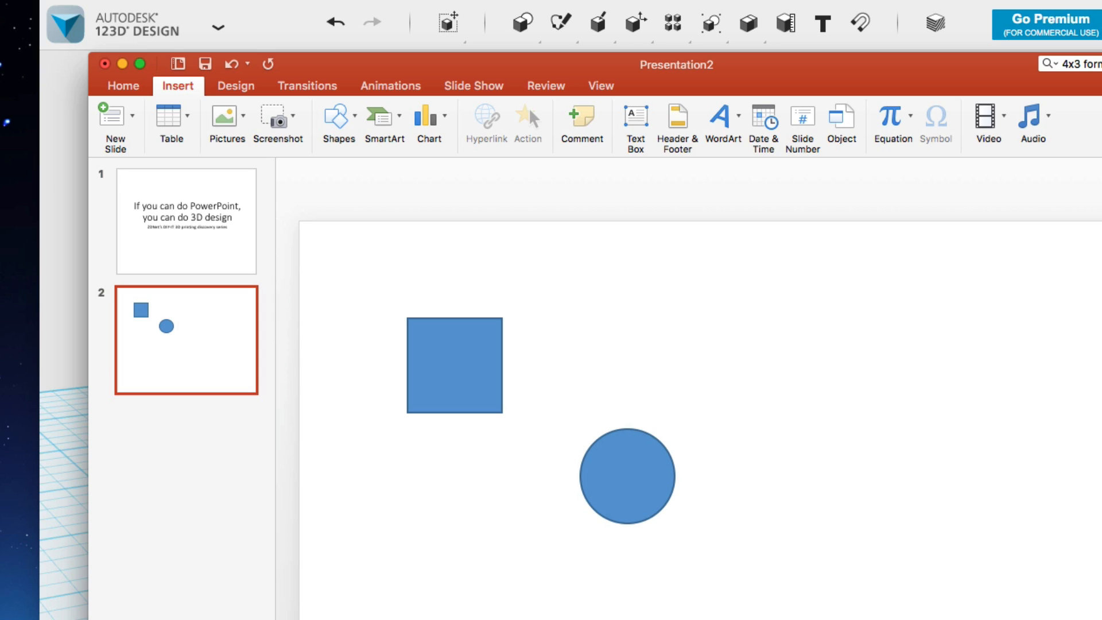
# Return to PowerPoint slide 2 showing the blue square and circle
pyautogui.click(454, 365)
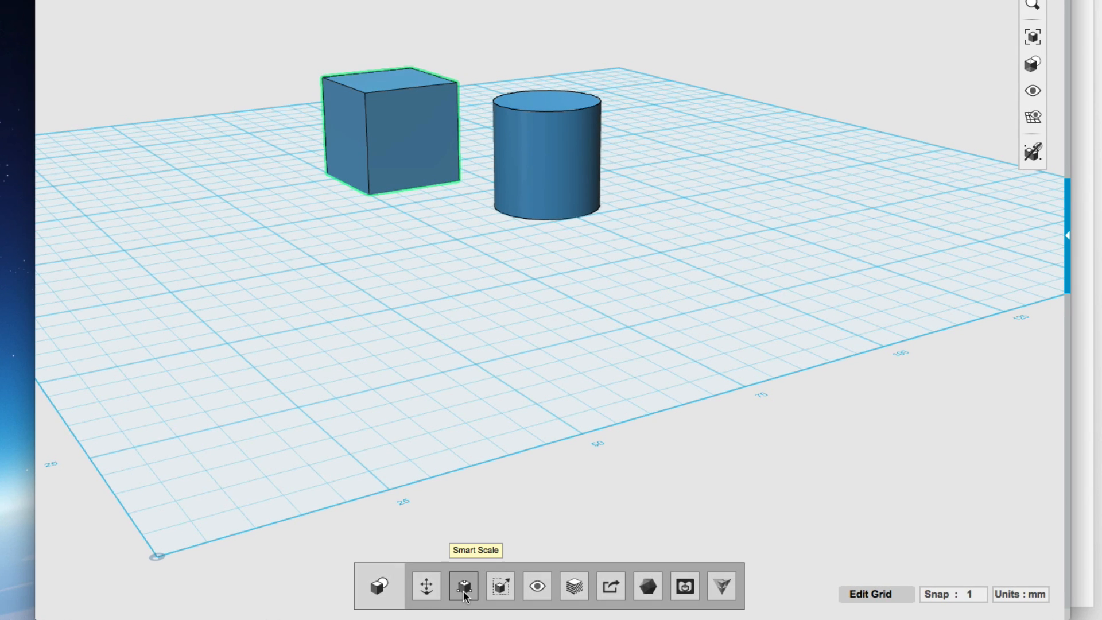
# Smart Scale the box into a flat slab about 74 × 53 × 20 mm
pyautogui.click(462, 585)
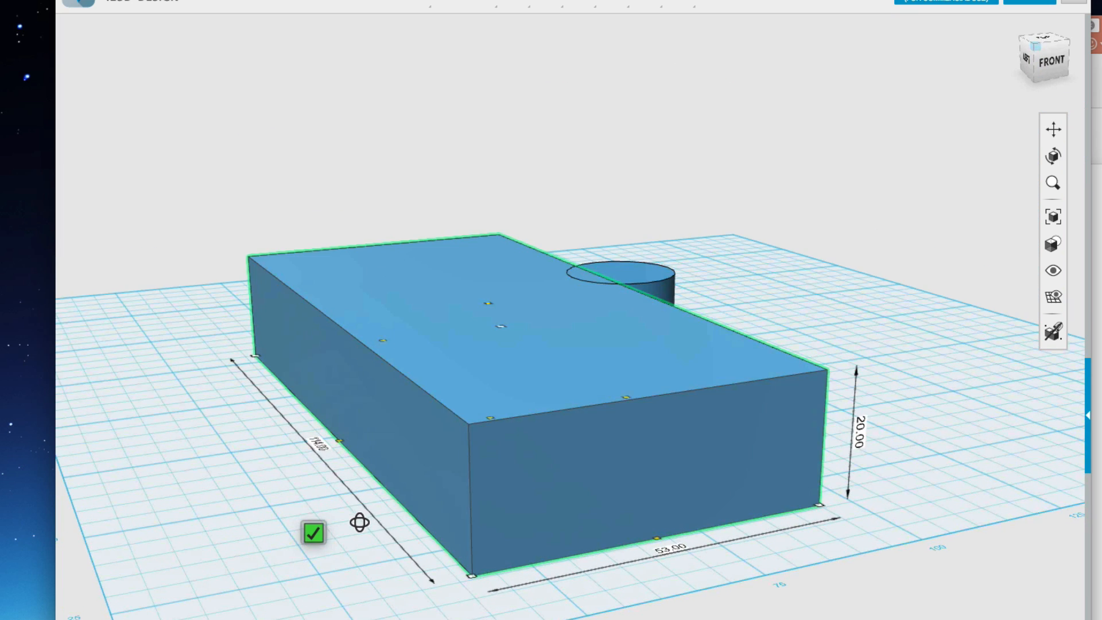
pyautogui.moveTo(492, 422)
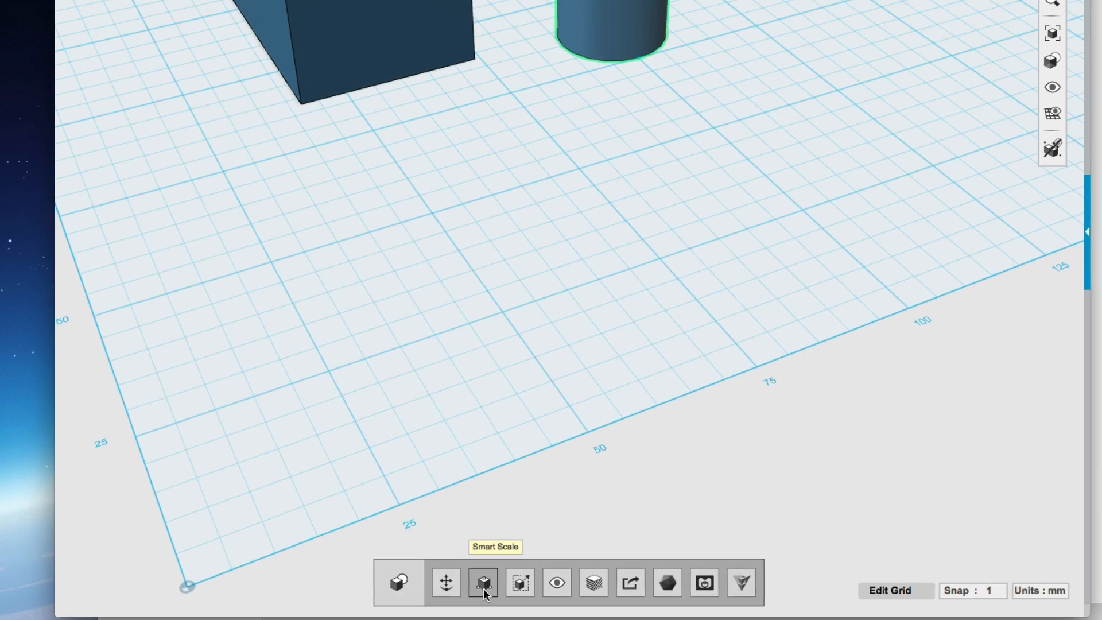
# Smart Scale the cylinder to 40 × 20 × 20 mm and confirm the new size
pyautogui.click(483, 582)
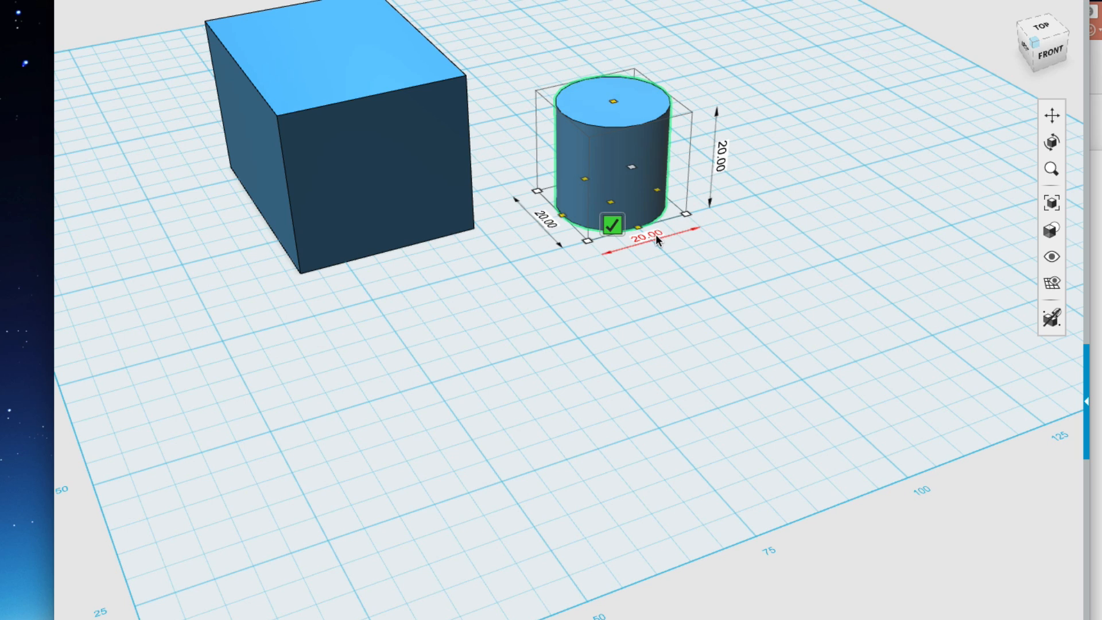
pyautogui.click(646, 233)
pyautogui.write('40')
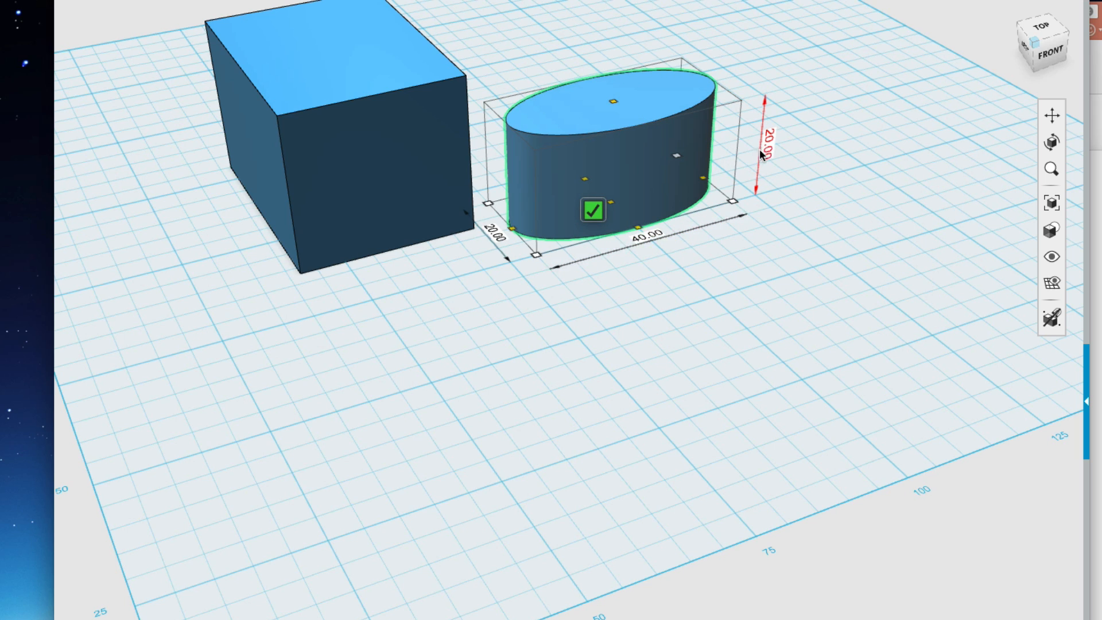
pyautogui.click(768, 139)
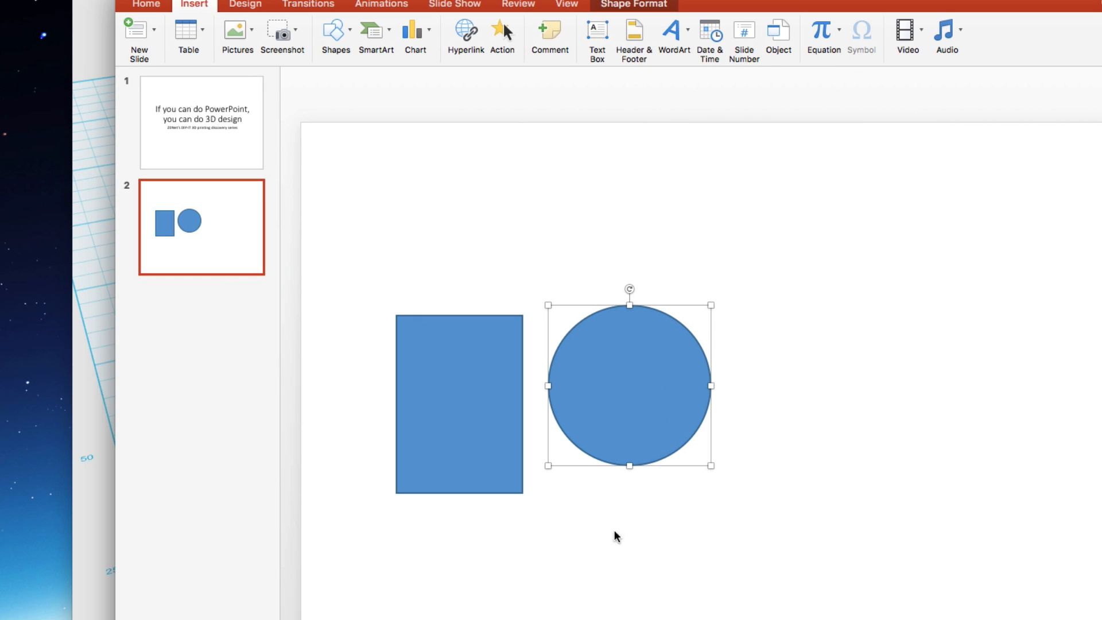
pyautogui.moveTo(691, 302)
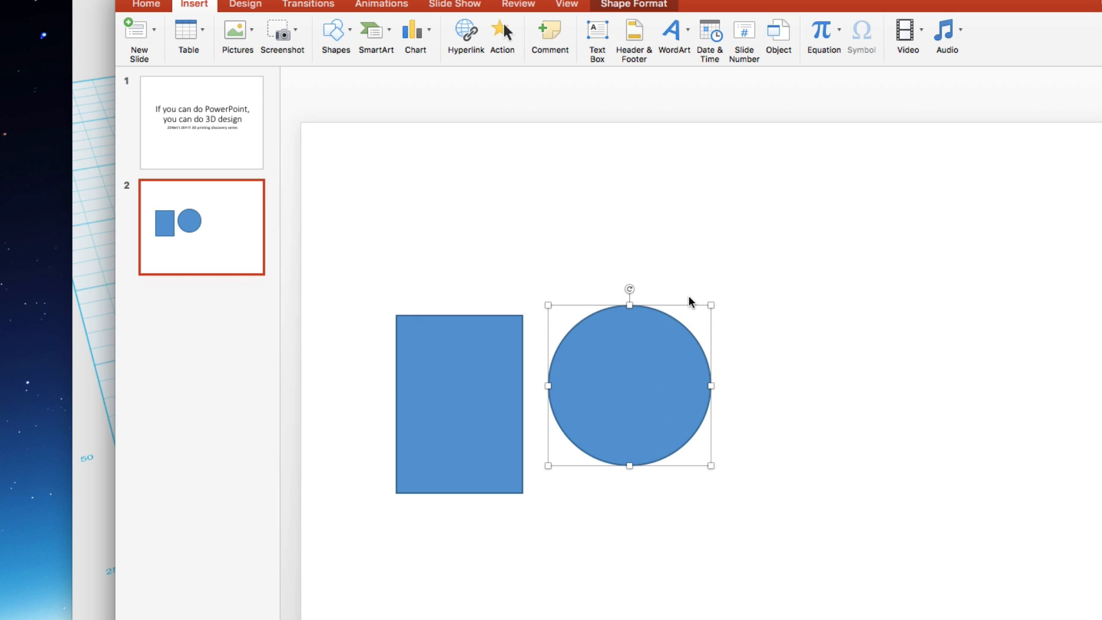
pyautogui.moveTo(590, 421)
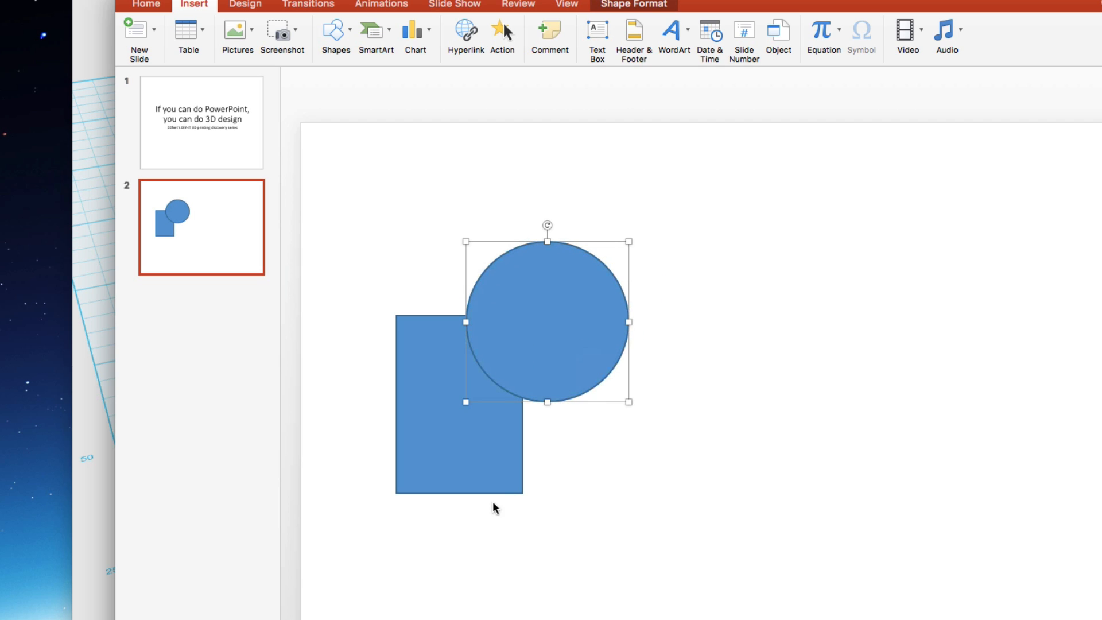
pyautogui.moveTo(482, 467)
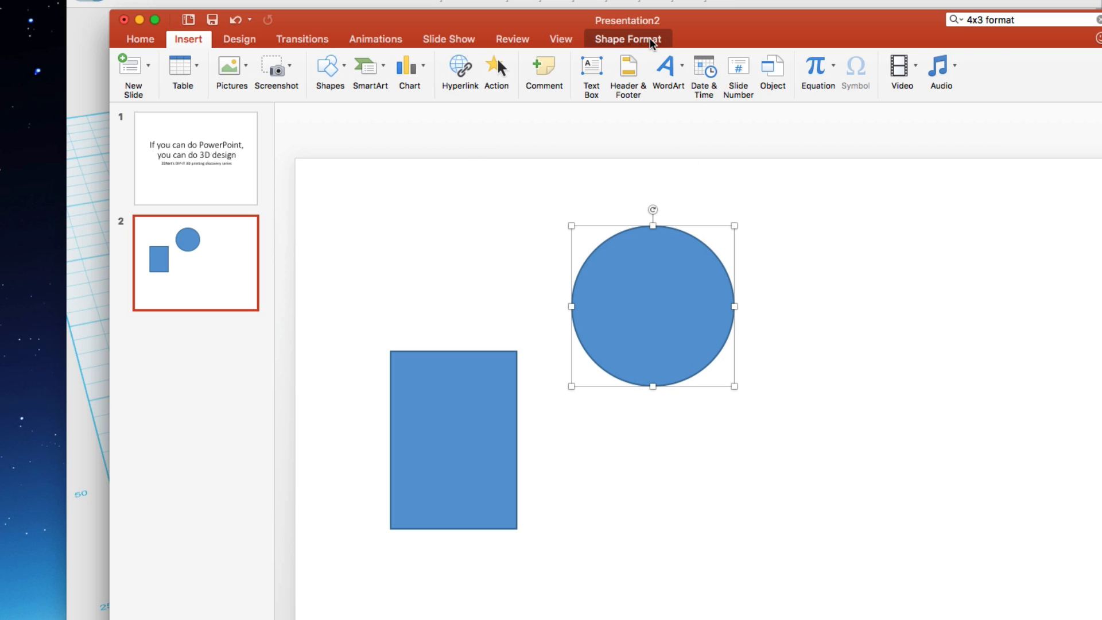
# Give both shapes heavy black outlines and move the circle onto the rectangle's top-right corner
pyautogui.click(628, 39)
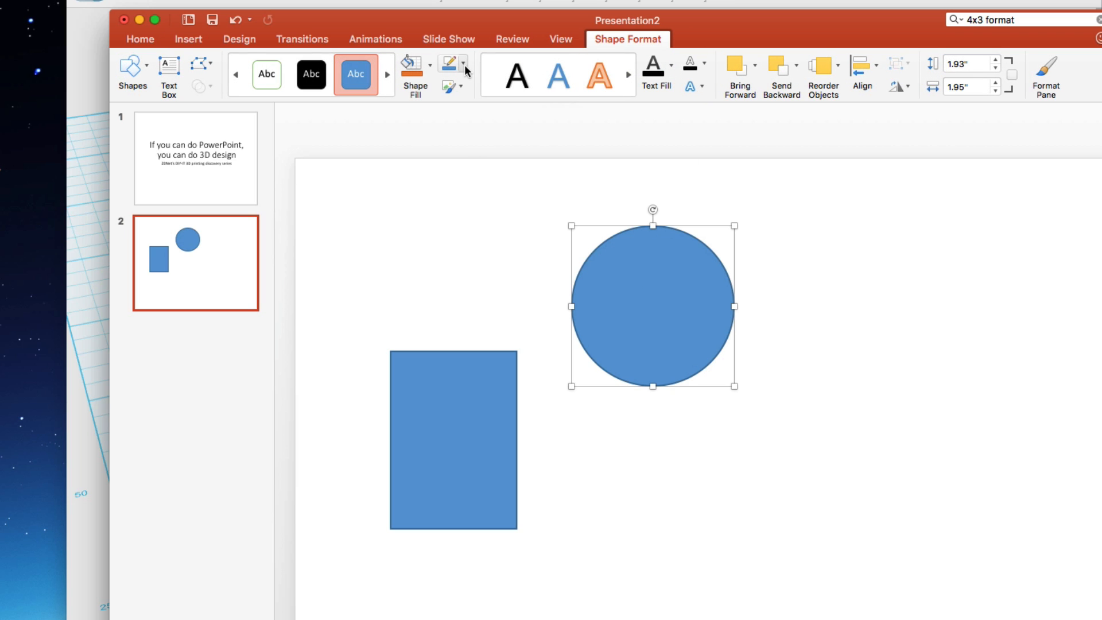
pyautogui.click(450, 86)
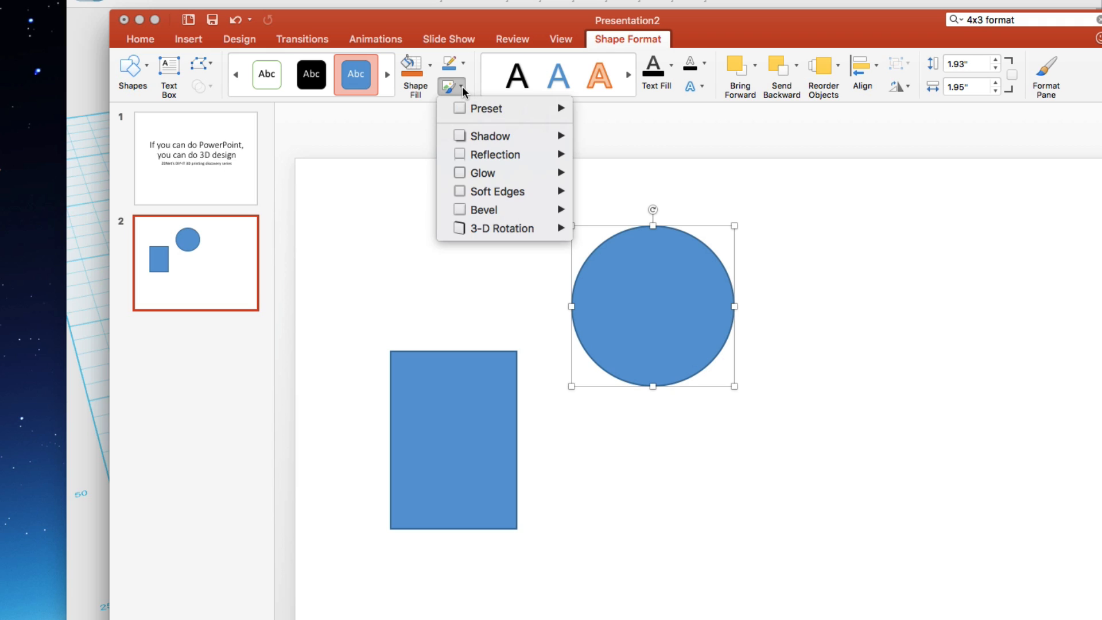
pyautogui.click(450, 86)
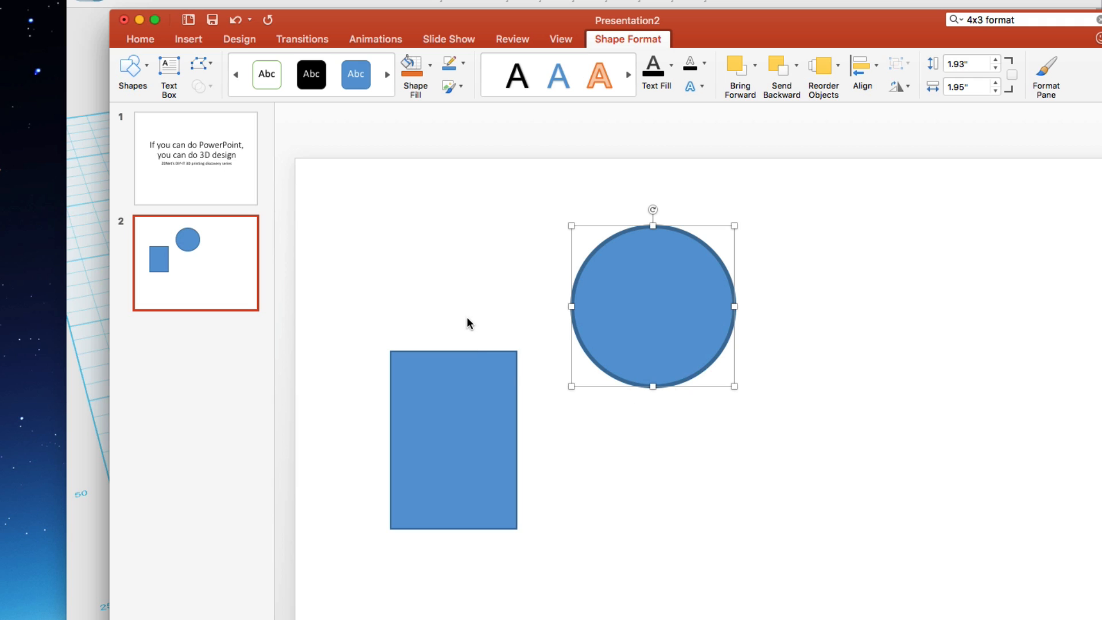
pyautogui.click(450, 63)
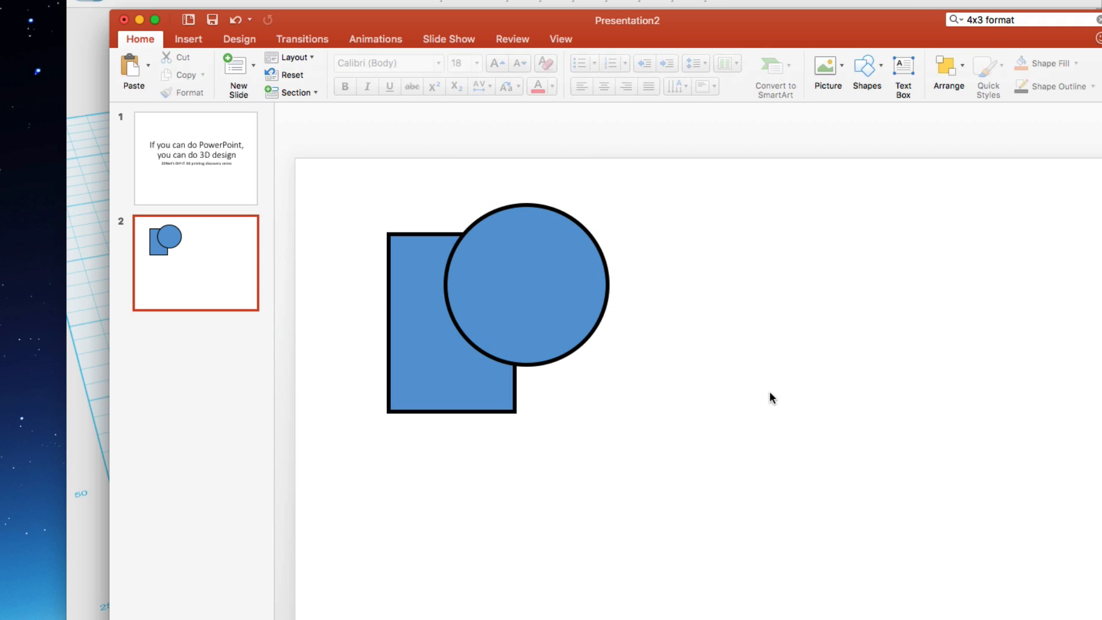
pyautogui.moveTo(779, 543)
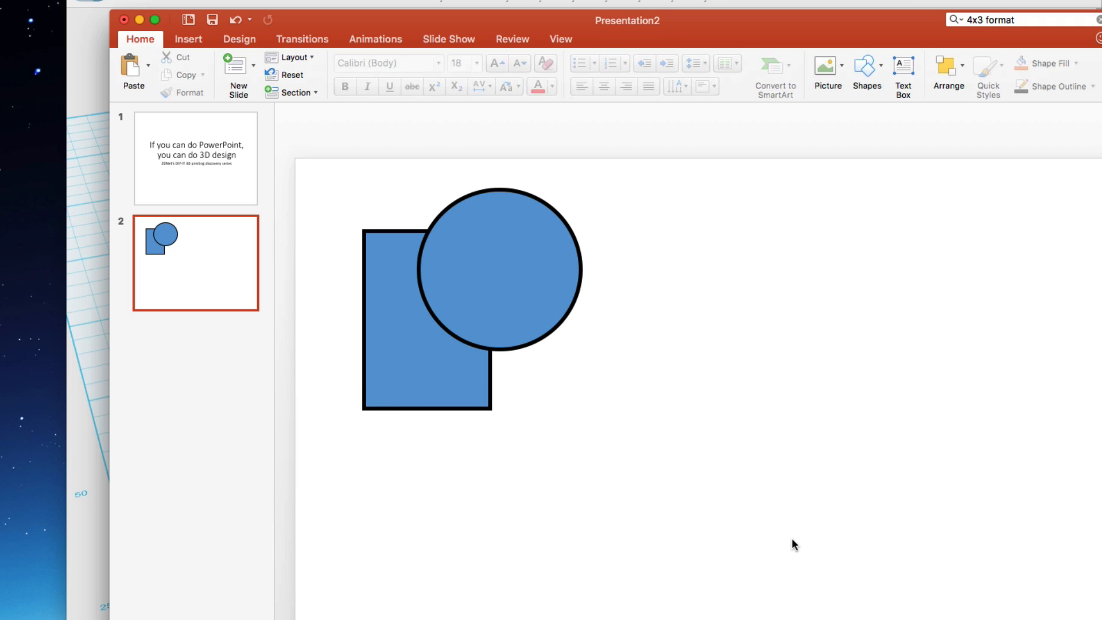
# Drag the overlapping rectangle and circle rightward and select both together
pyautogui.click(499, 275)
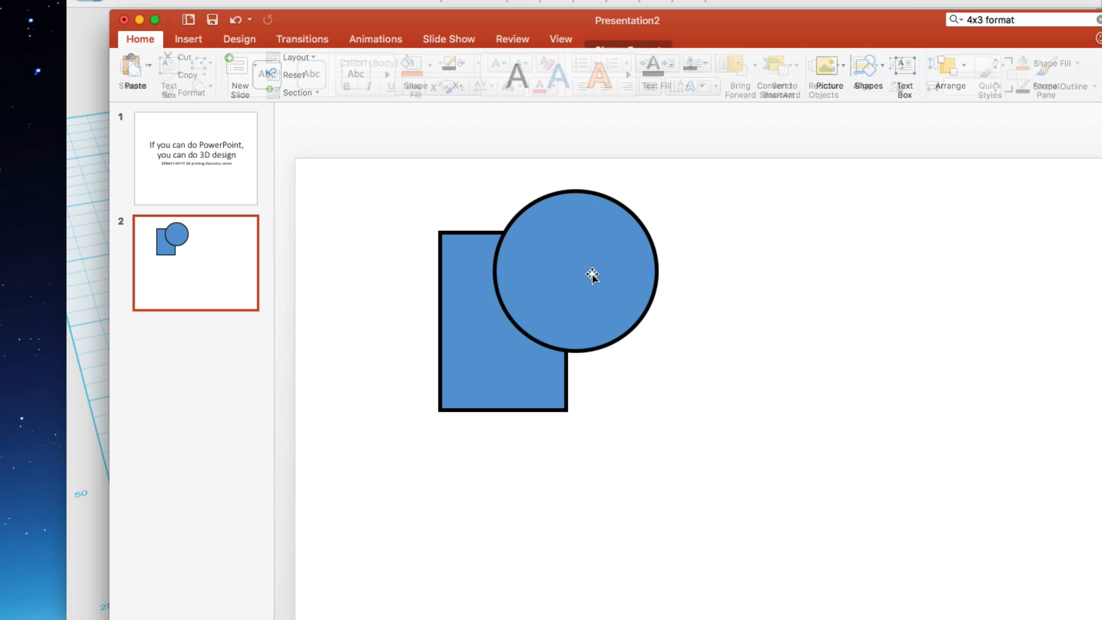
pyautogui.click(590, 275)
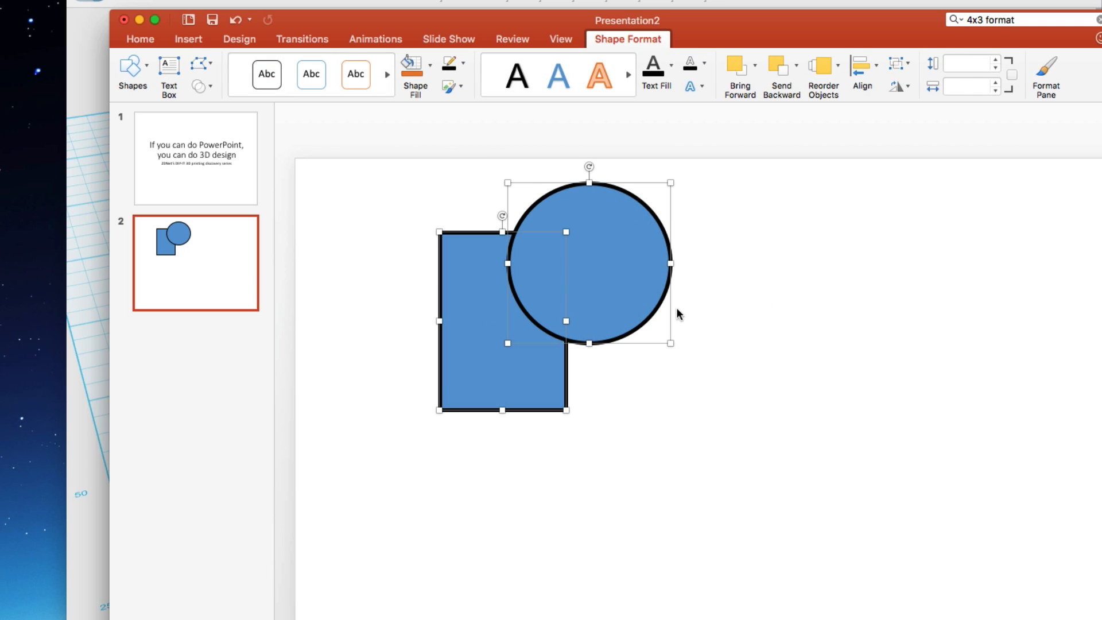
pyautogui.moveTo(897, 63)
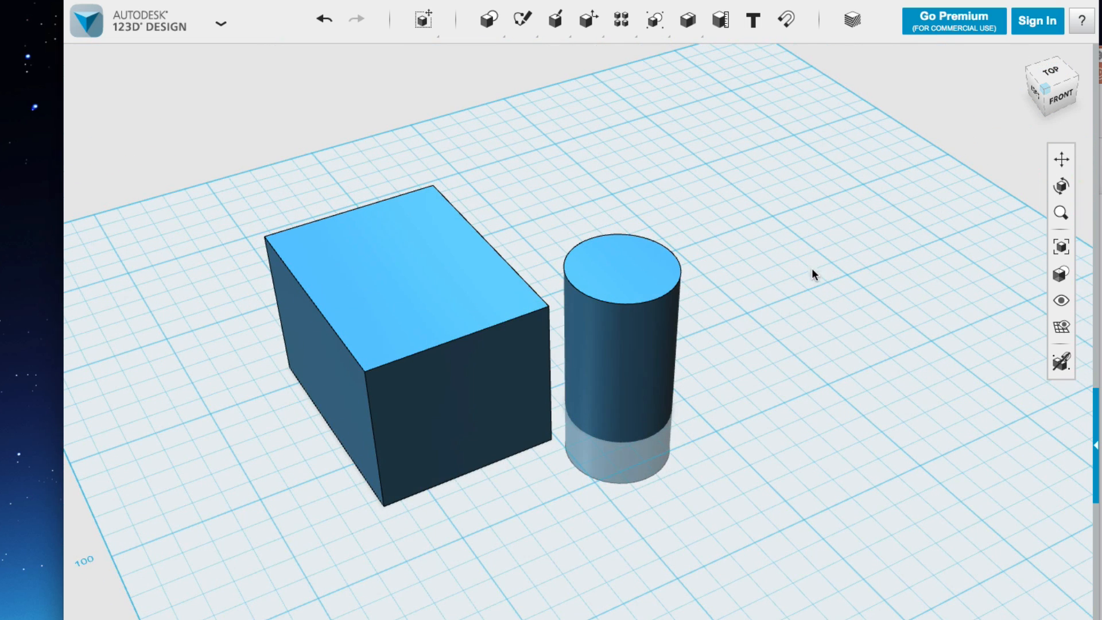
# Move the cylinder into the box's corner so the two solids overlap
pyautogui.click(411, 334)
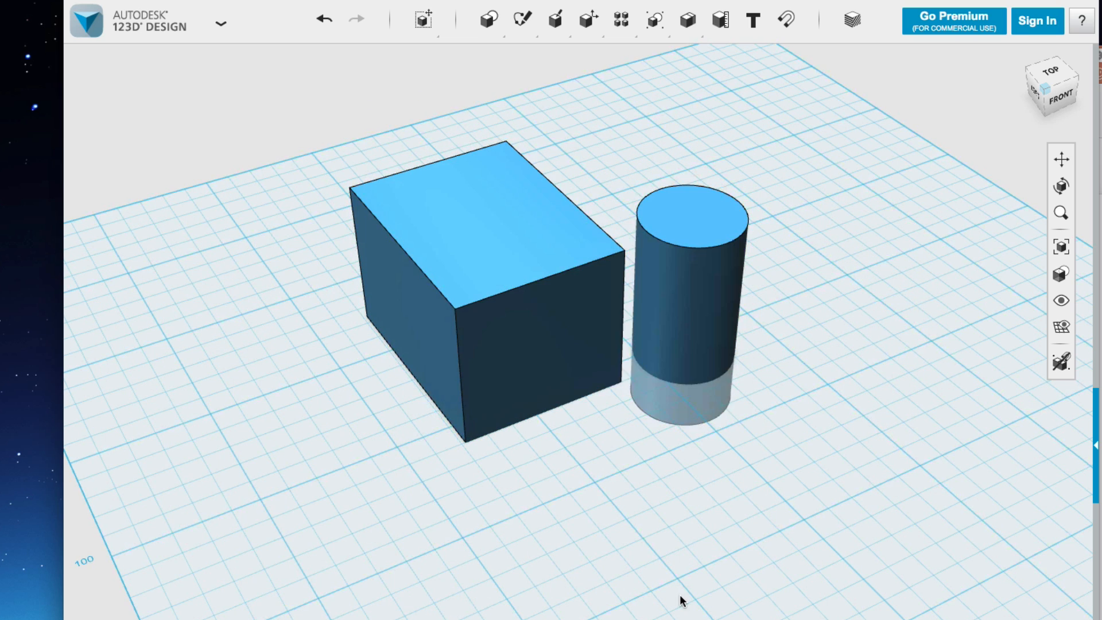
pyautogui.click(692, 317)
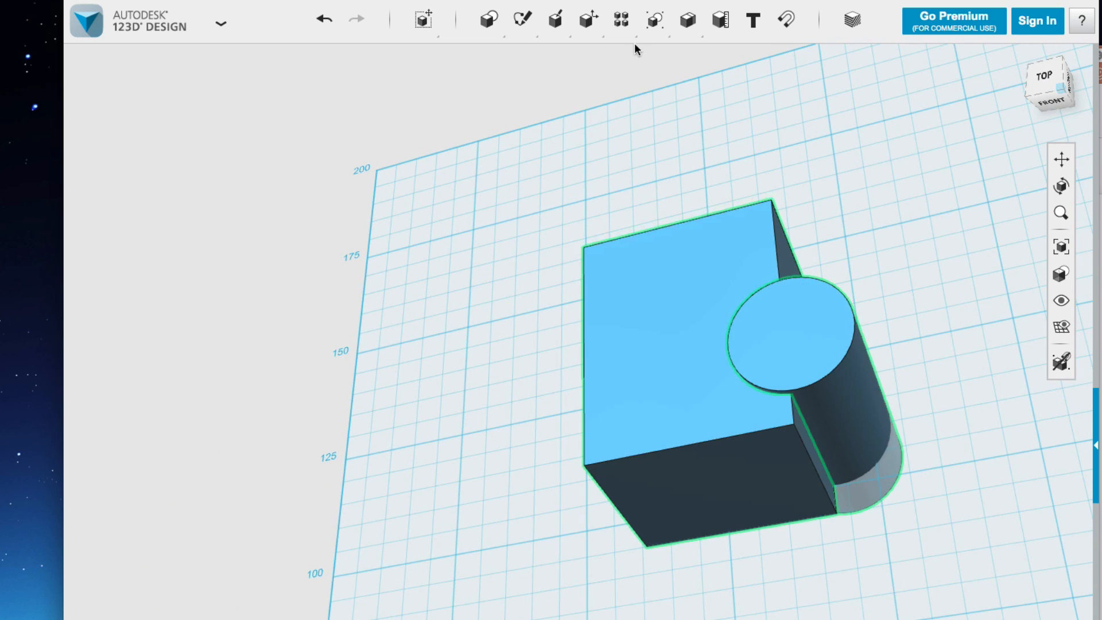
# Group the overlapping box and cylinder into one solid, then deselect it
pyautogui.click(653, 19)
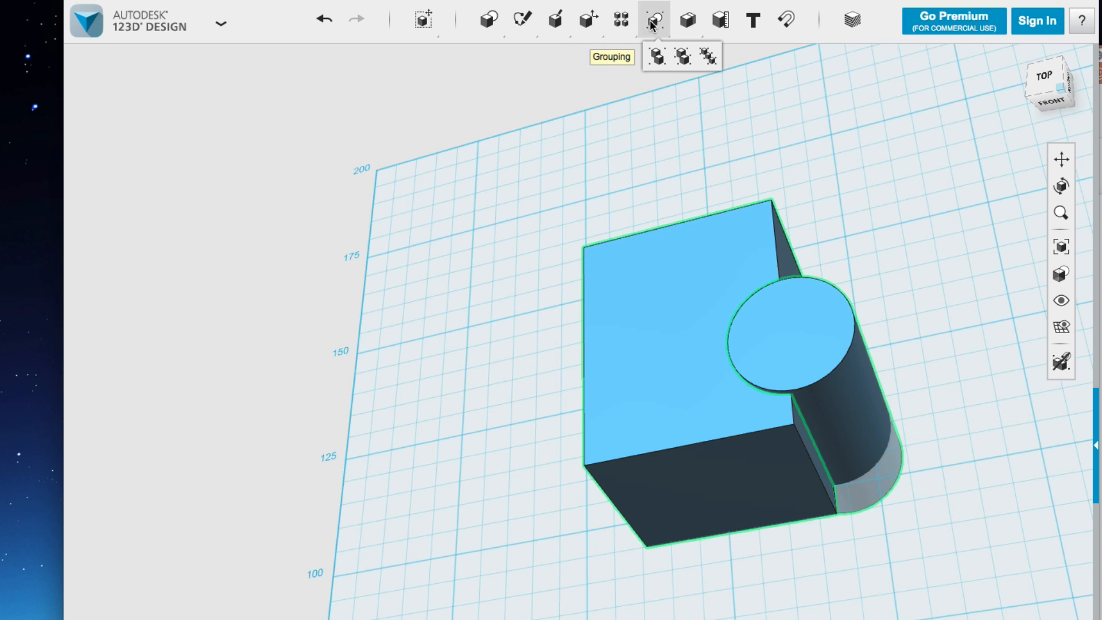
pyautogui.click(509, 536)
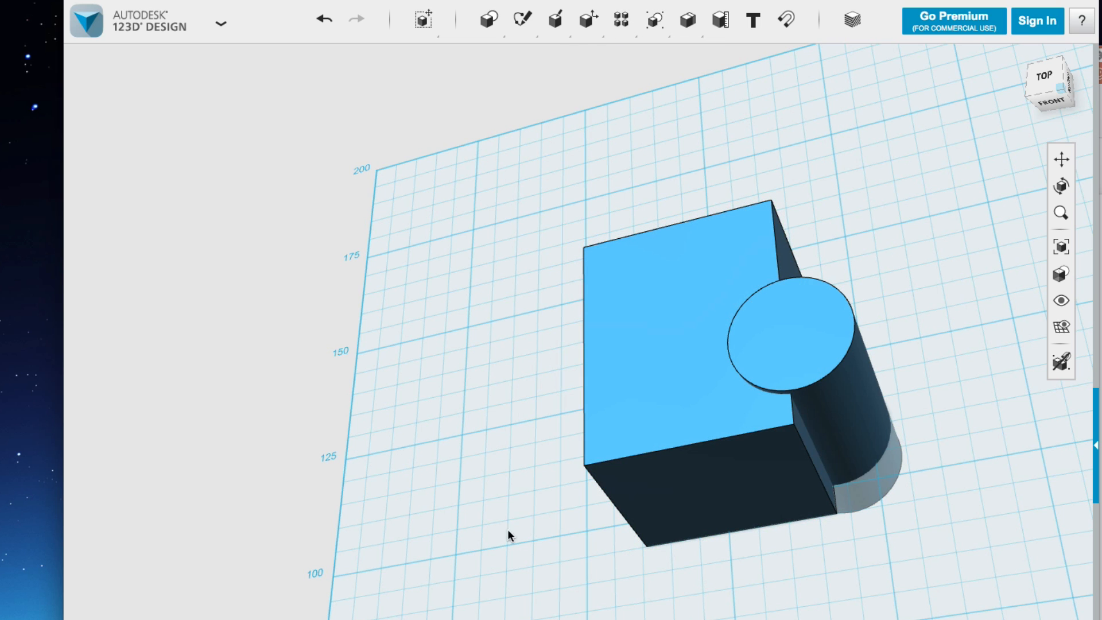
pyautogui.click(766, 477)
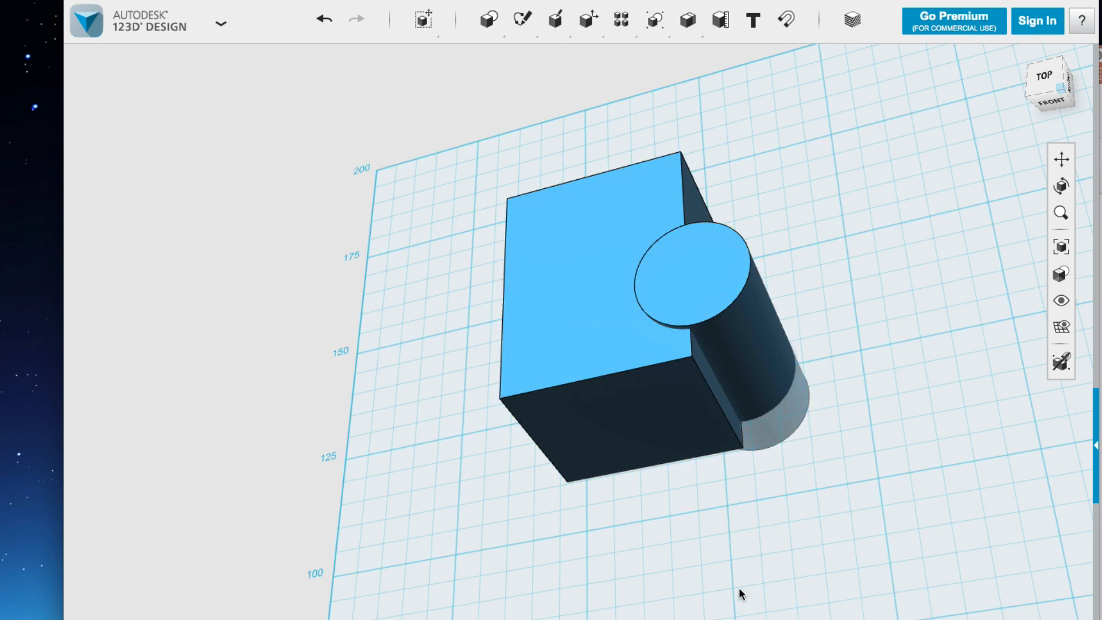
pyautogui.moveTo(801, 608)
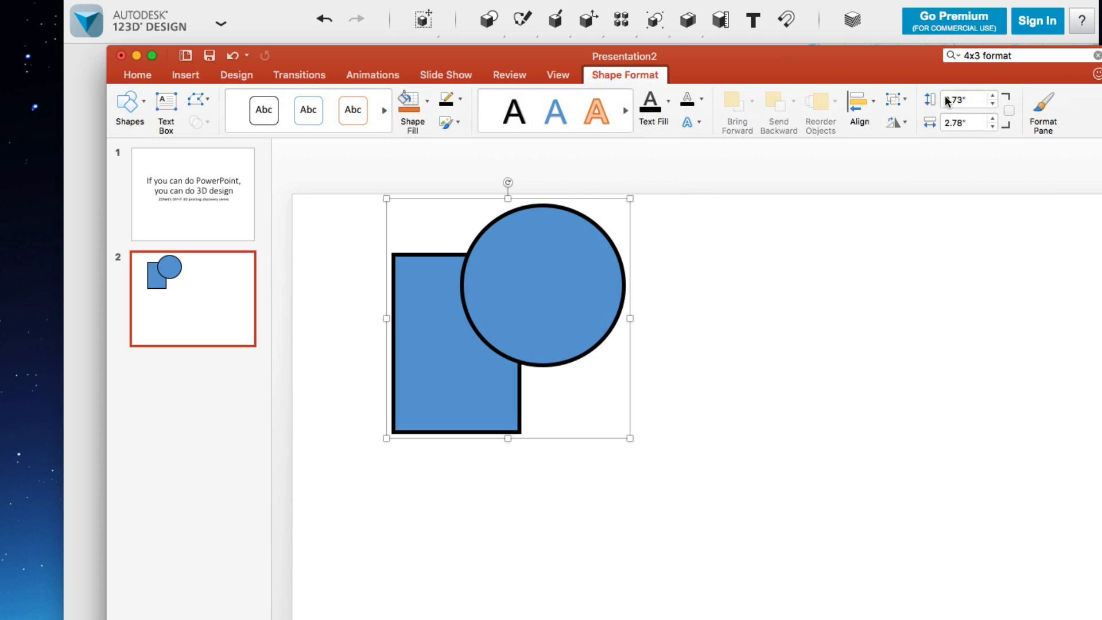
# Ungroup the circle and rectangle, then select both shapes together
pyautogui.click(896, 98)
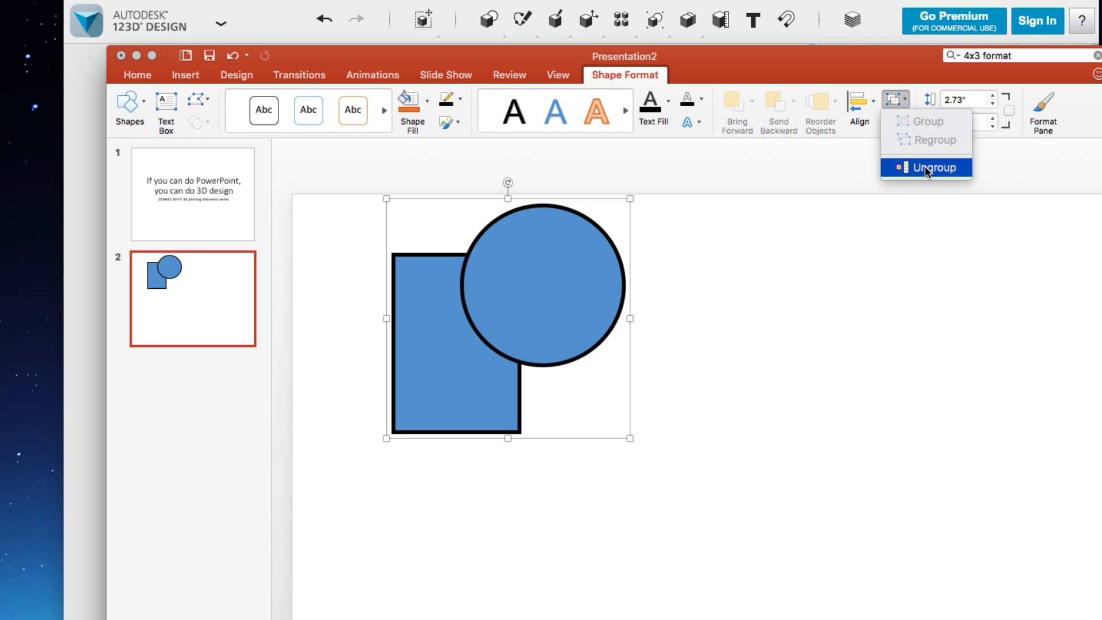
pyautogui.click(934, 167)
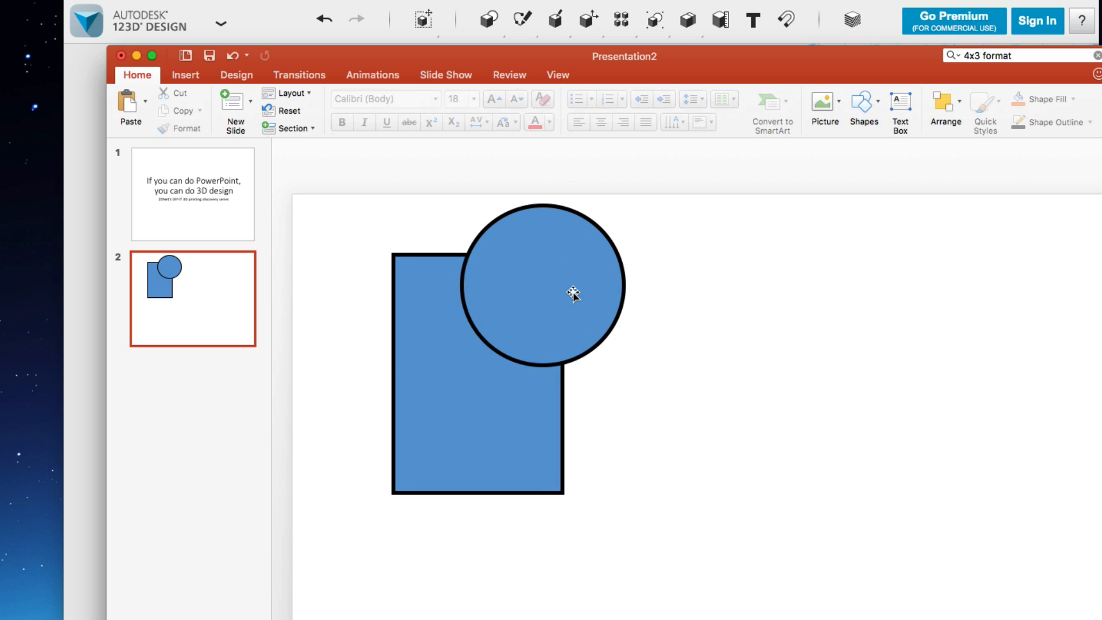
pyautogui.click(572, 291)
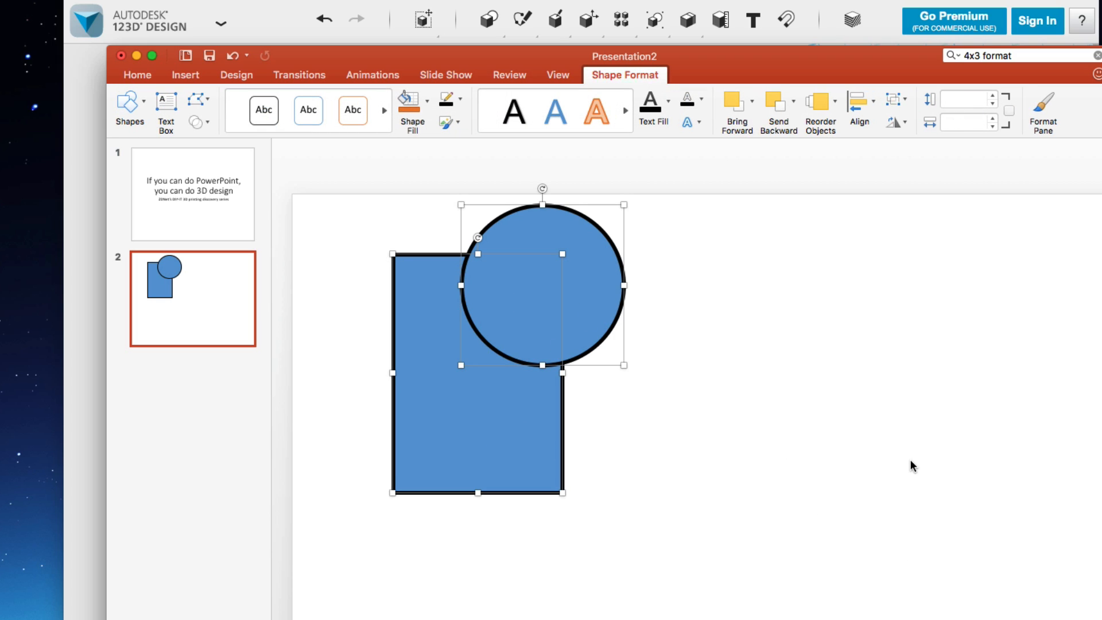
# Align the circle over the rectangle with Align Center and Align Middle
pyautogui.click(859, 103)
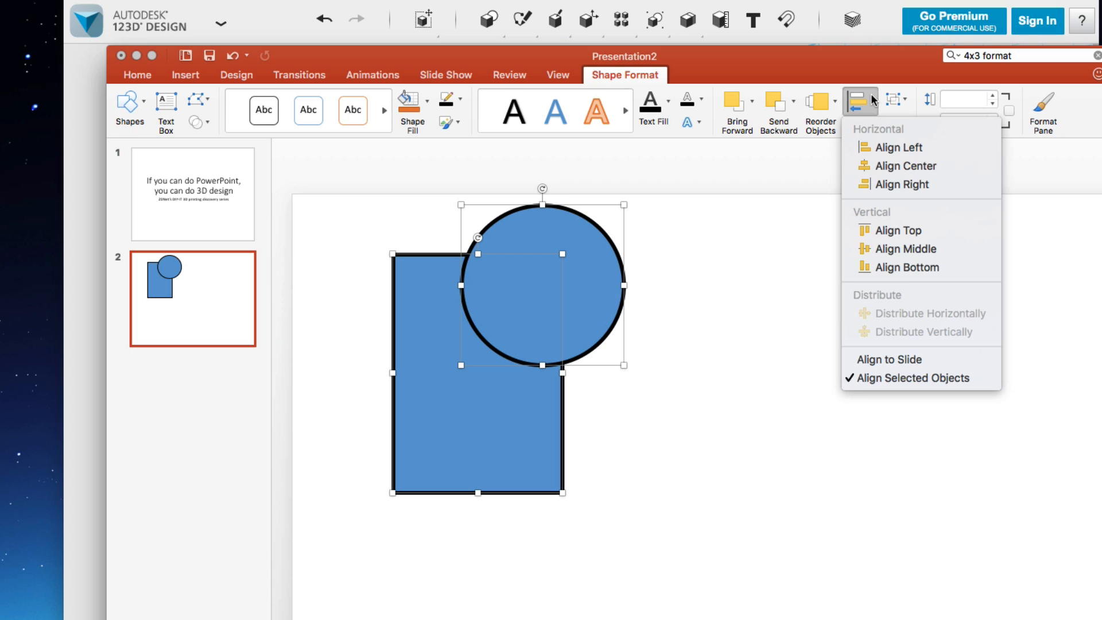
pyautogui.click(904, 166)
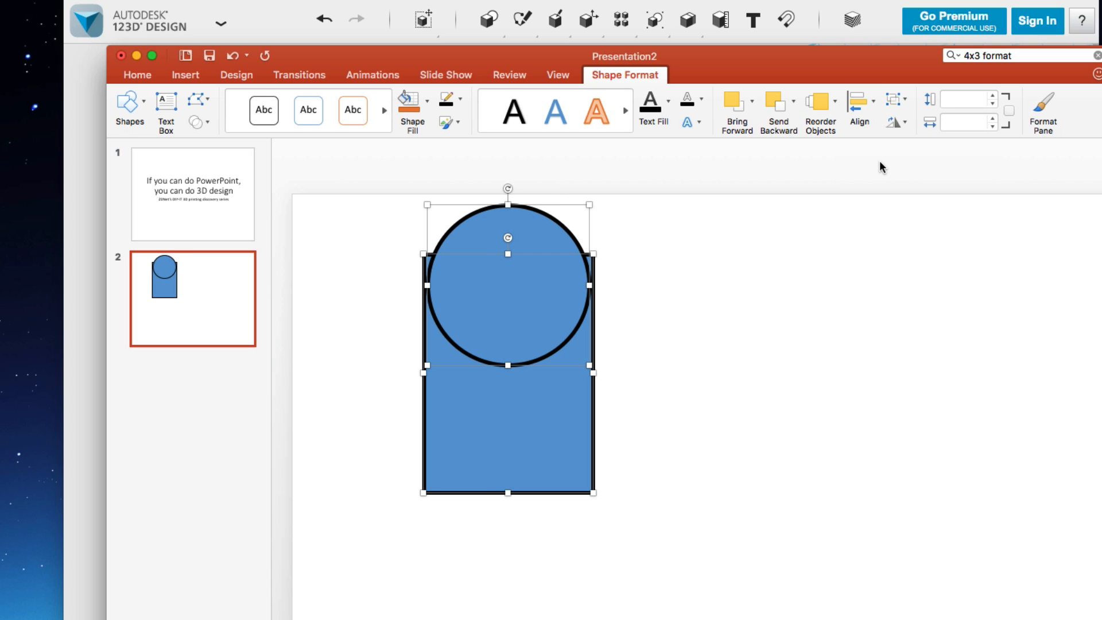
pyautogui.click(859, 98)
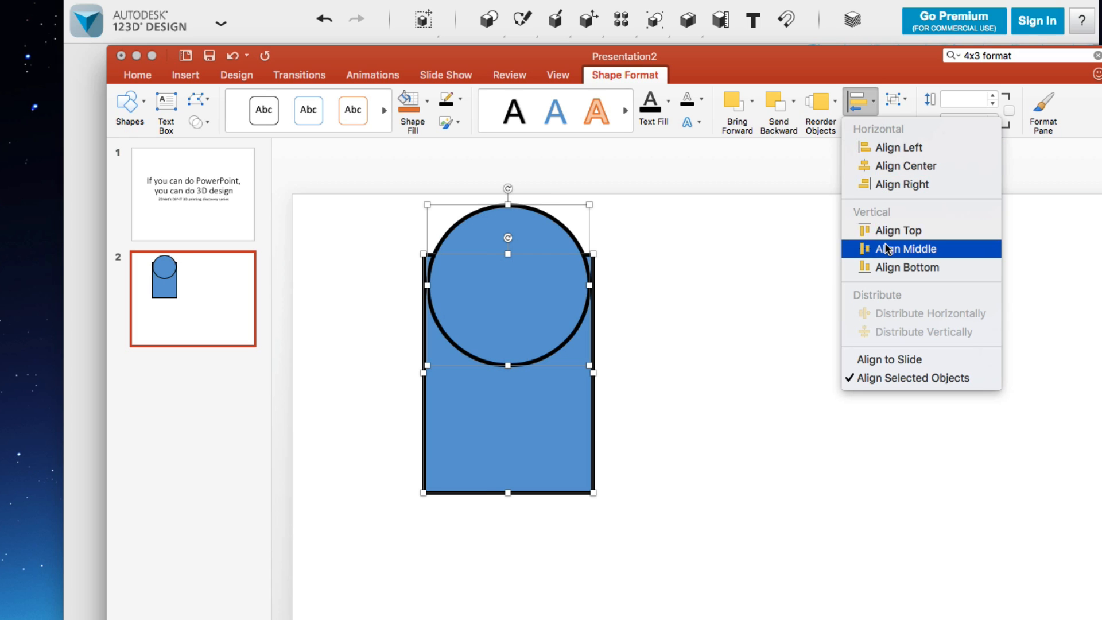
pyautogui.click(904, 248)
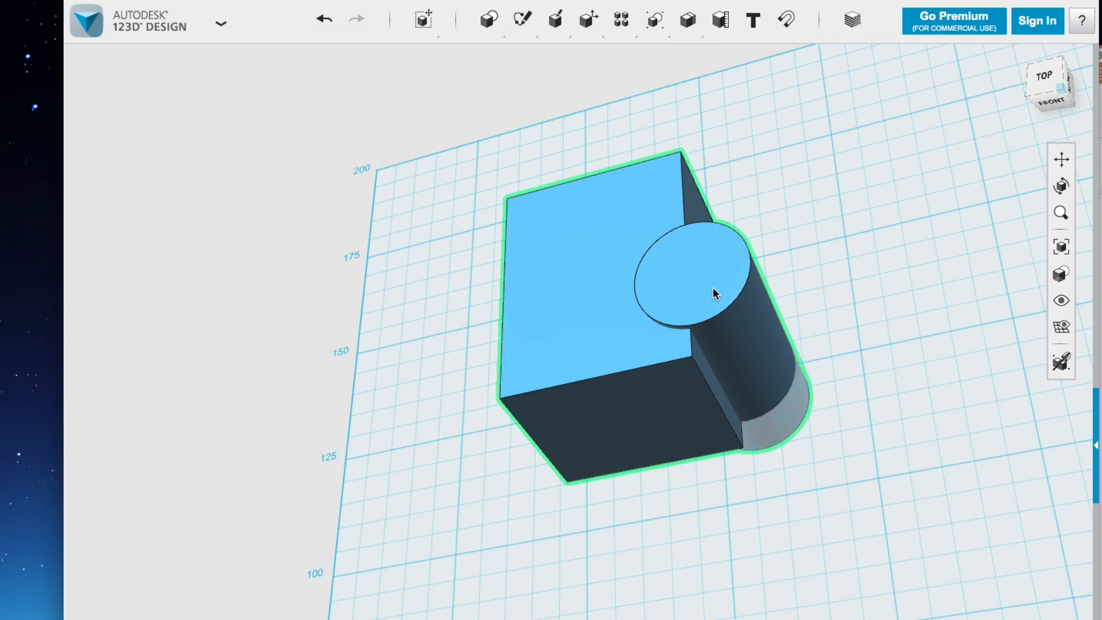
# Ungroup All so the box and cylinder become separate solids
pyautogui.click(653, 20)
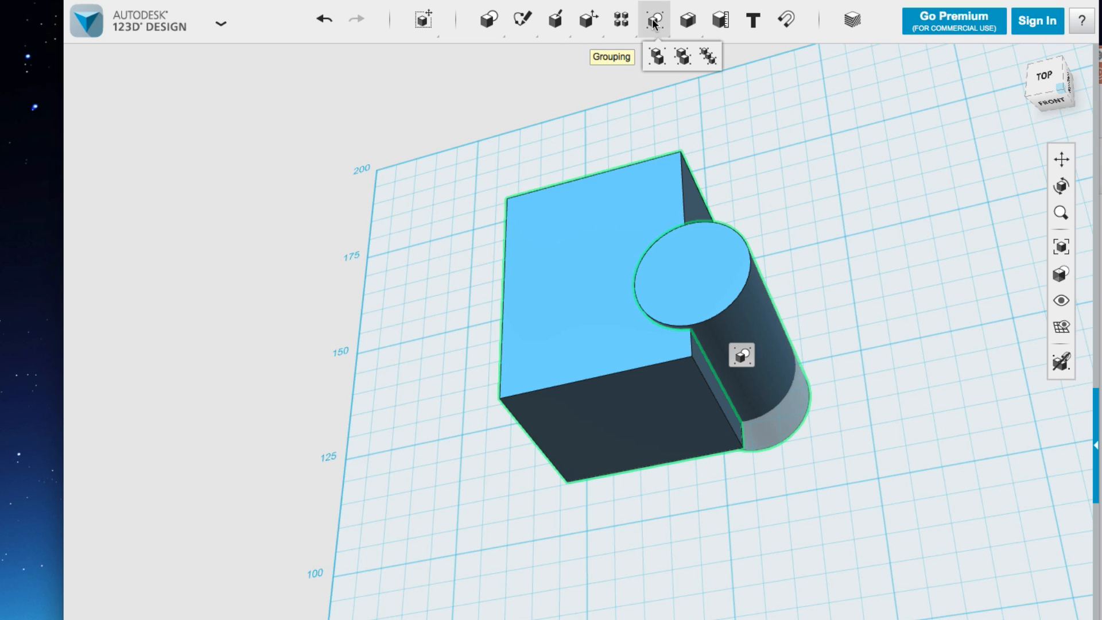
pyautogui.moveTo(706, 55)
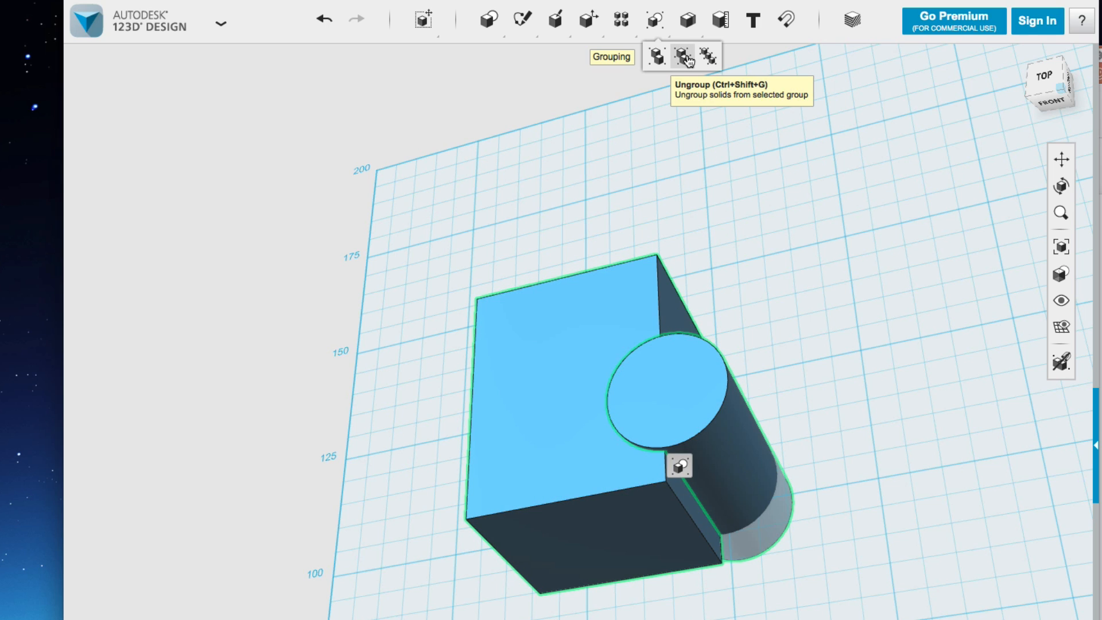
pyautogui.moveTo(705, 56)
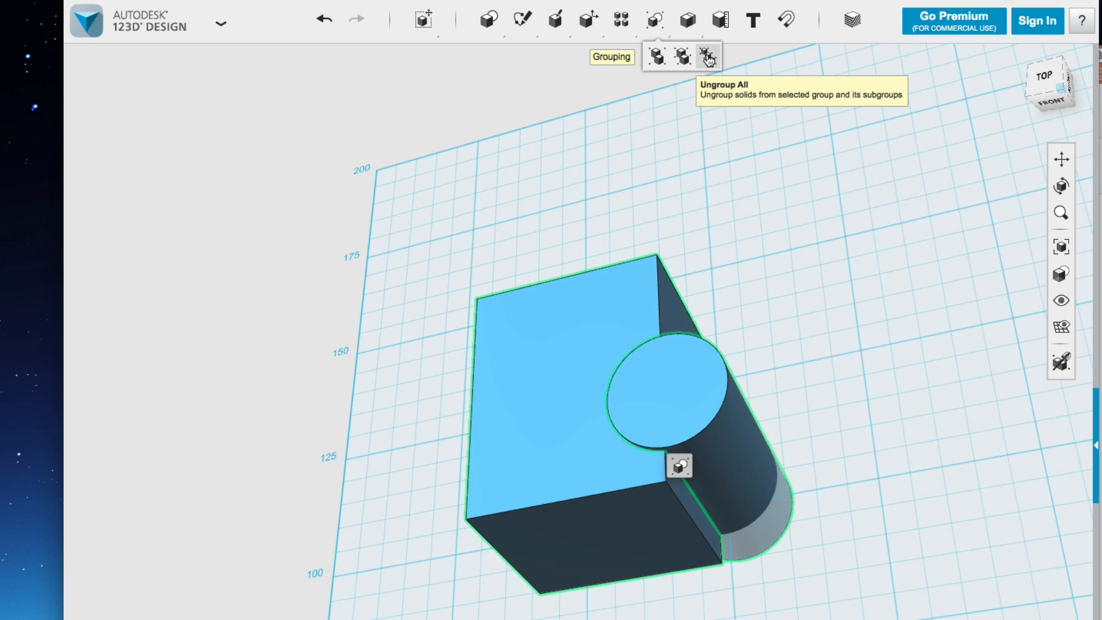
pyautogui.click(706, 57)
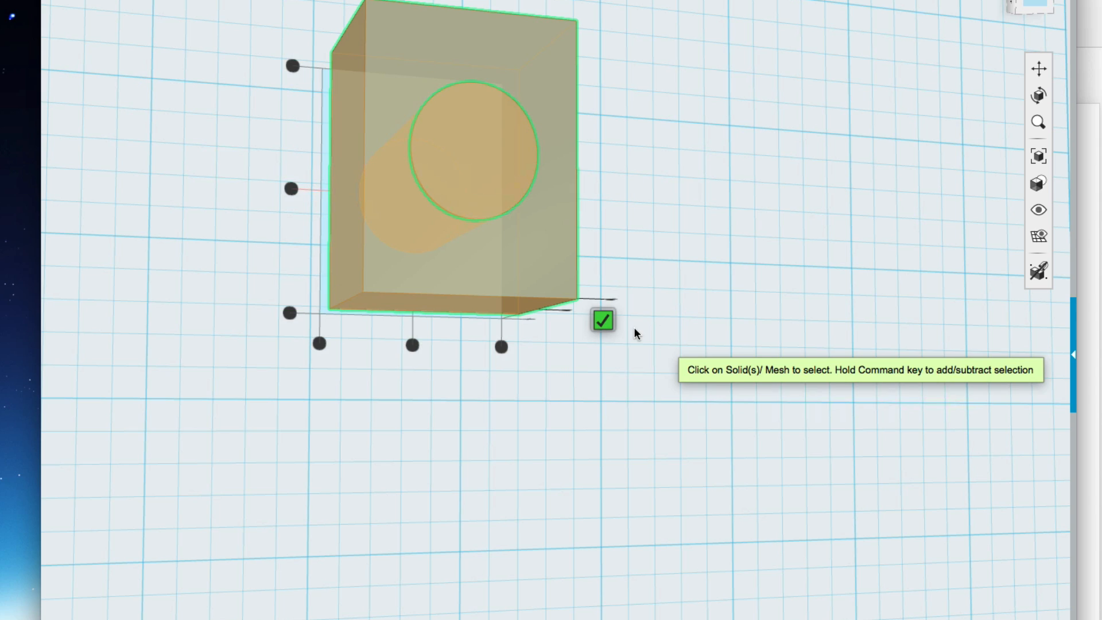
# Confirm the cylinder's move so it sits centred inside the box
pyautogui.click(603, 320)
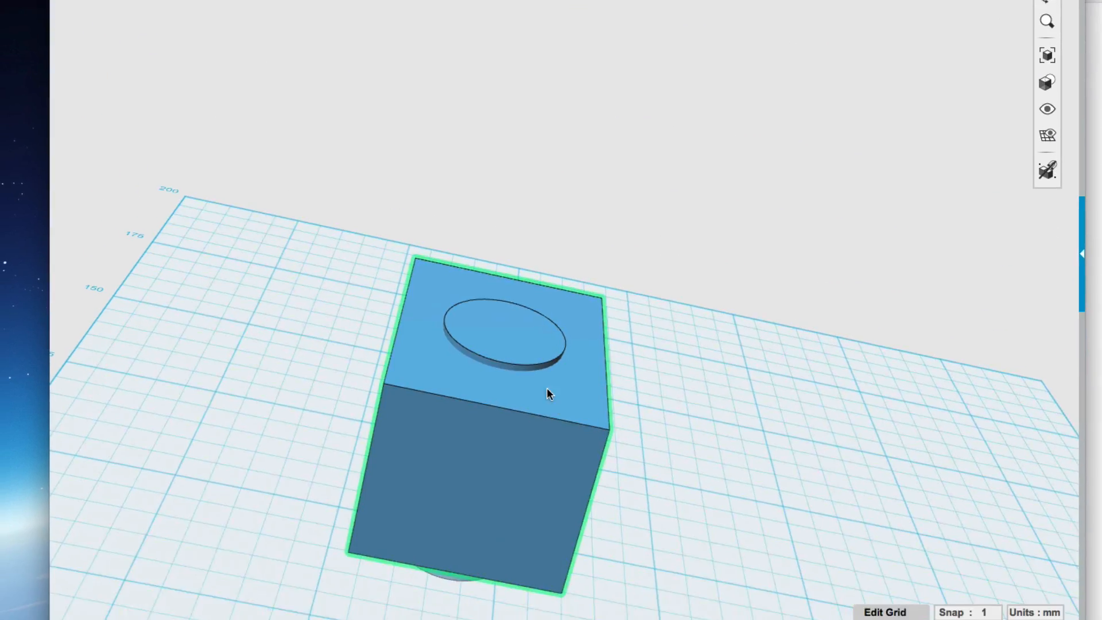
pyautogui.click(493, 302)
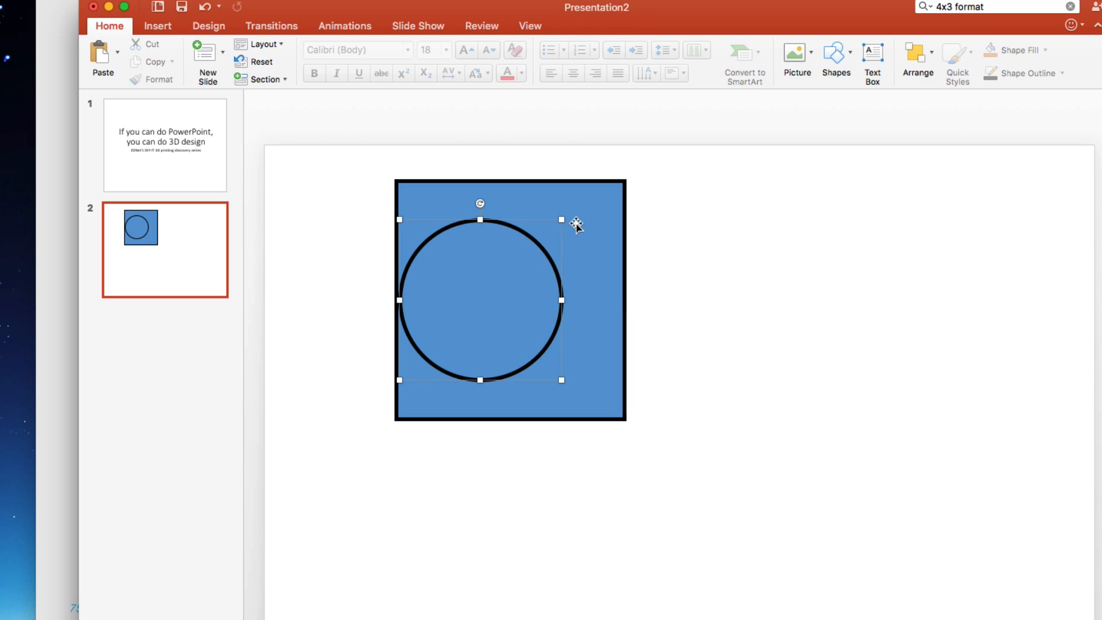
# Select the square and circle and apply Align Center from Shape Format
pyautogui.click(914, 56)
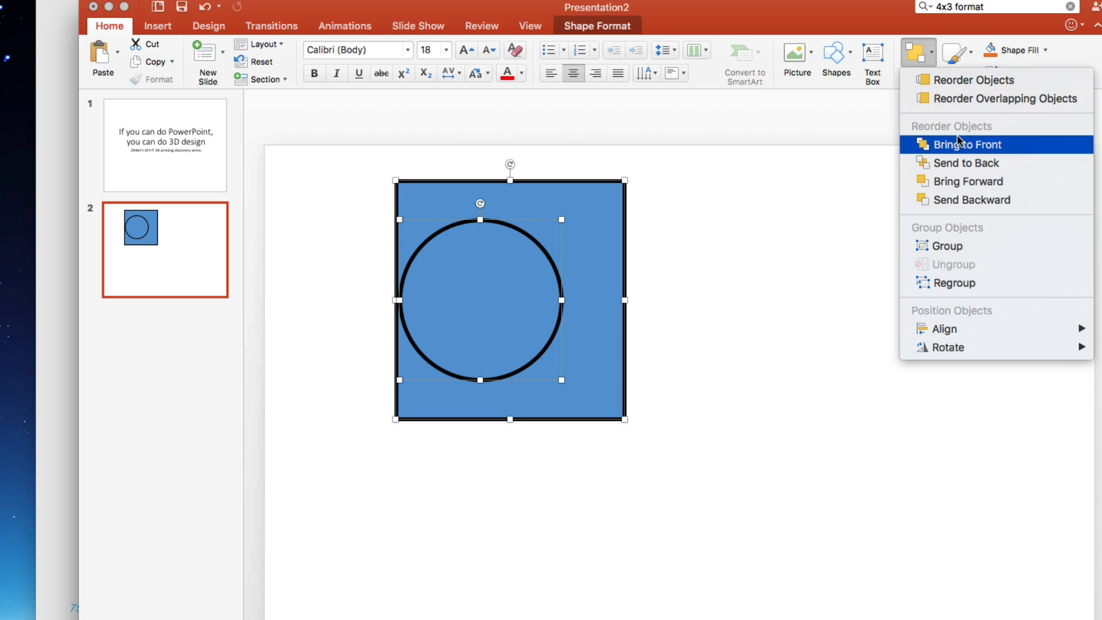
pyautogui.moveTo(837, 187)
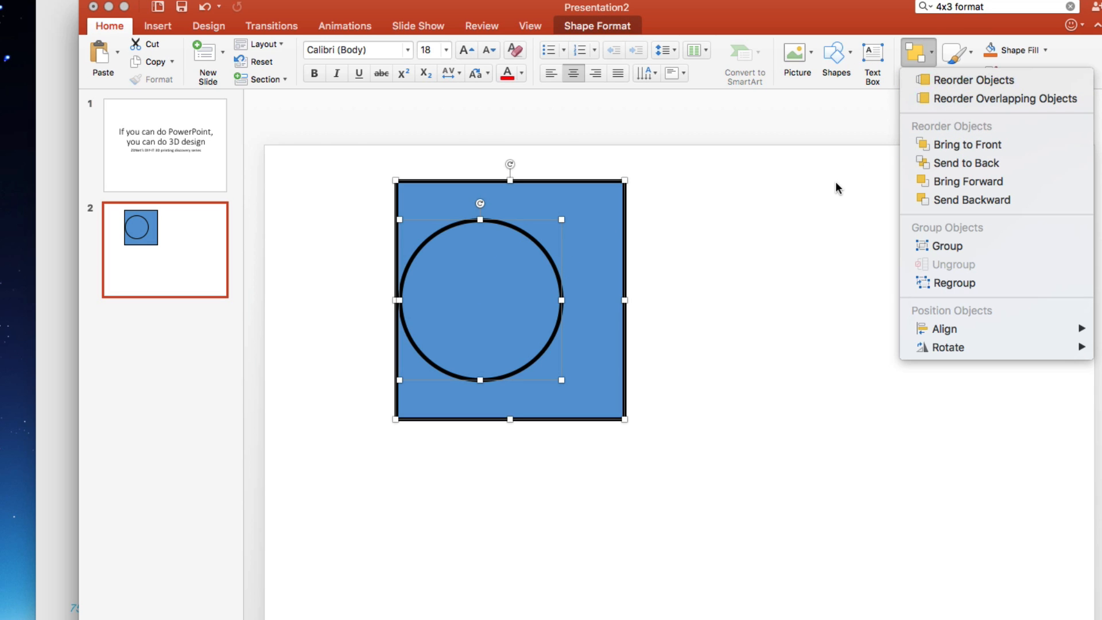
pyautogui.click(554, 294)
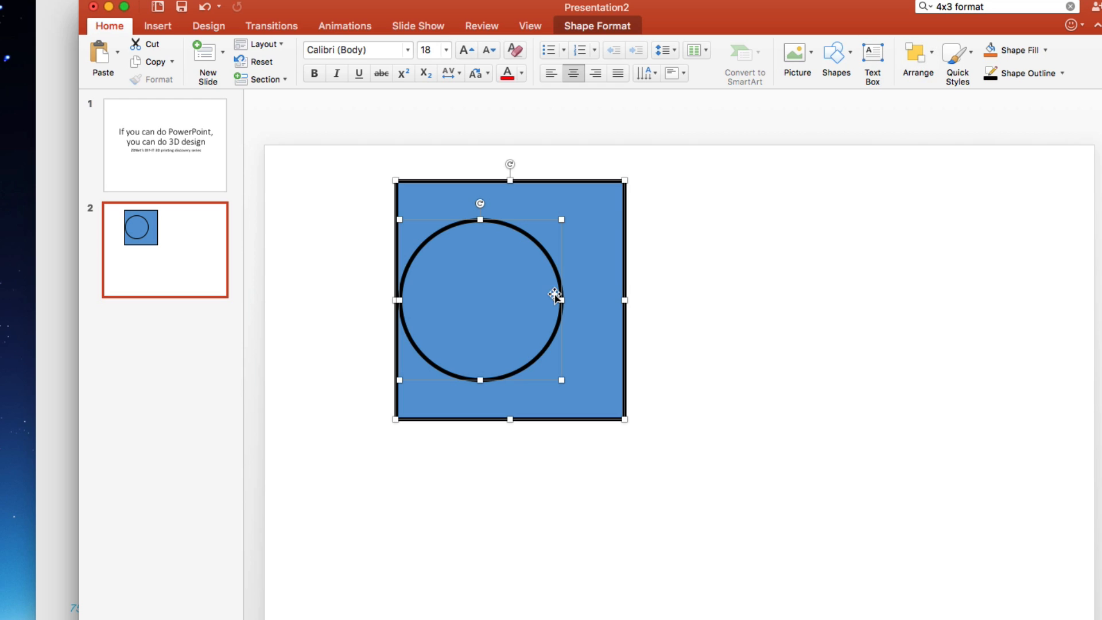
pyautogui.click(597, 27)
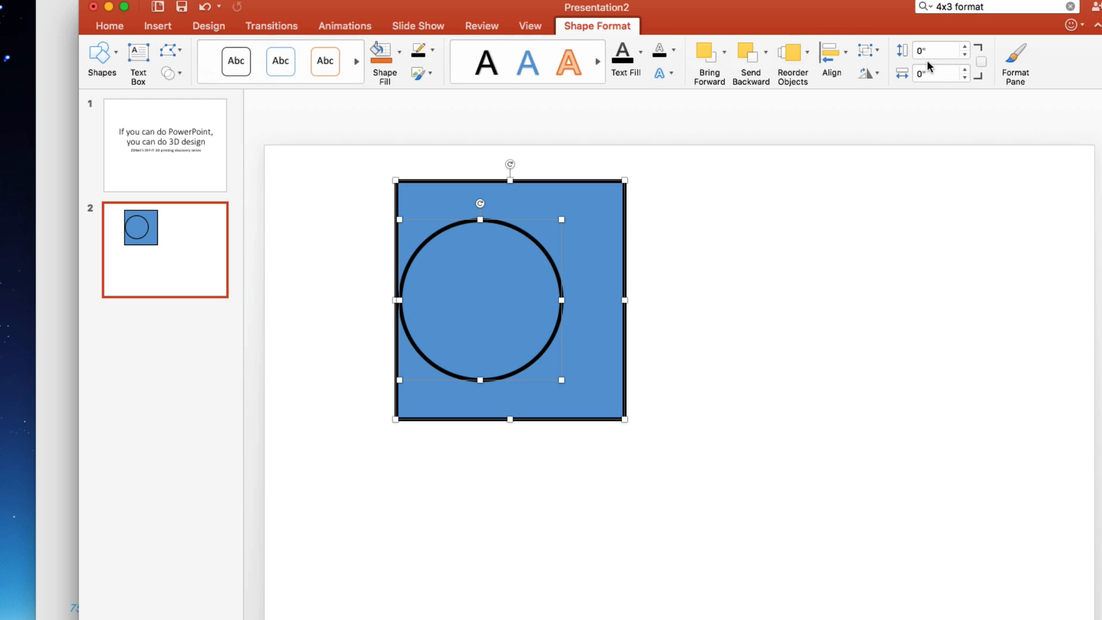
pyautogui.click(829, 53)
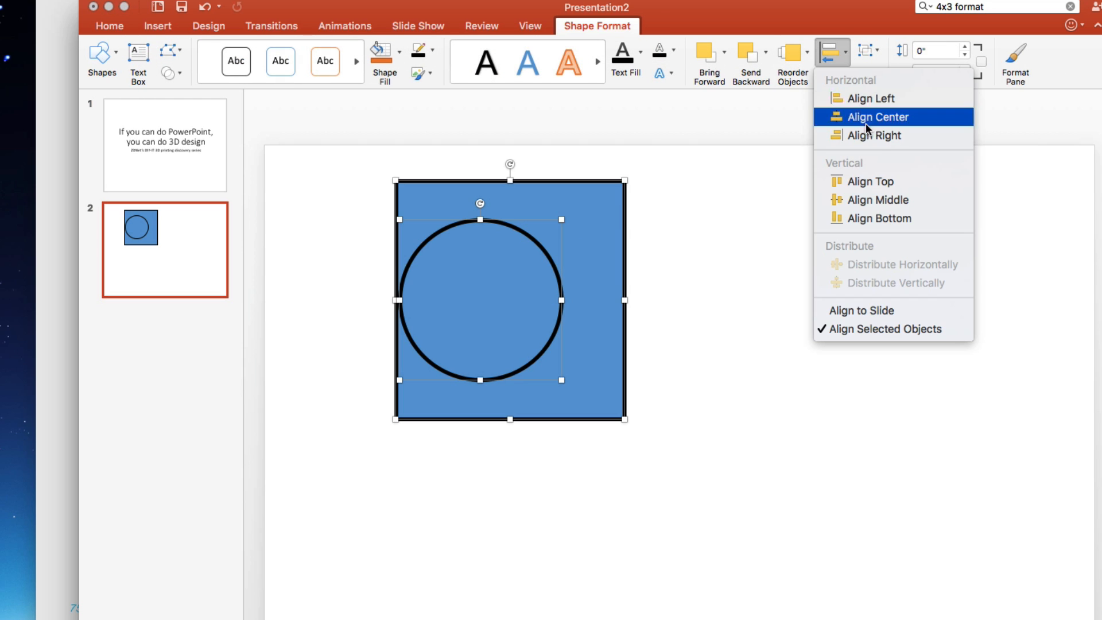
pyautogui.click(875, 118)
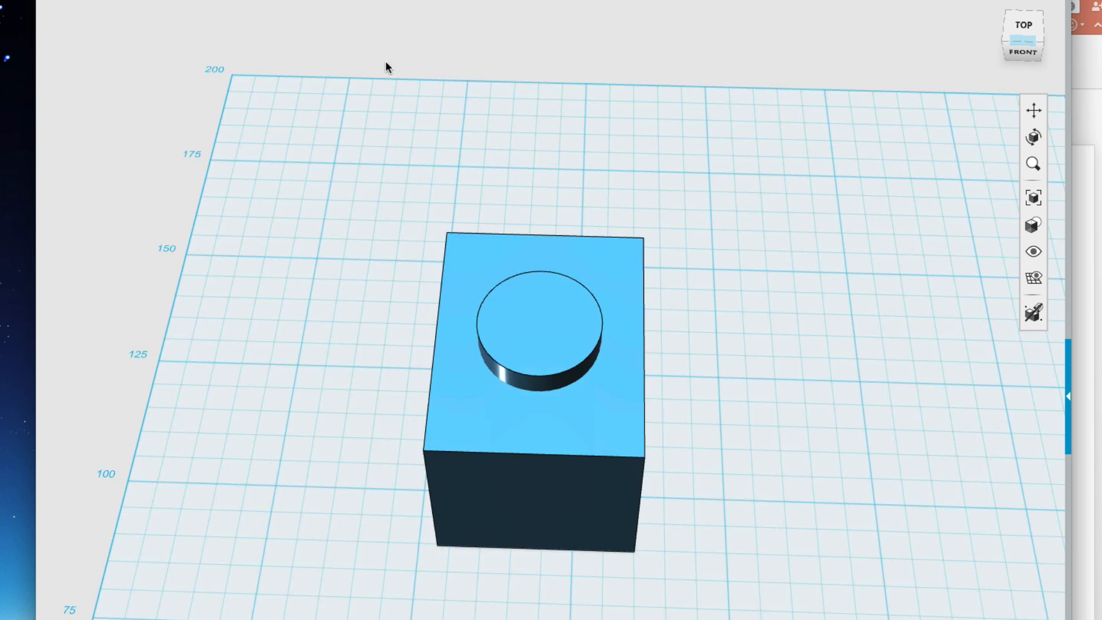
# Select the cylinder running through the box and copy it
pyautogui.click(539, 323)
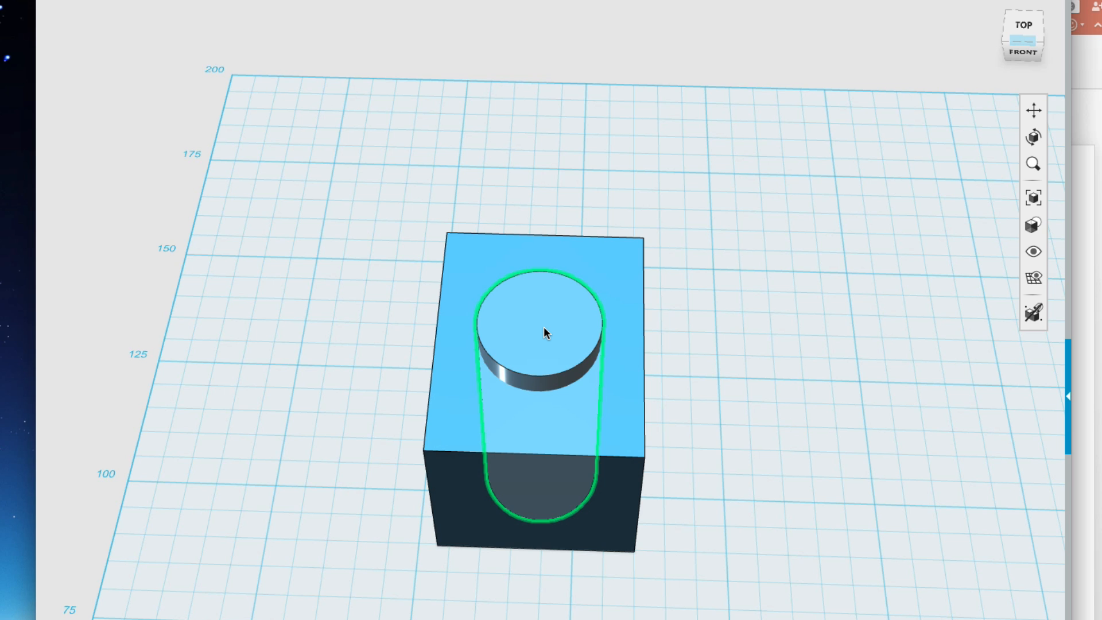
pyautogui.click(541, 330)
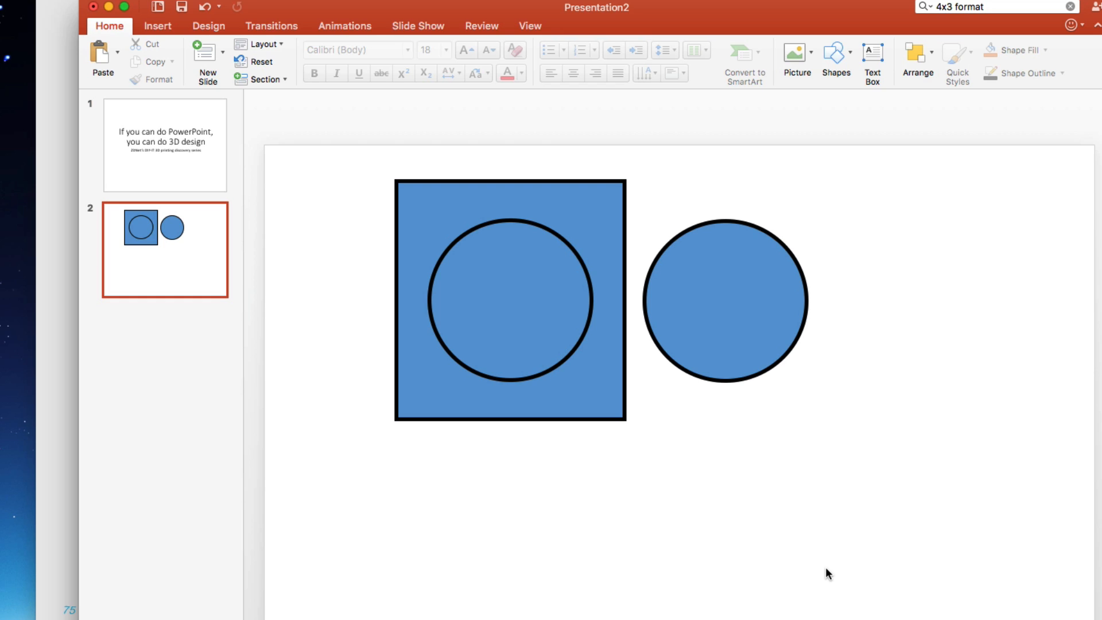
pyautogui.moveTo(731, 309)
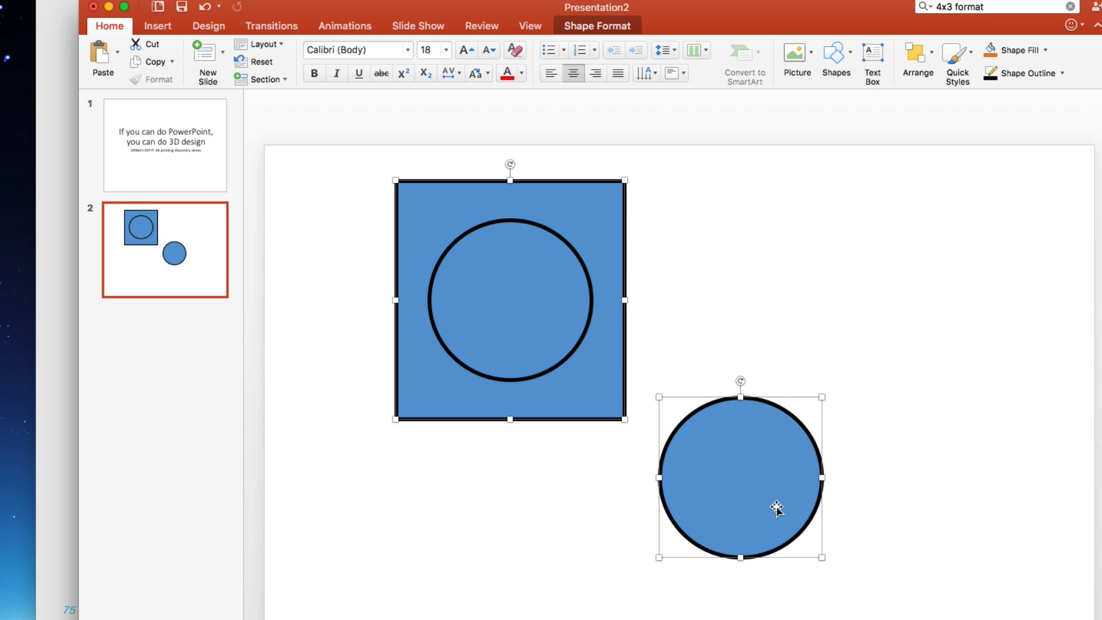
# Select the duplicate circle with the square and adjust them via Shape Format
pyautogui.click(510, 275)
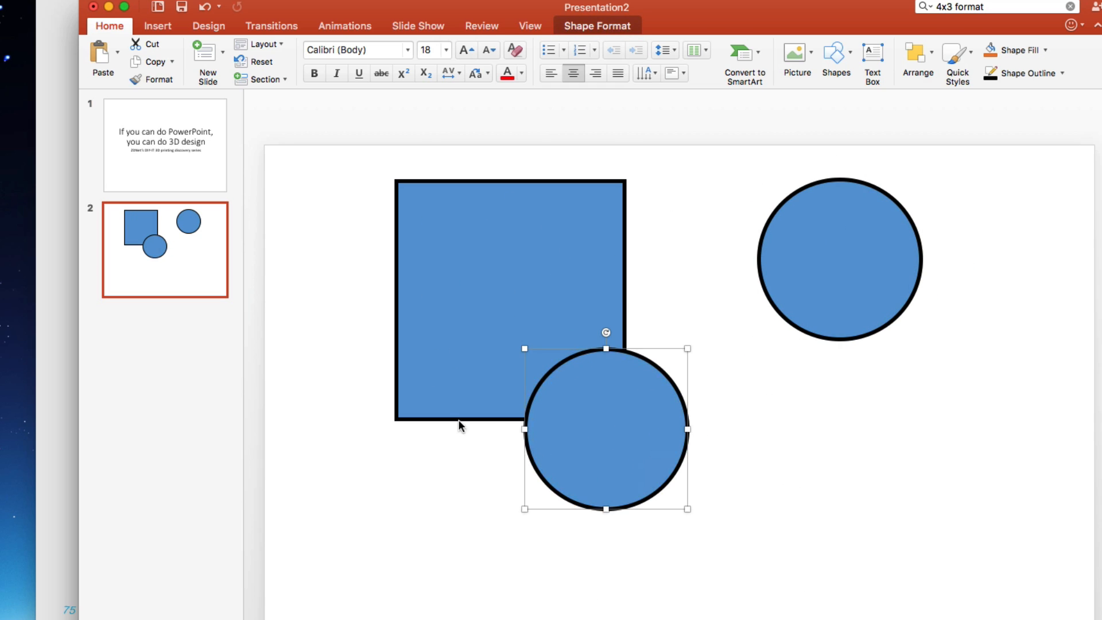
pyautogui.click(493, 295)
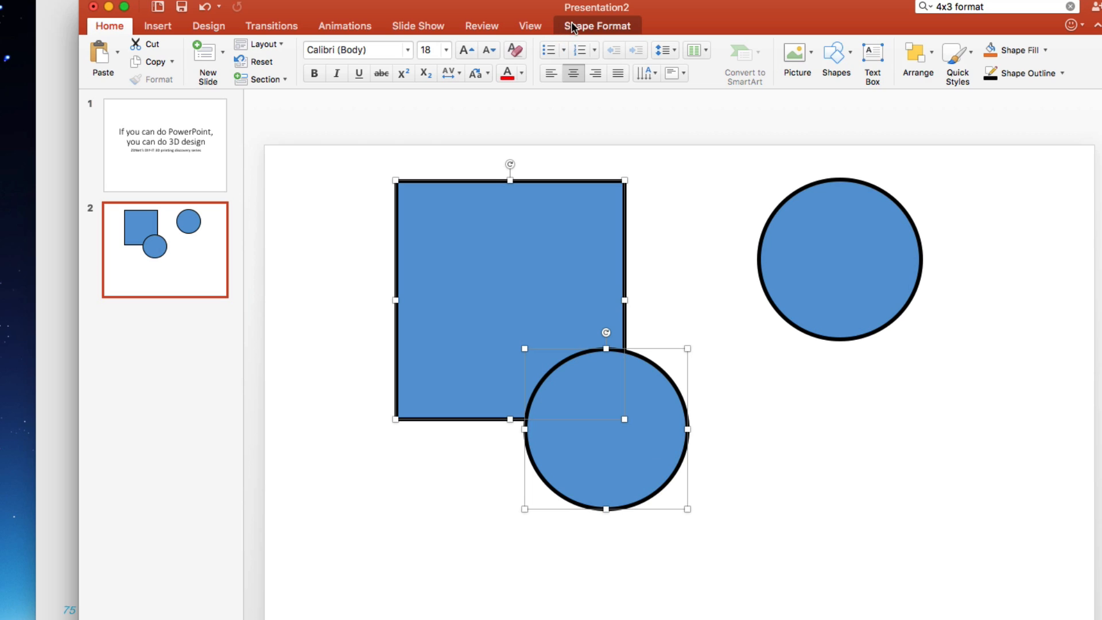
pyautogui.click(597, 26)
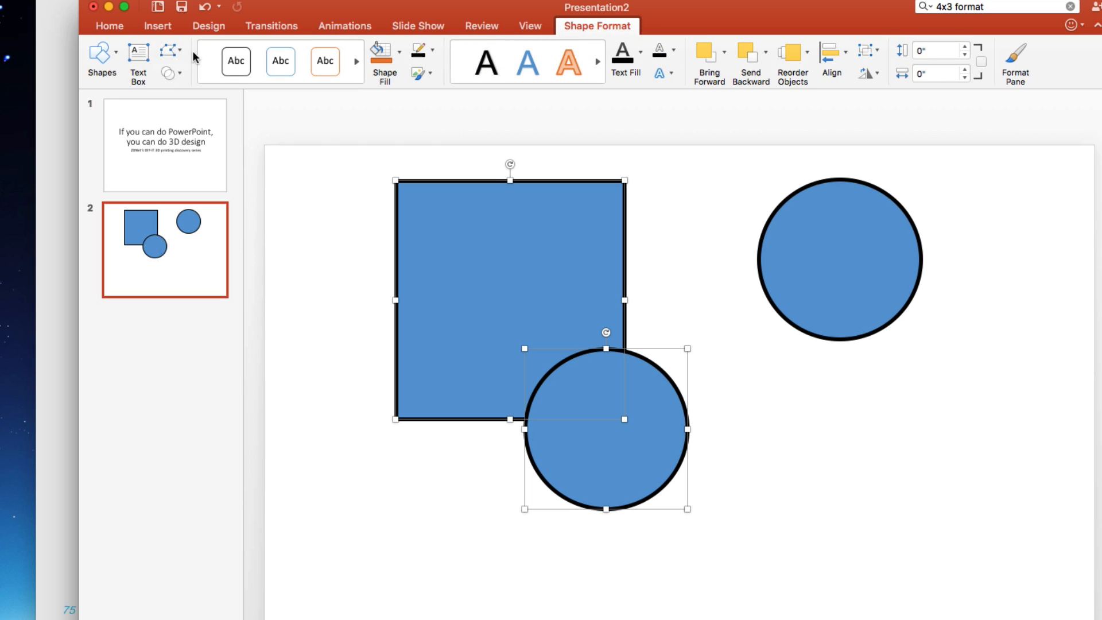
pyautogui.click(166, 73)
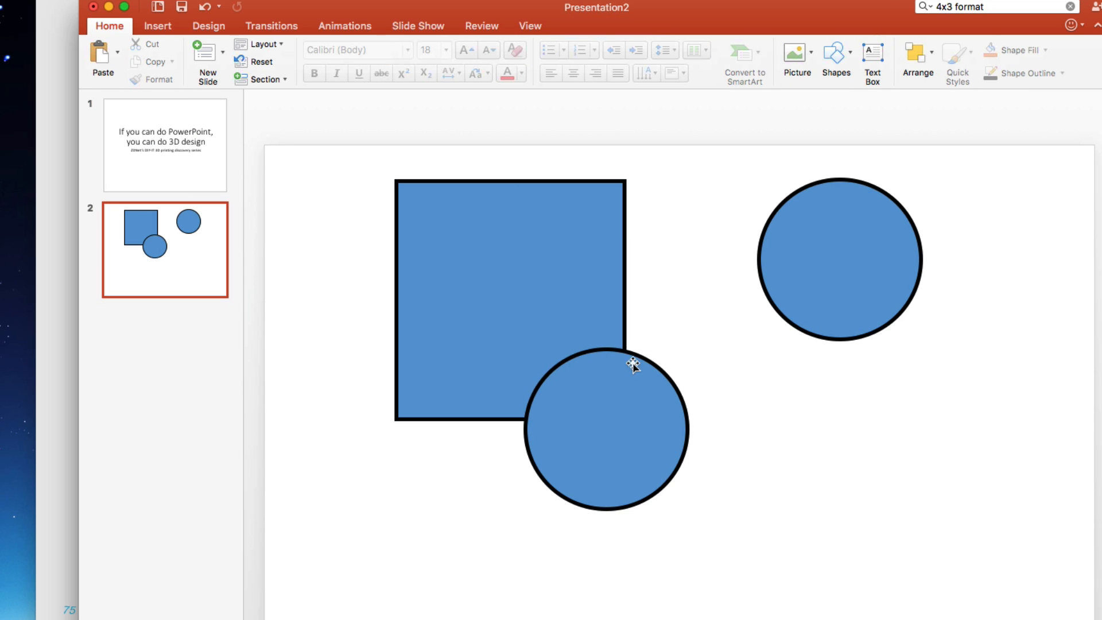
# Select the circle over the square's lower-right corner together with the square
pyautogui.click(605, 428)
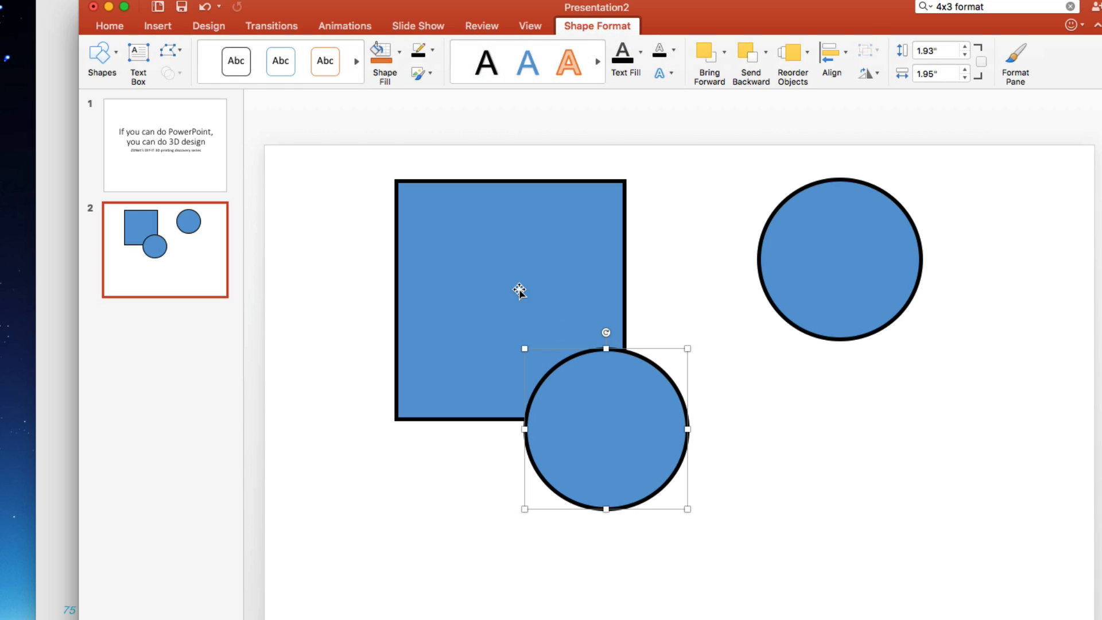
pyautogui.click(496, 255)
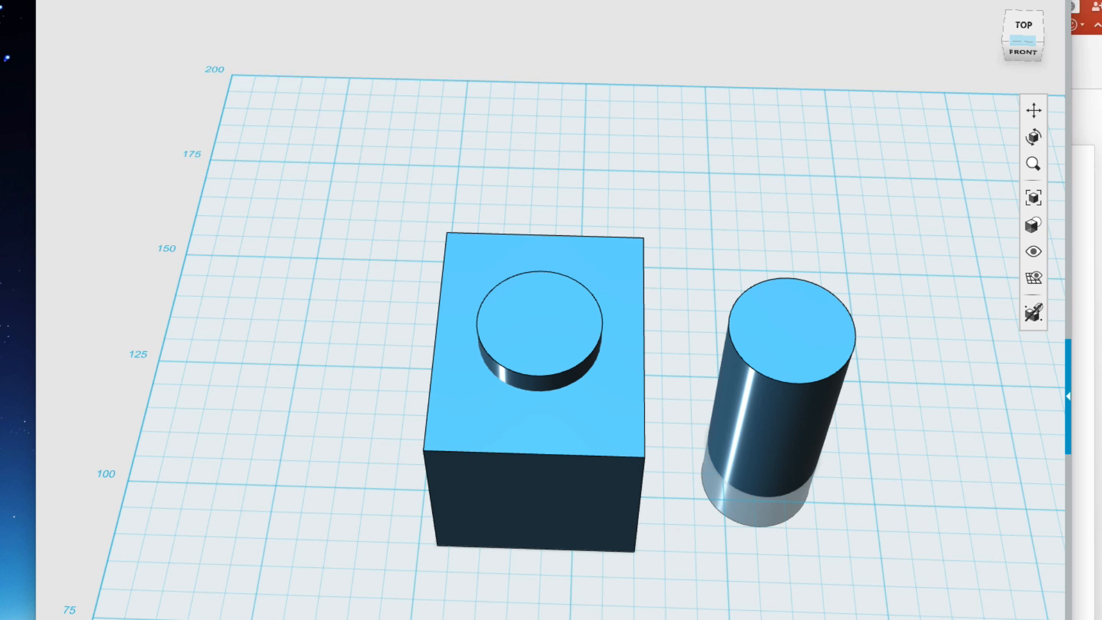
# Select a cylinder and the box to reposition them to match the slide
pyautogui.click(541, 331)
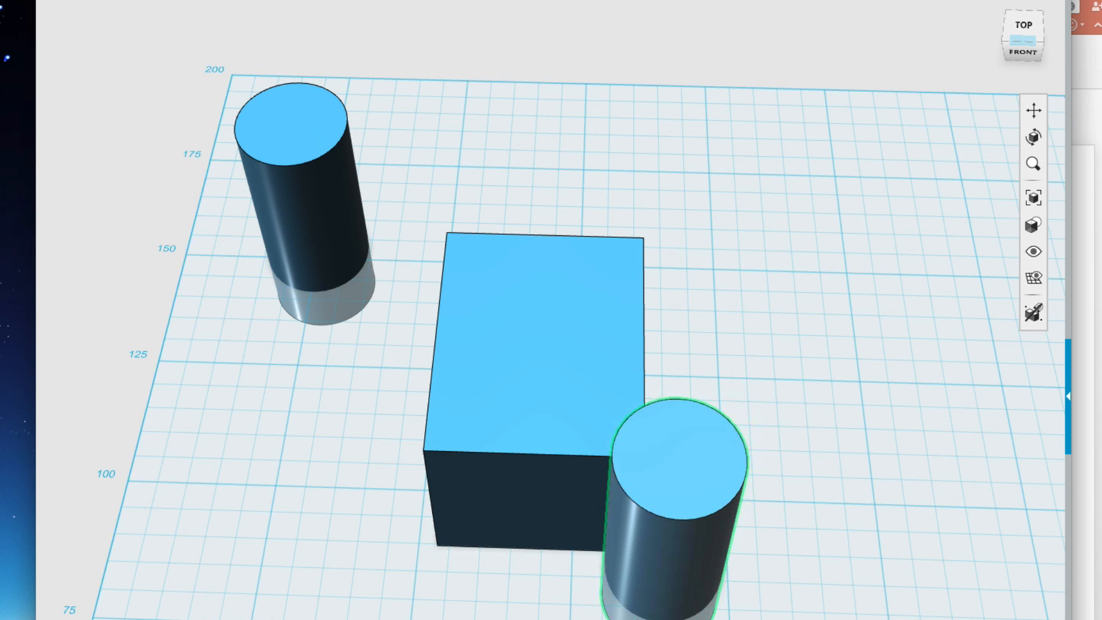
pyautogui.click(1022, 25)
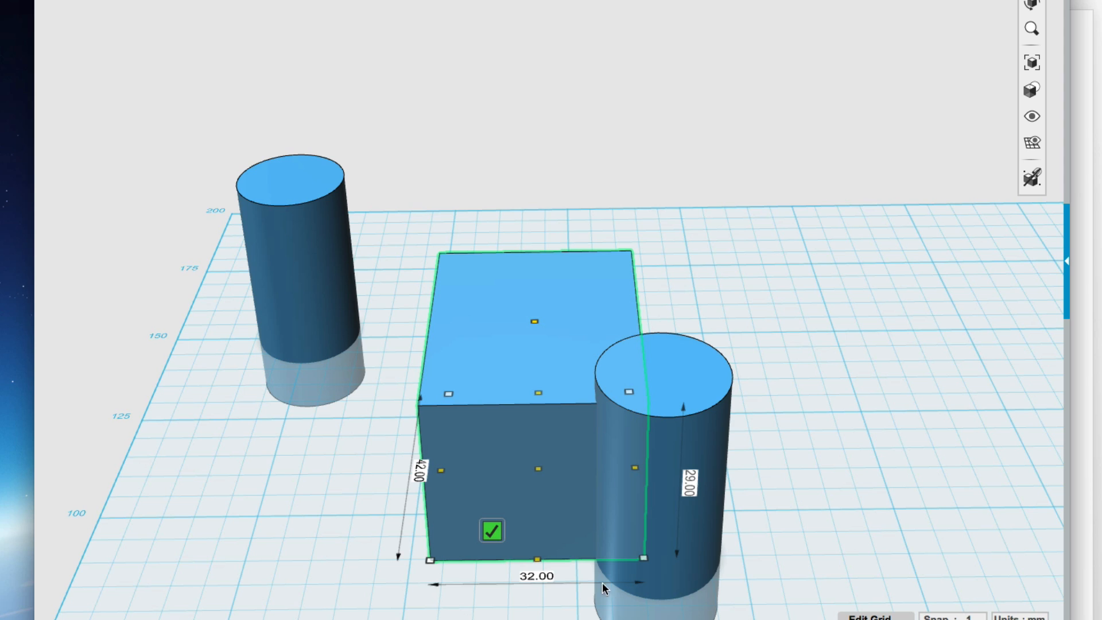
pyautogui.moveTo(835, 532)
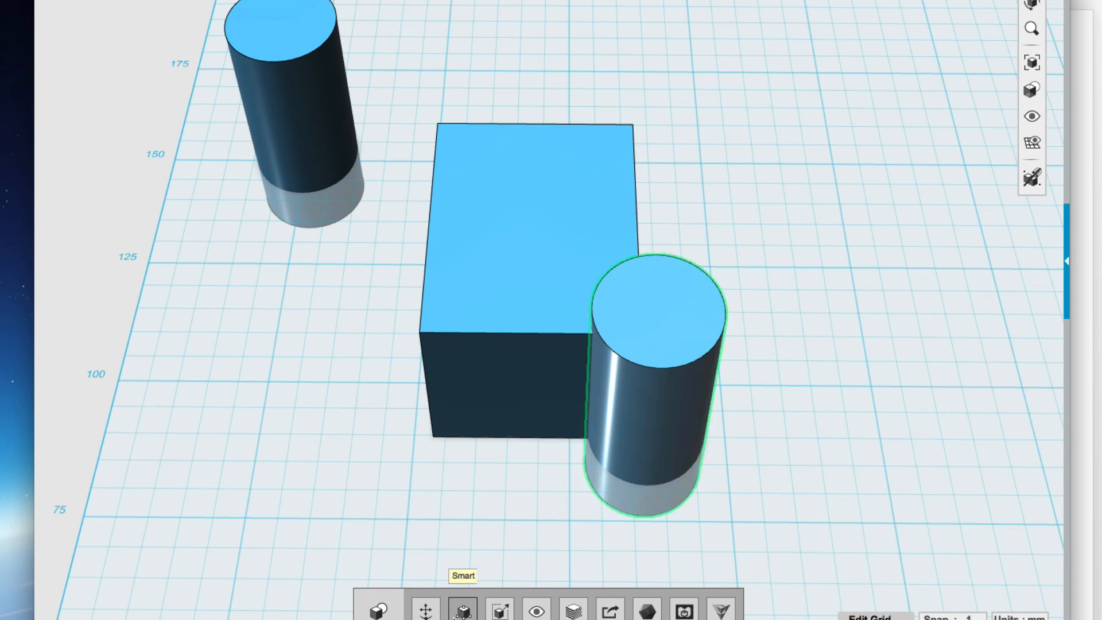
# Smart Scale the corner cylinder to its new height and confirm the resize
pyautogui.click(646, 387)
pyautogui.write('29')
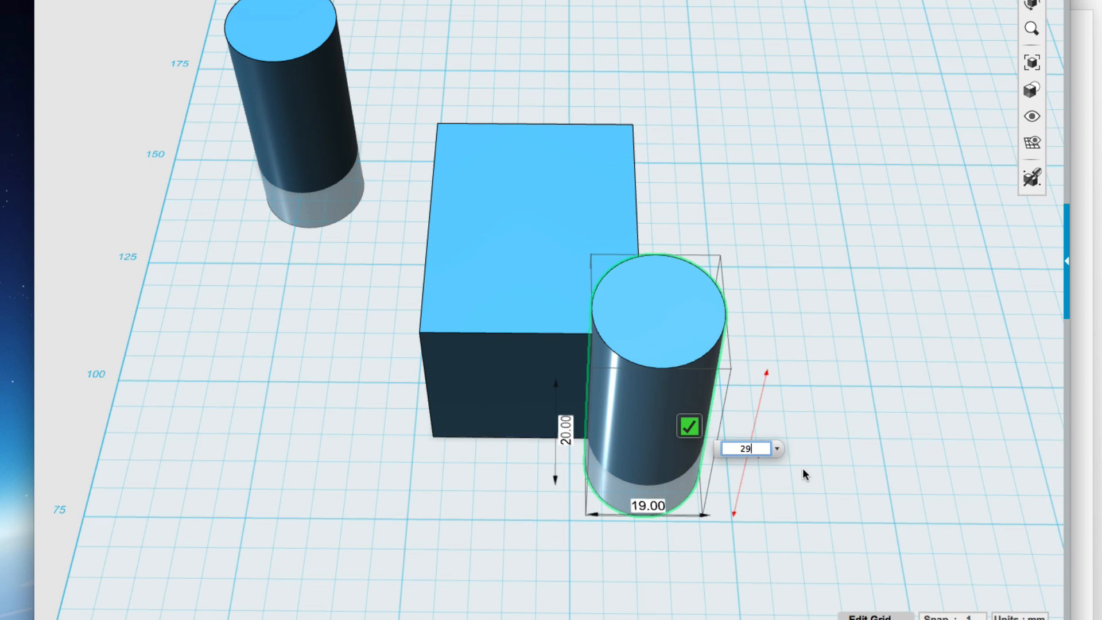
pyautogui.click(690, 426)
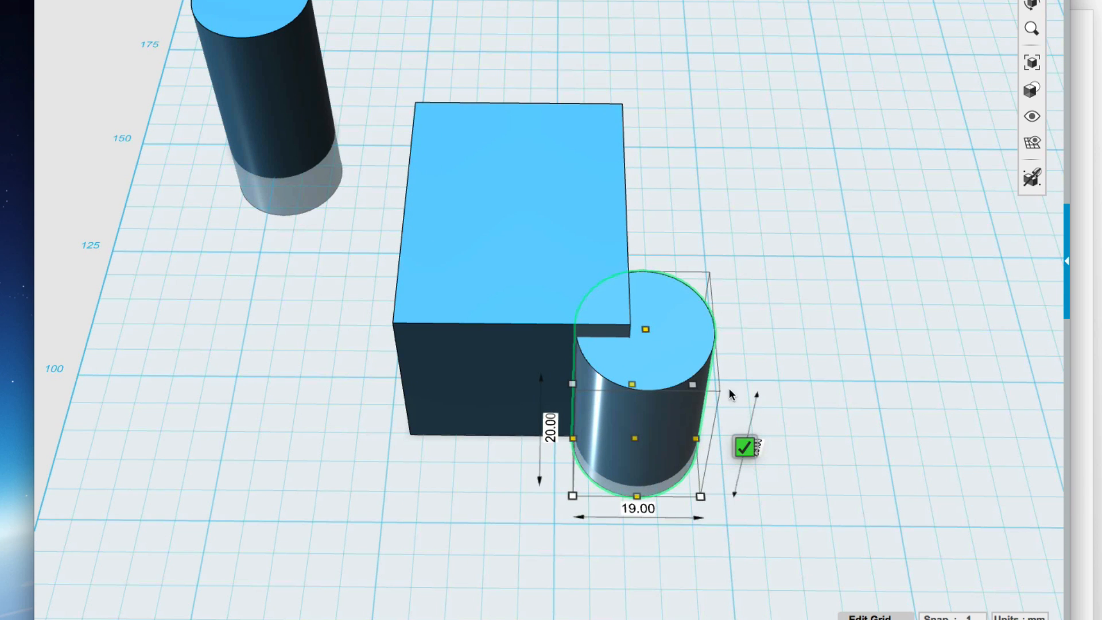
pyautogui.click(743, 447)
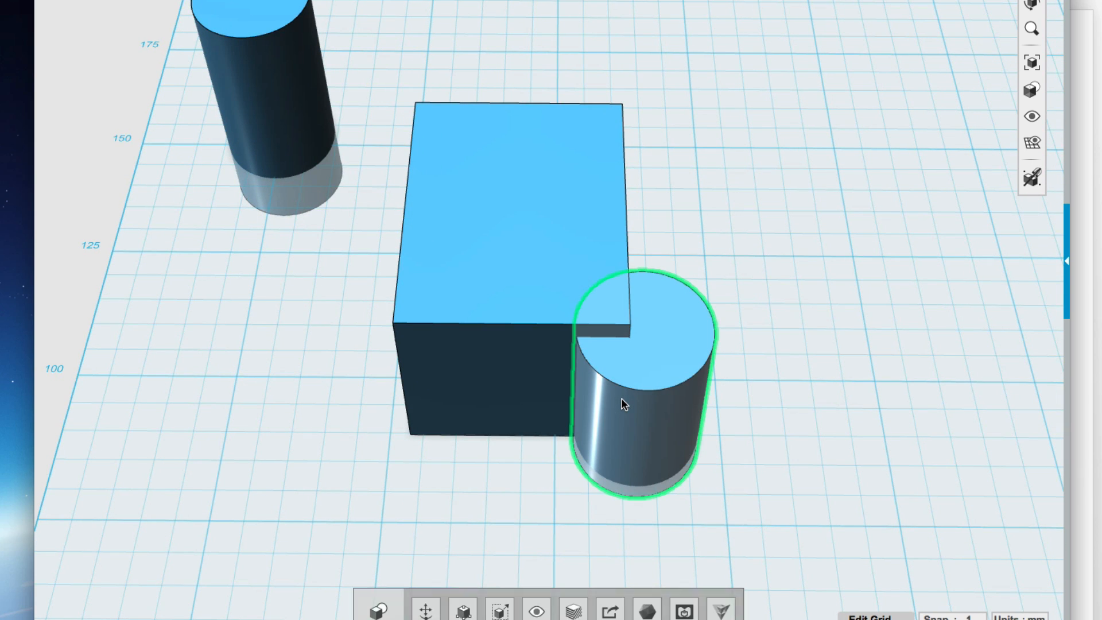
pyautogui.click(777, 394)
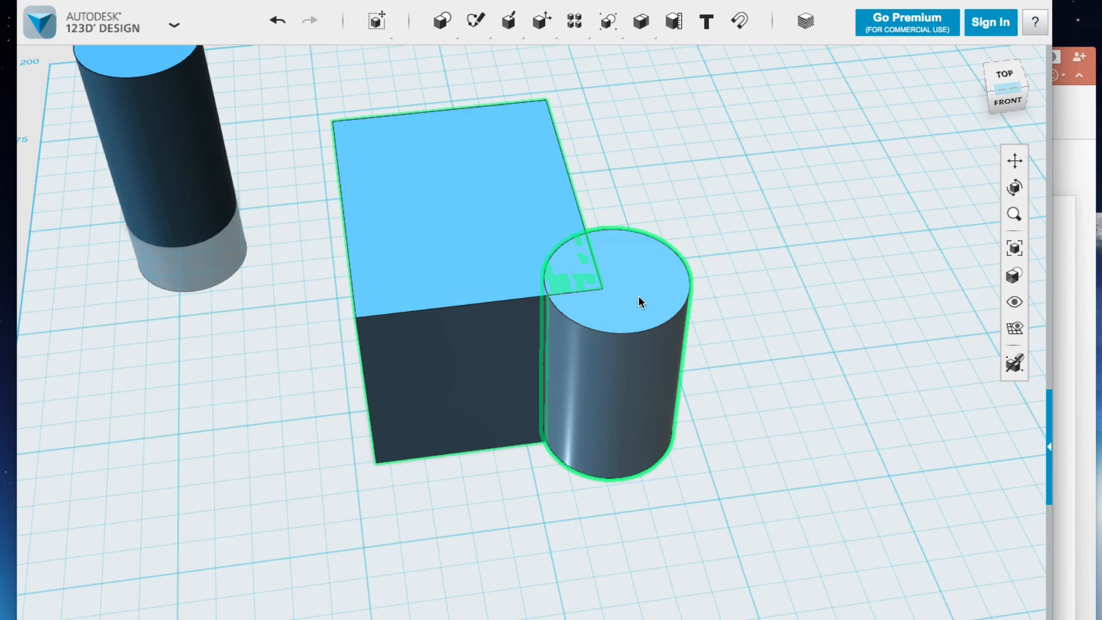
# Combine > Merge the box (target) with the short corner cylinder (source)
pyautogui.click(638, 21)
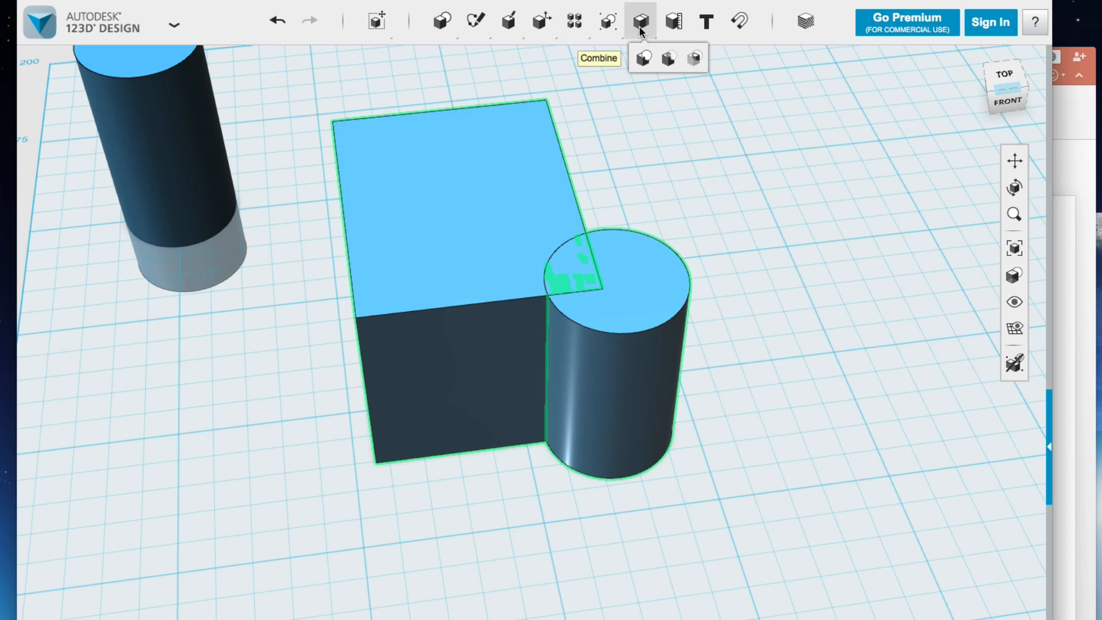
pyautogui.moveTo(643, 58)
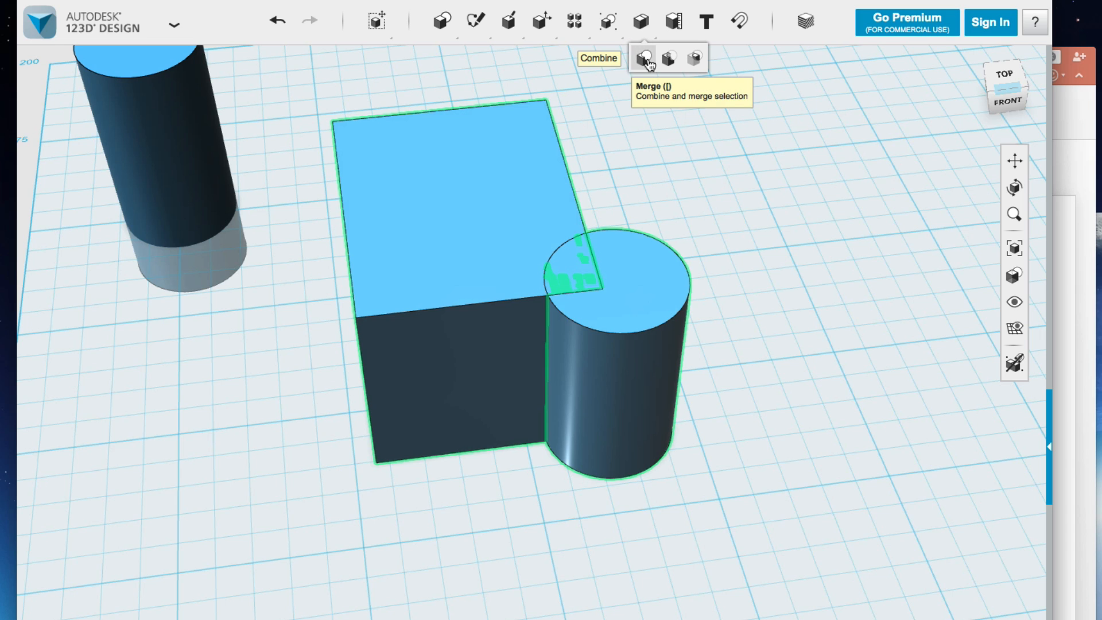
pyautogui.click(642, 59)
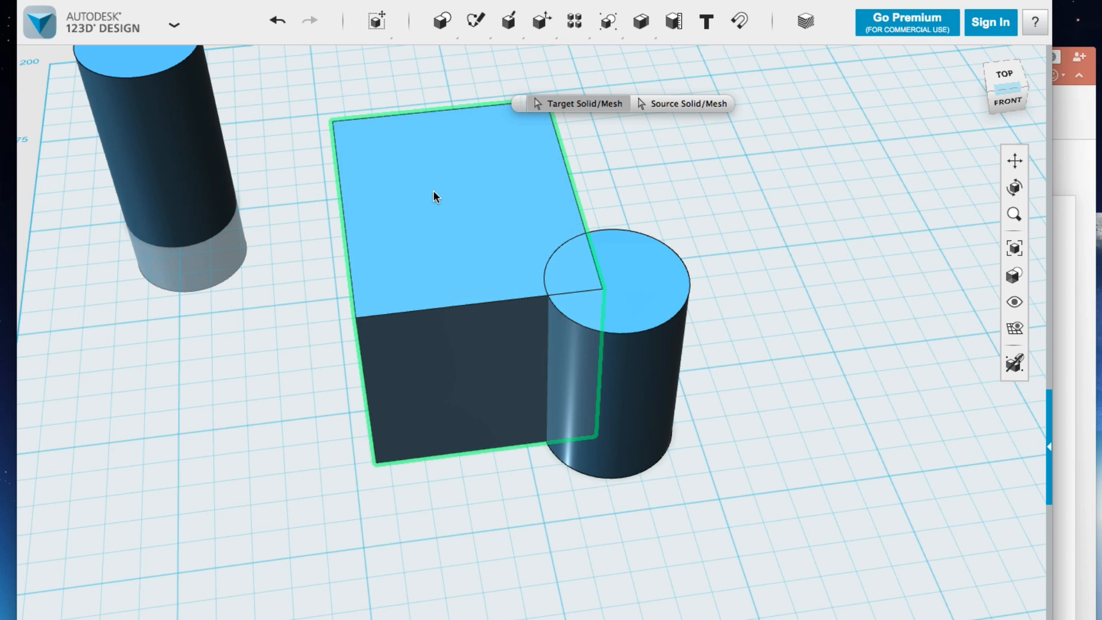
pyautogui.click(436, 196)
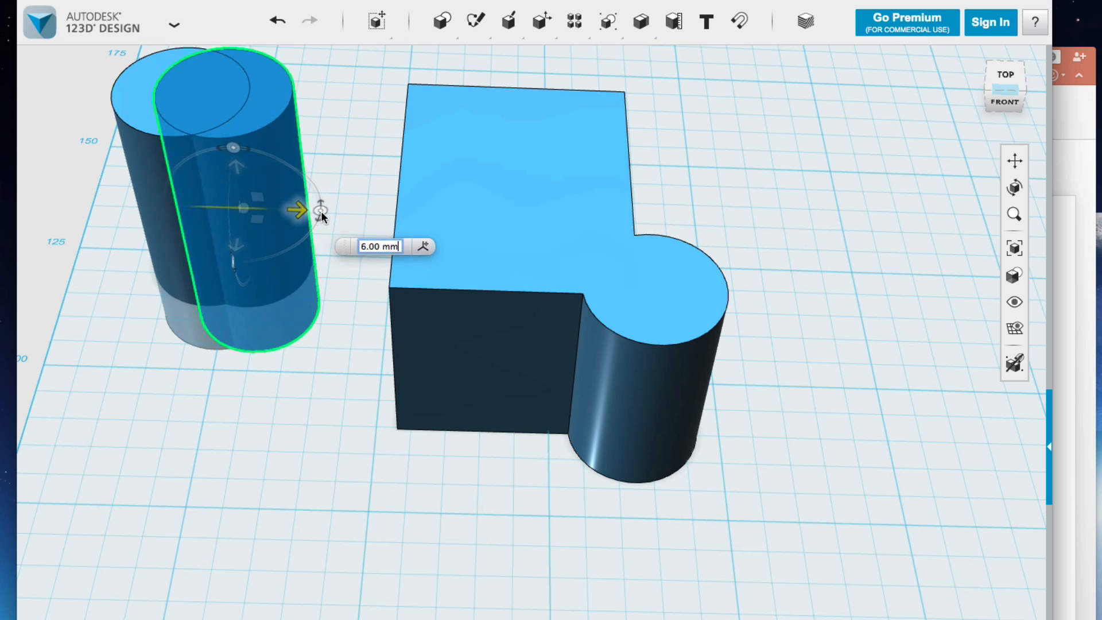
# Slide the cylinder copy 6 mm against the block's left side and merge it into the block
pyautogui.moveTo(242, 208); pyautogui.dragTo(362, 317)
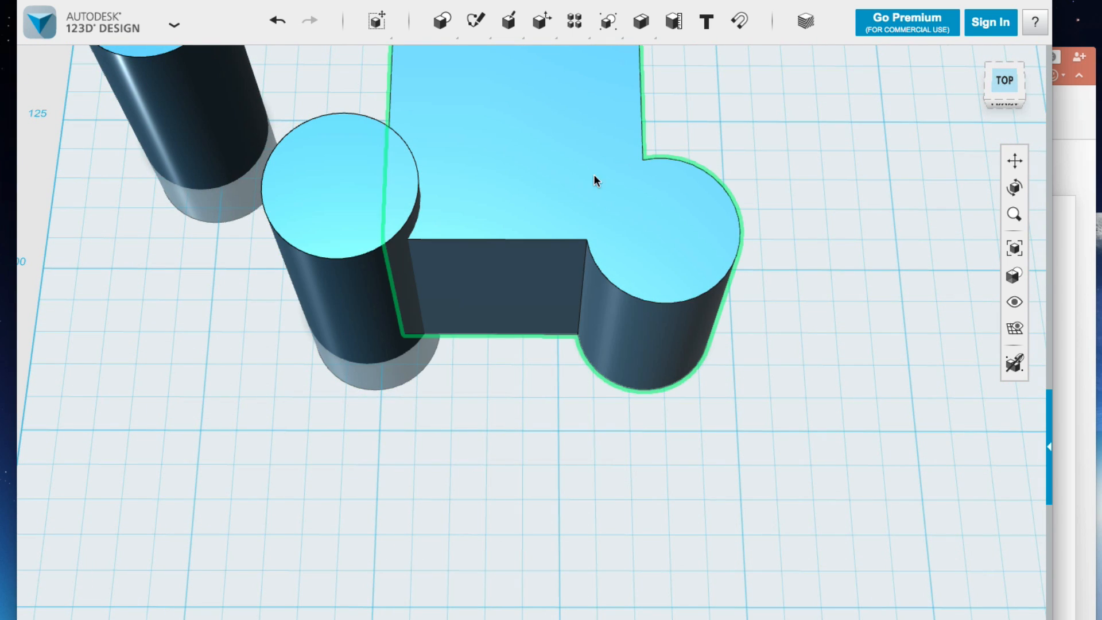
pyautogui.moveTo(575, 149)
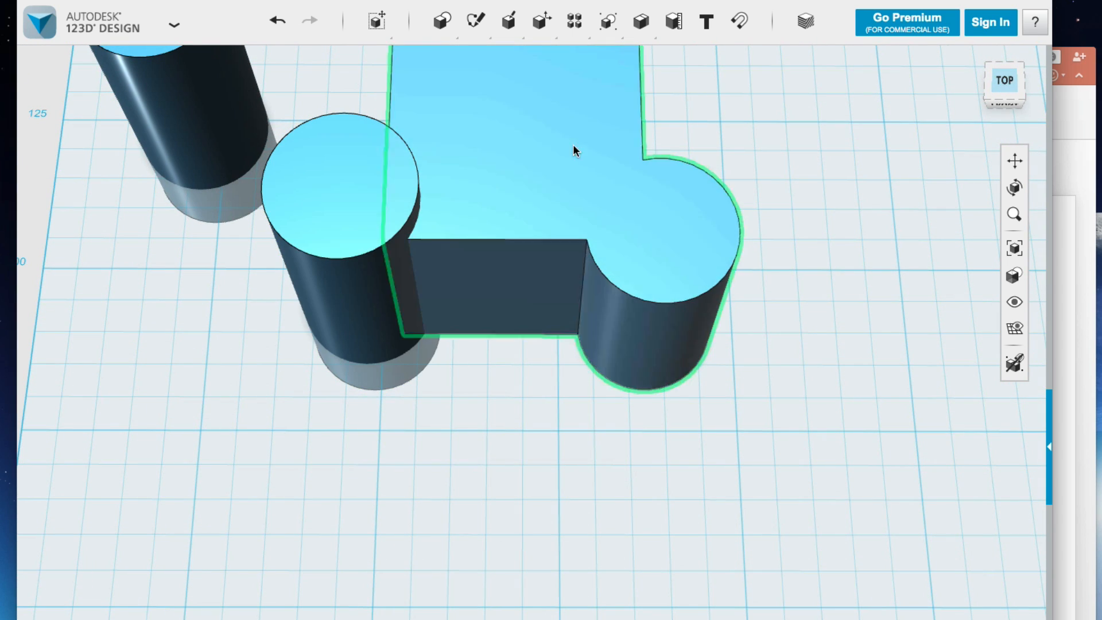
pyautogui.click(607, 21)
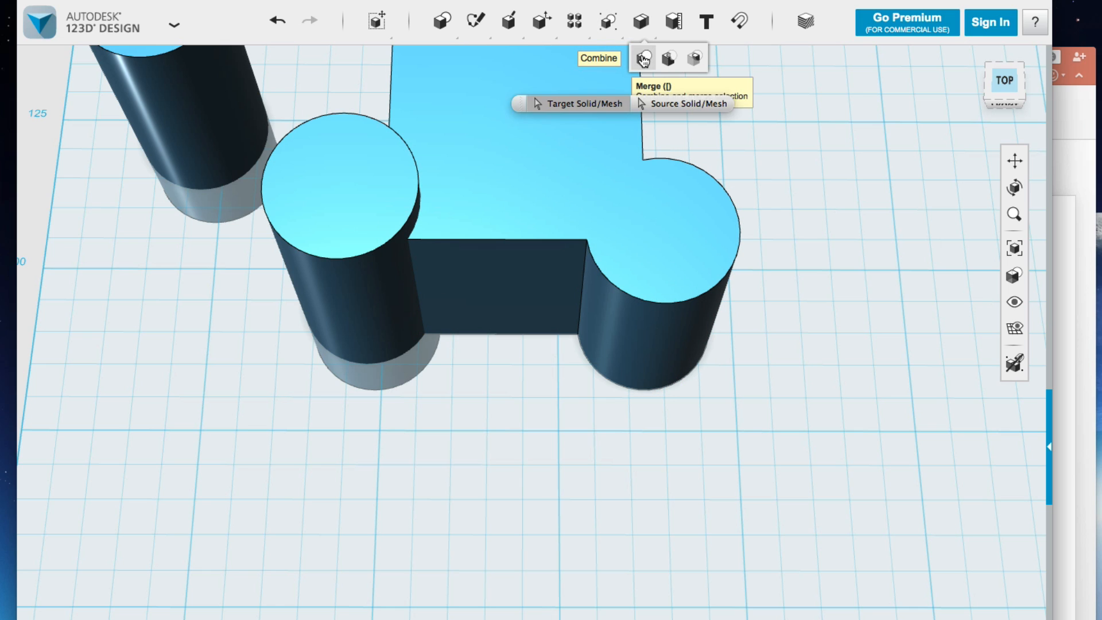
pyautogui.click(641, 57)
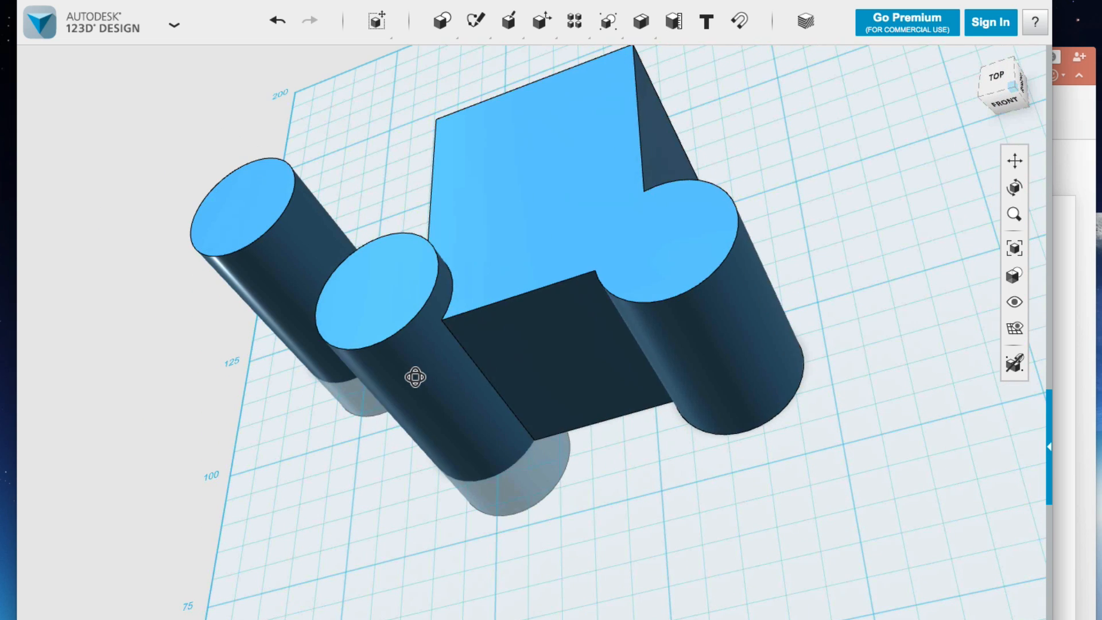
pyautogui.click(457, 341)
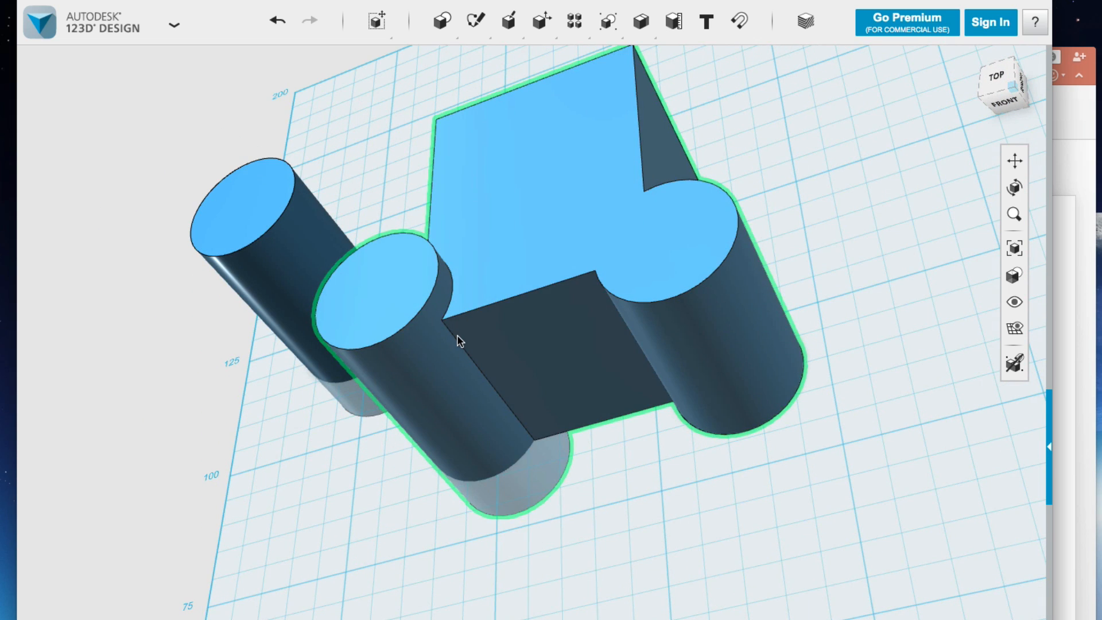
pyautogui.moveTo(444, 256)
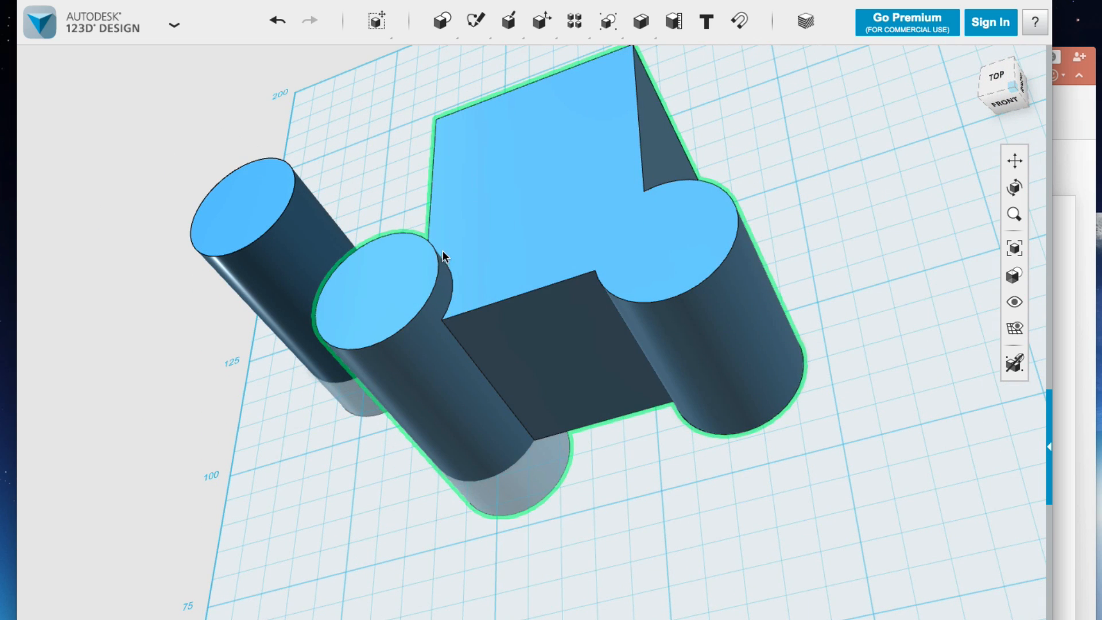
pyautogui.click(761, 503)
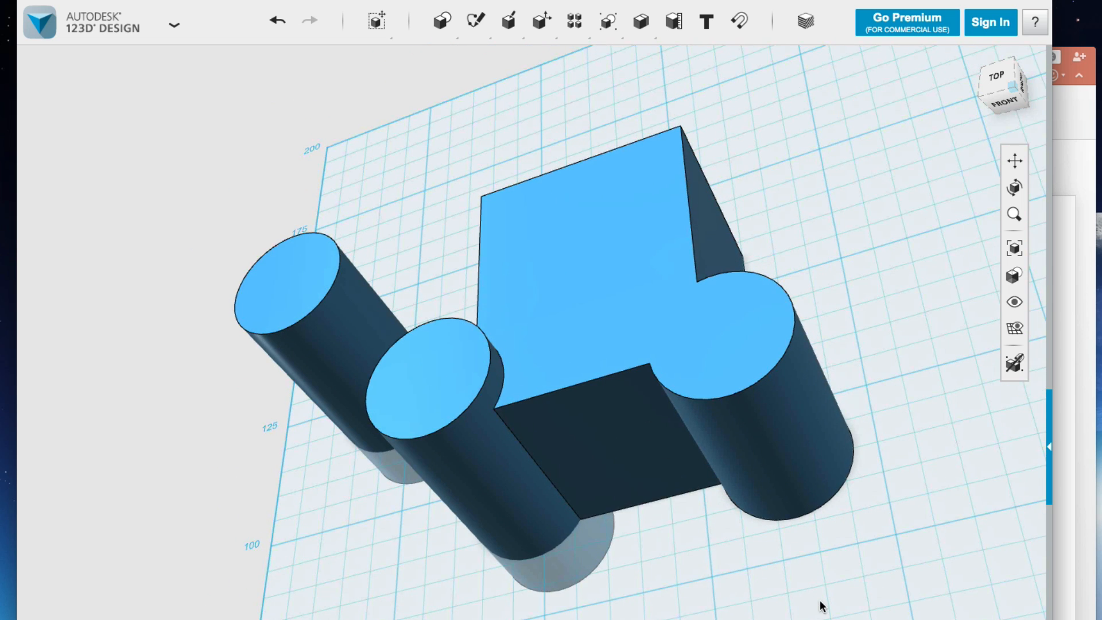
pyautogui.moveTo(1059, 217)
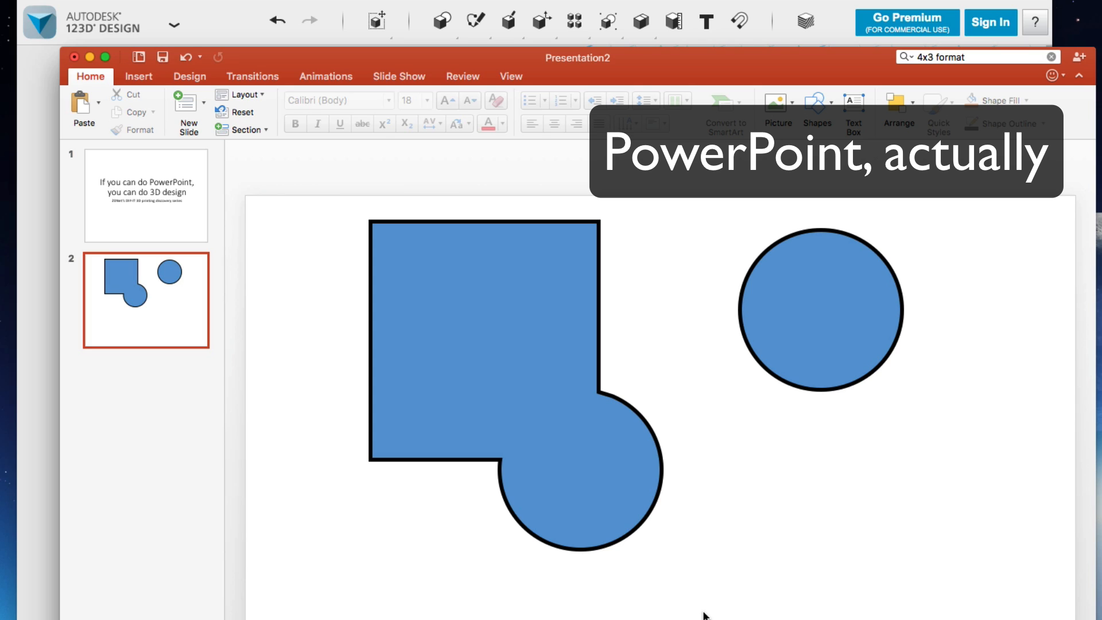
# Select the shape and inner circle and apply Merge Shapes > Subtract
pyautogui.click(818, 312)
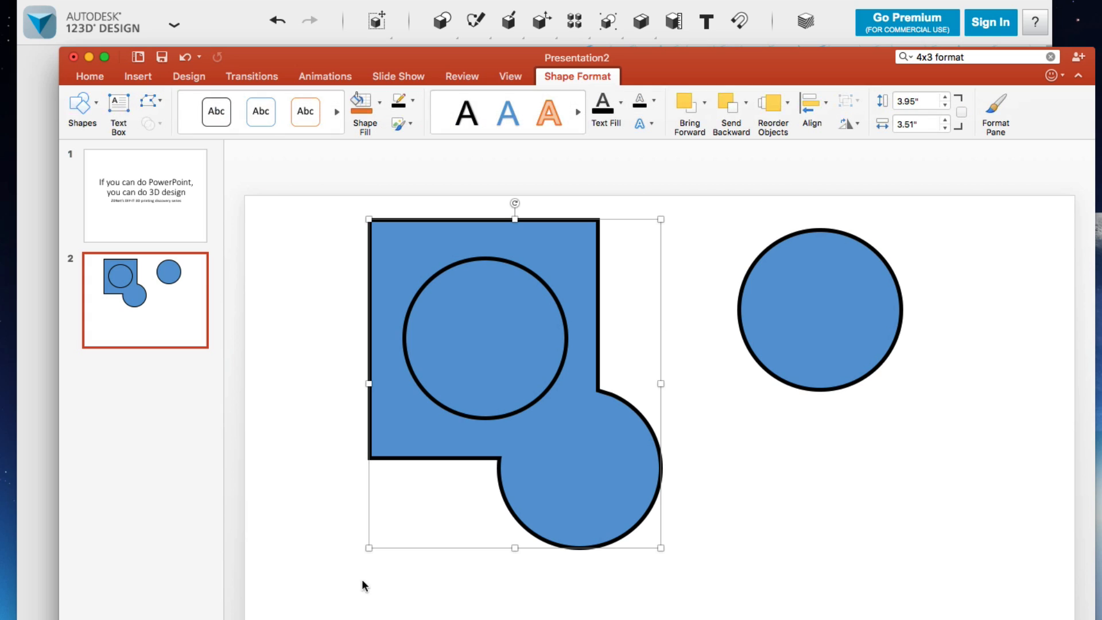
pyautogui.click(473, 338)
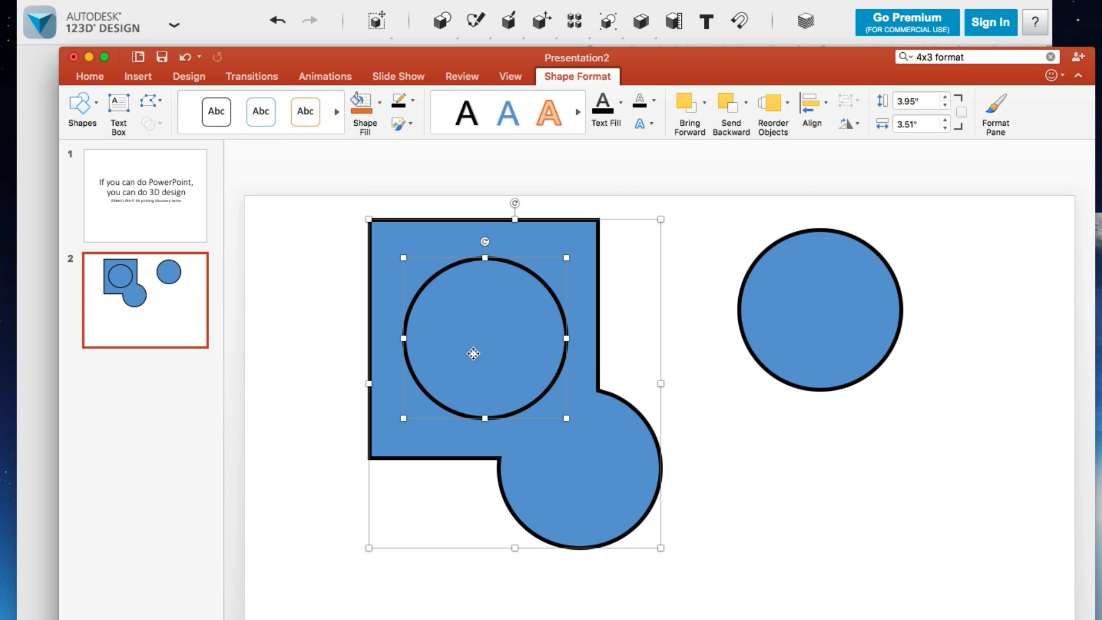
pyautogui.click(147, 123)
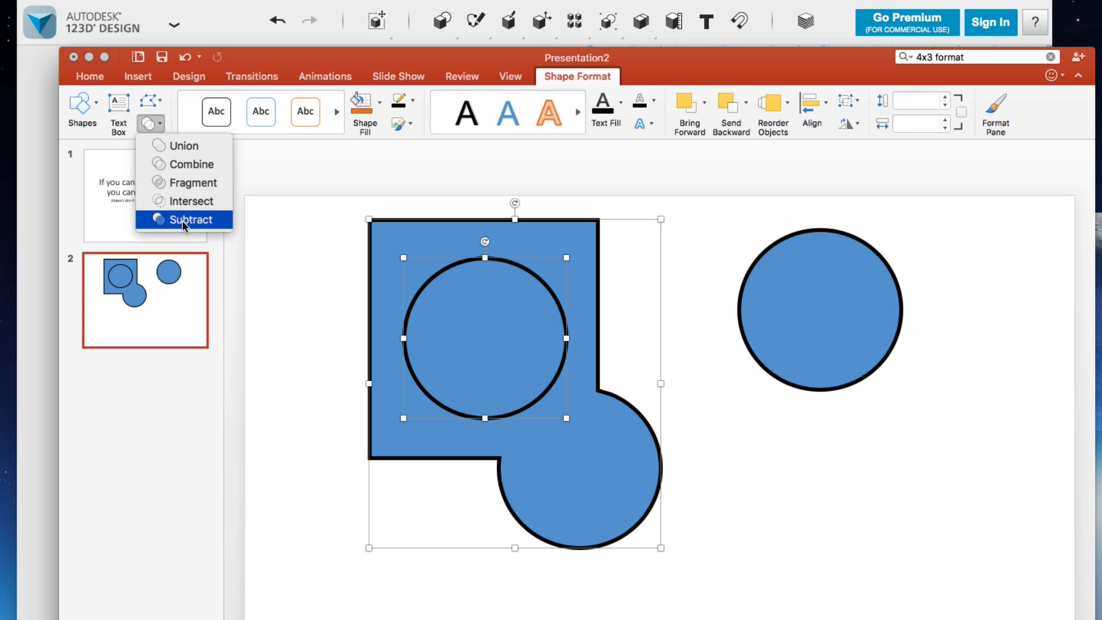
pyautogui.click(190, 219)
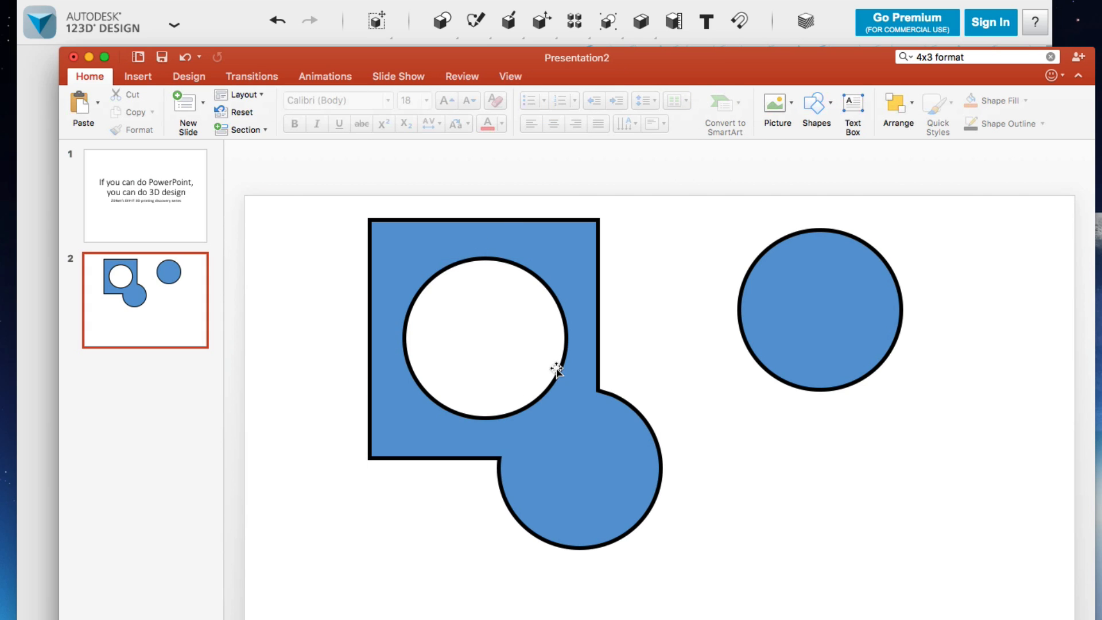
pyautogui.moveTo(796, 588)
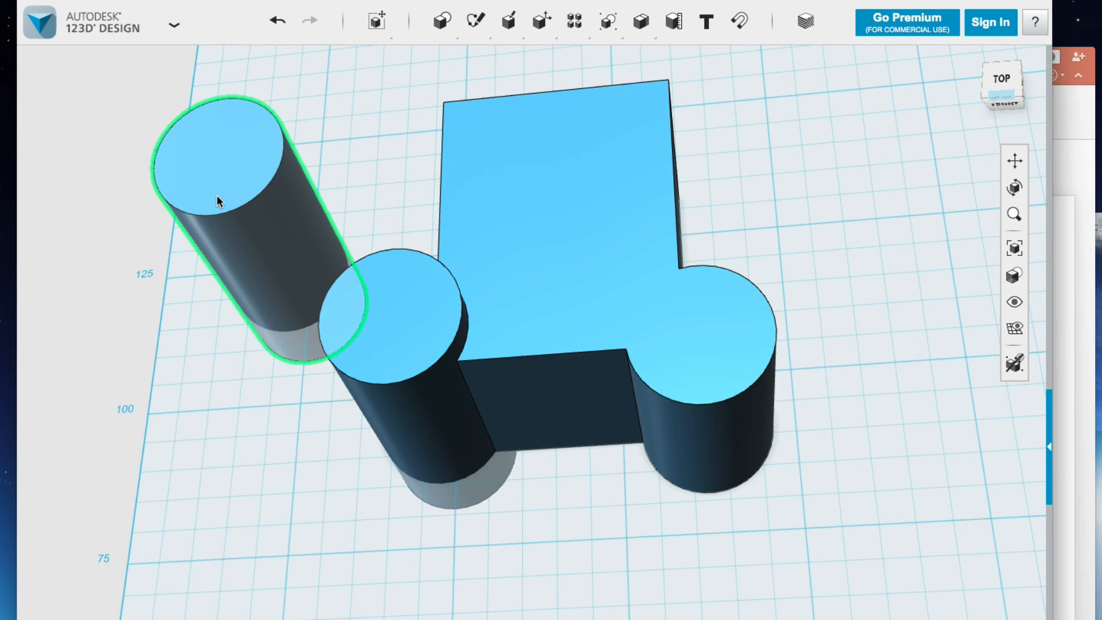
# Move the cylinder 46 mm over the square part of the merged block
pyautogui.click(218, 199)
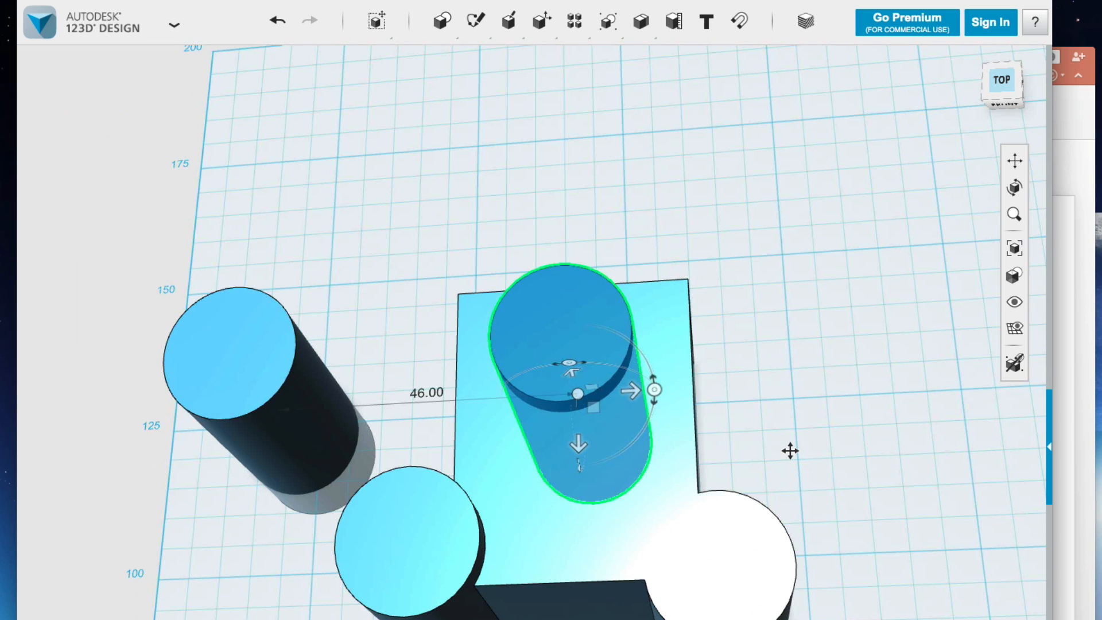
pyautogui.moveTo(788, 396)
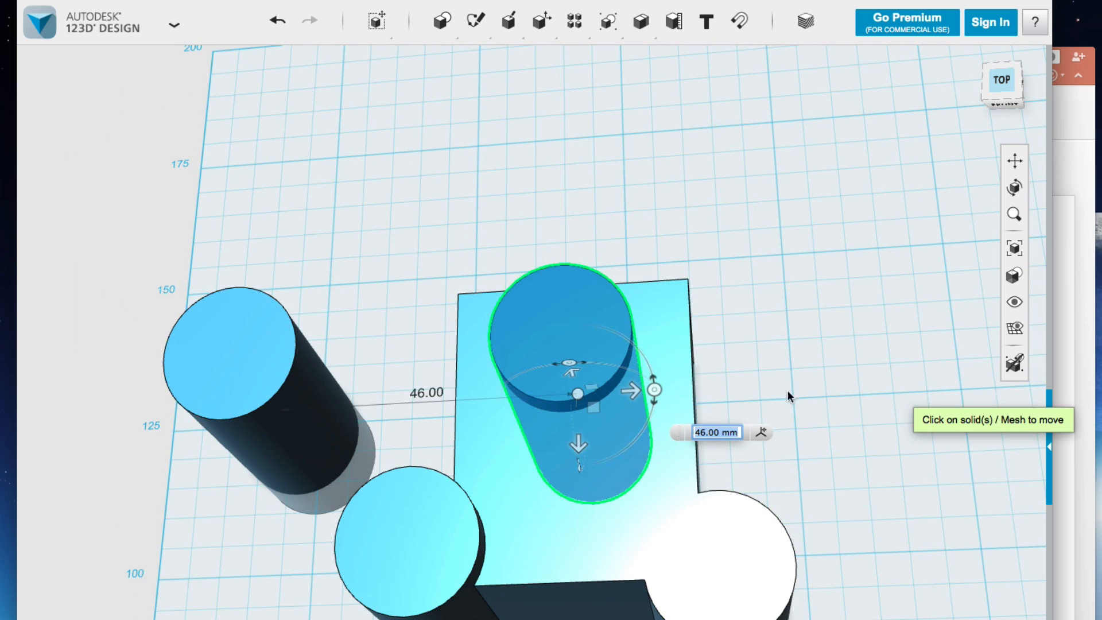
pyautogui.click(639, 21)
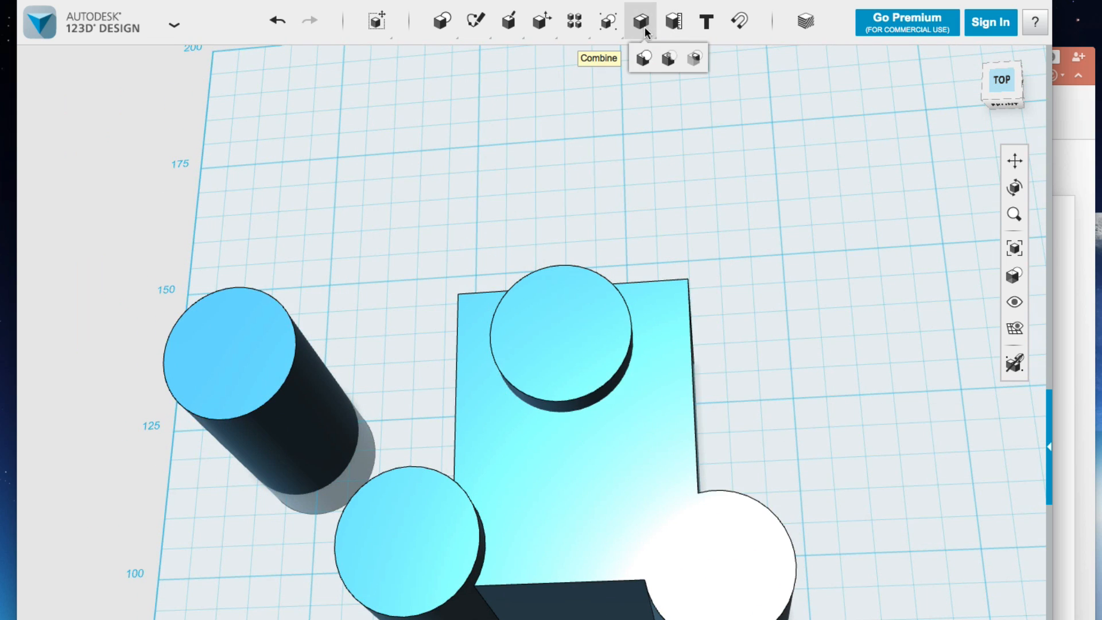
# Start Combine with the merged block as target and the centred cylinder as source
pyautogui.click(641, 58)
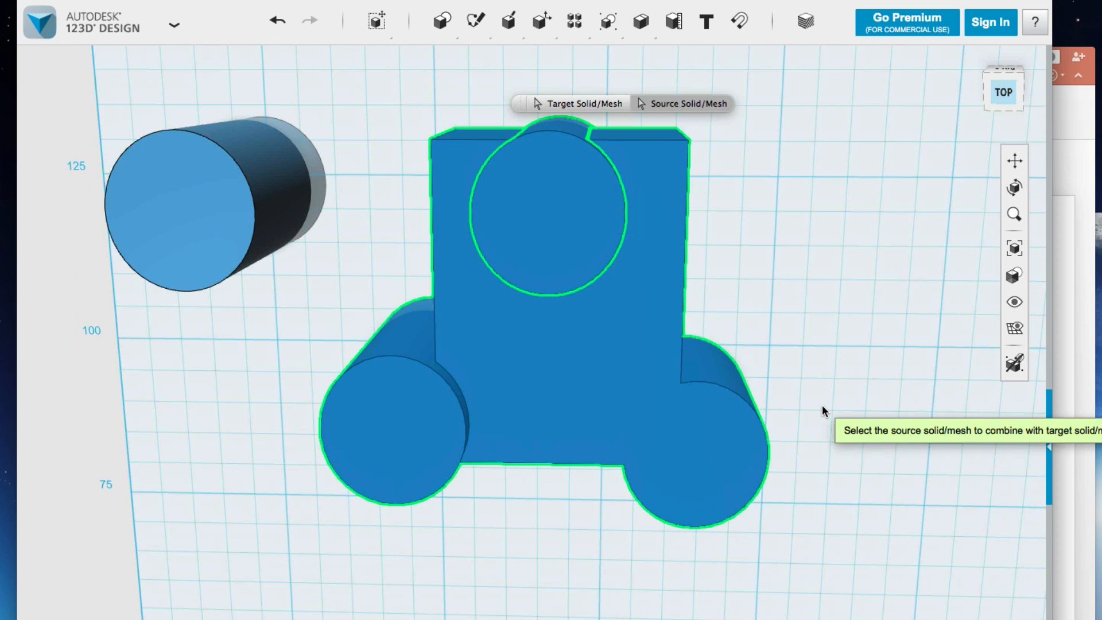
pyautogui.click(549, 211)
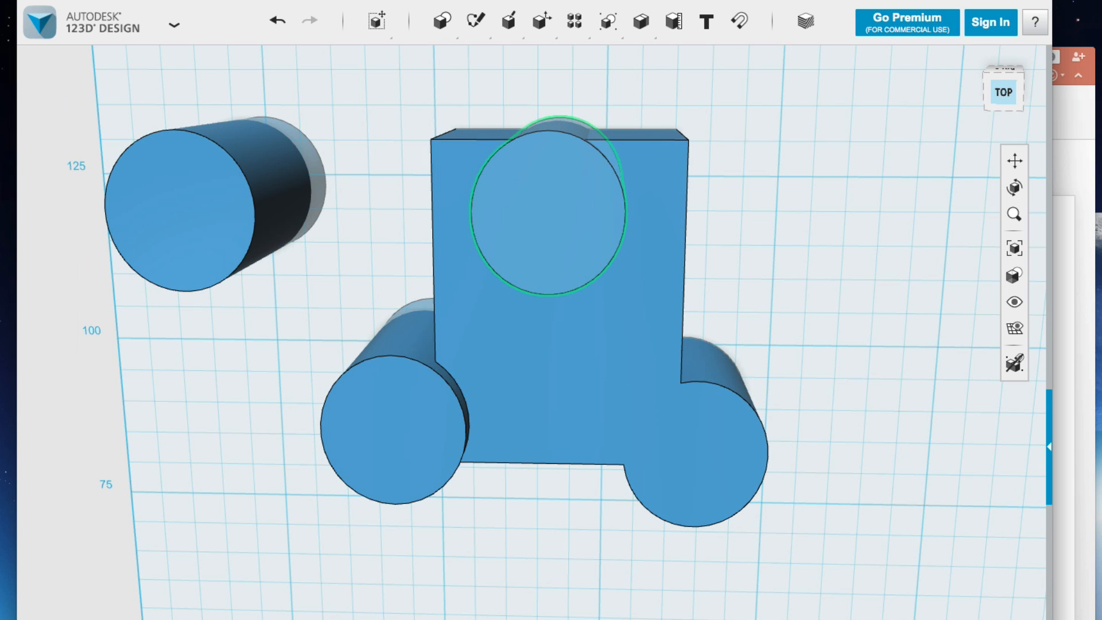
pyautogui.click(549, 211)
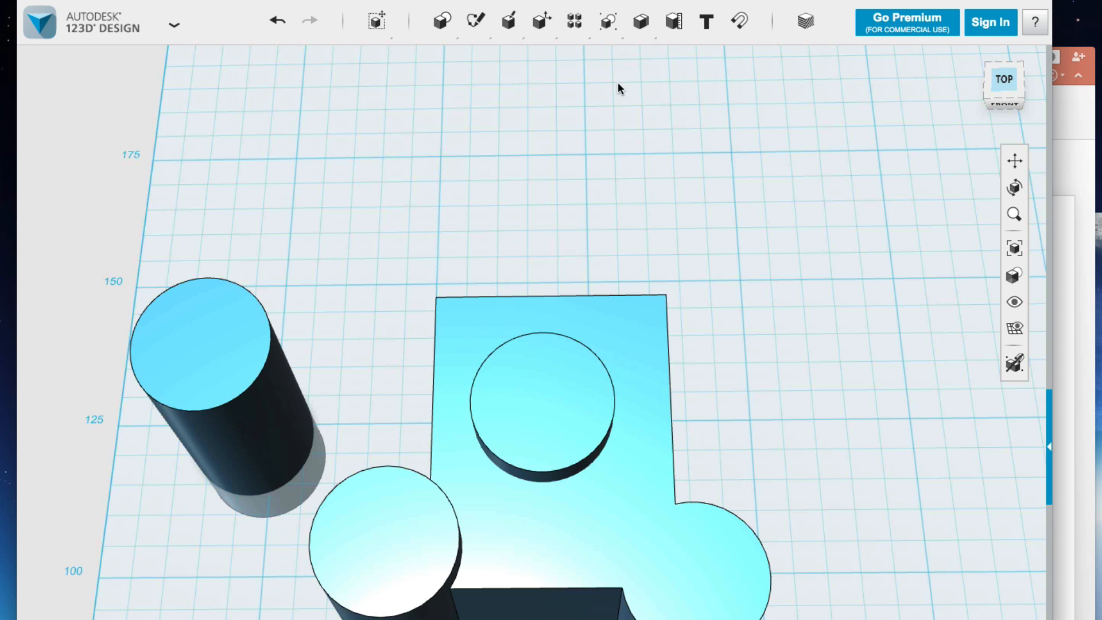
# Subtract the seated cylinder from the merged block, leaving a round hole through its square part
pyautogui.click(631, 330)
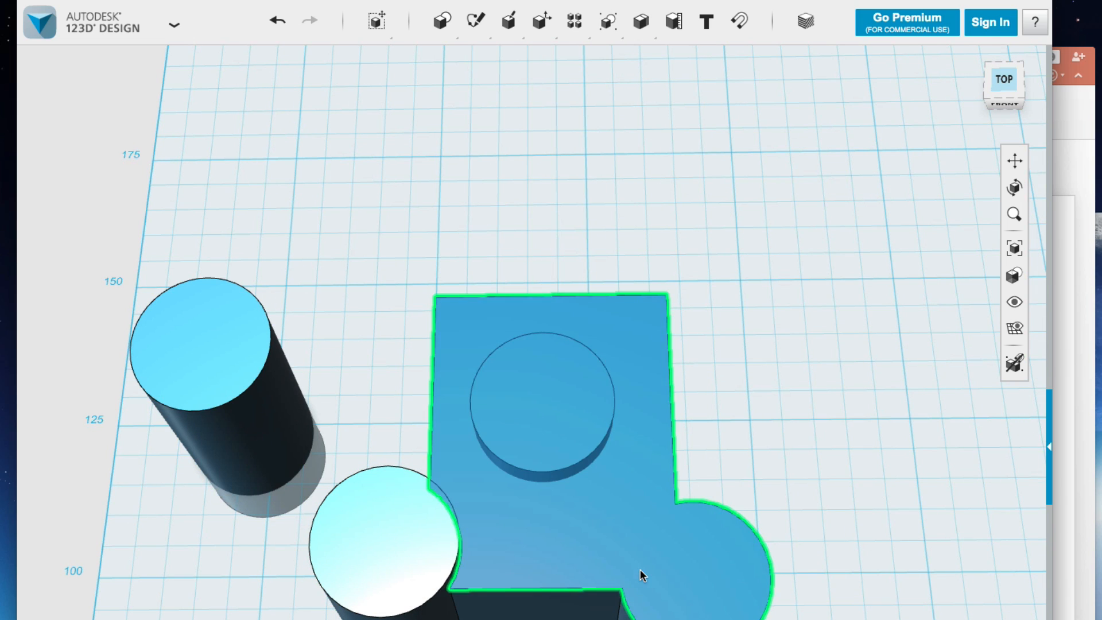
pyautogui.click(540, 386)
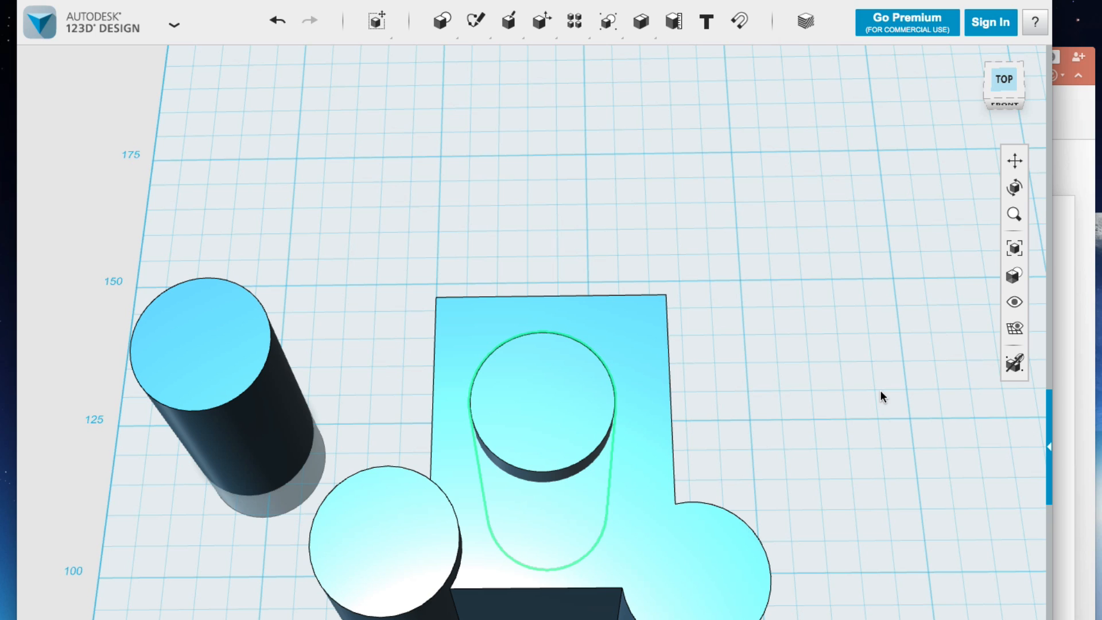
pyautogui.click(639, 21)
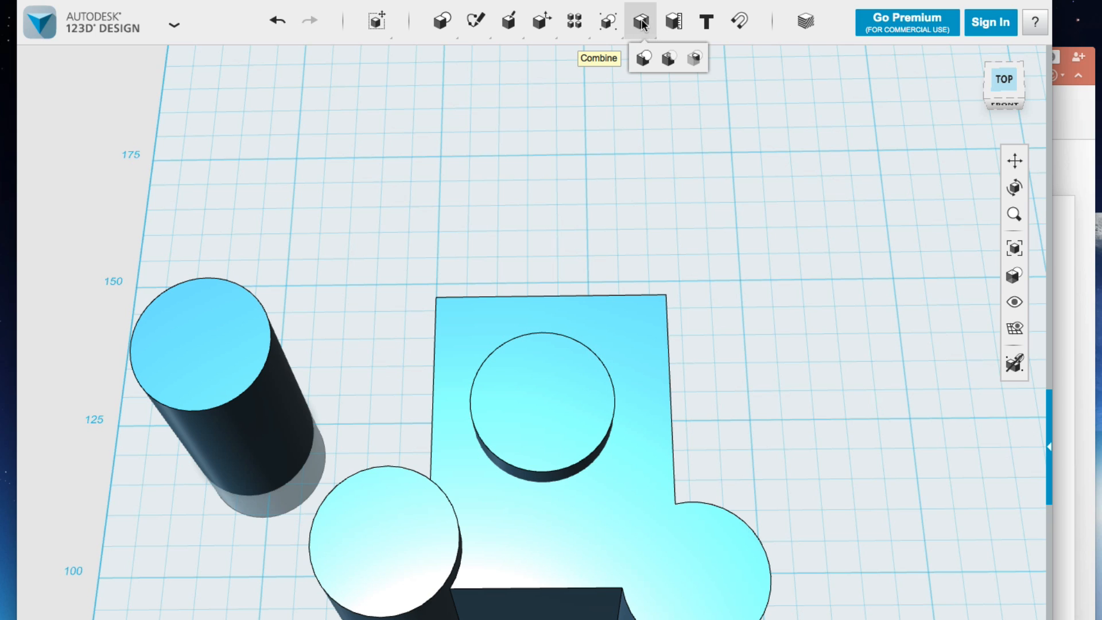
pyautogui.click(641, 58)
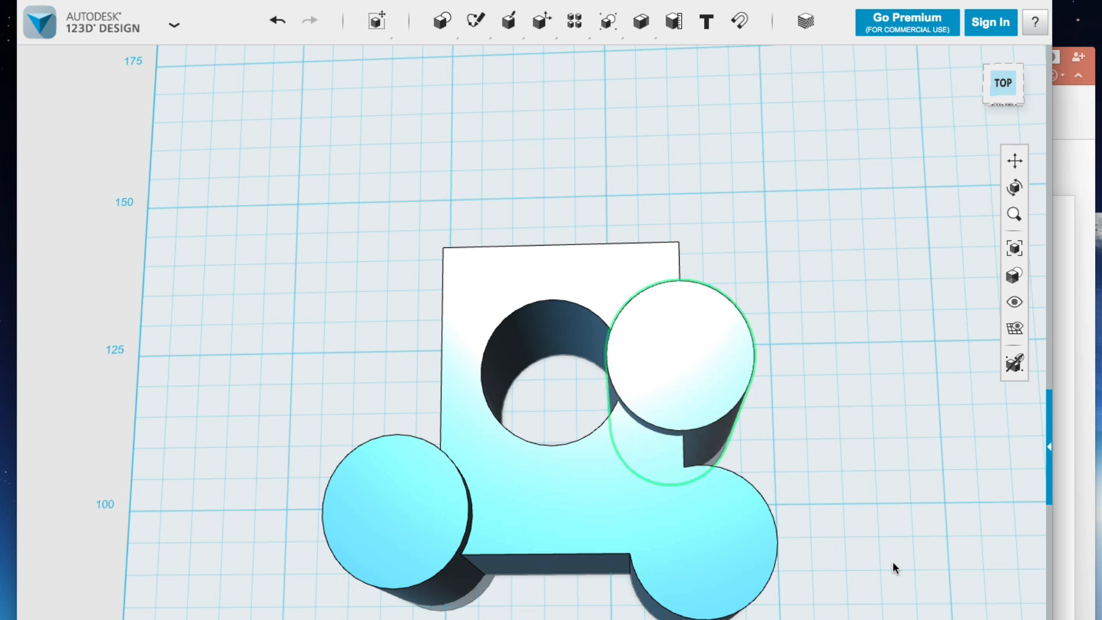
# Subtract the small overlapping cylinder to cut a second round hole across the first hole's lower edge
pyautogui.click(639, 21)
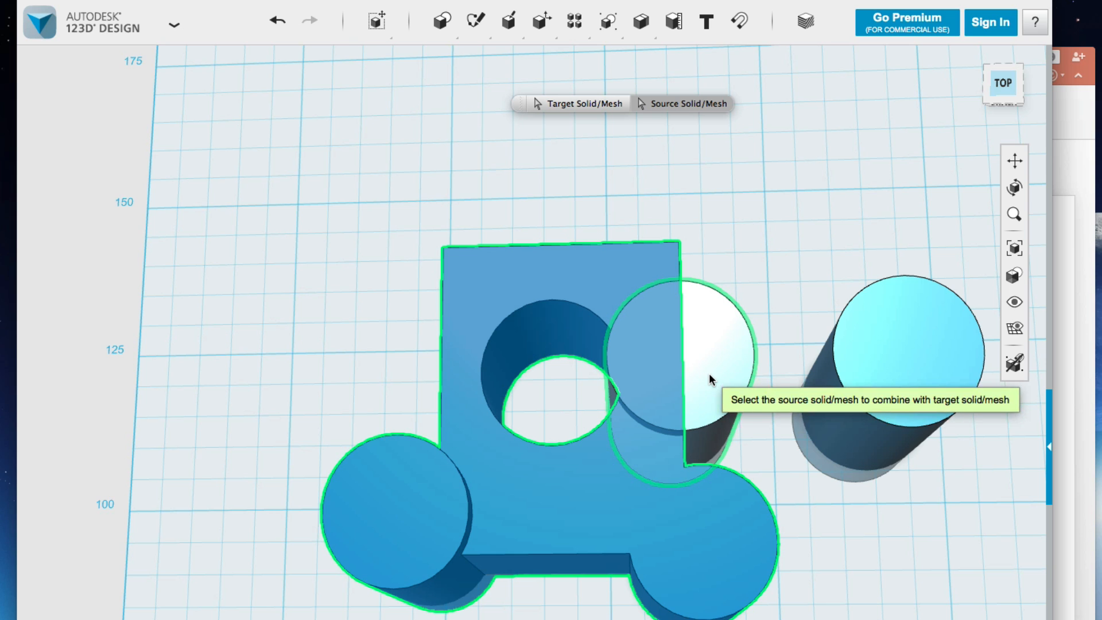
pyautogui.click(682, 351)
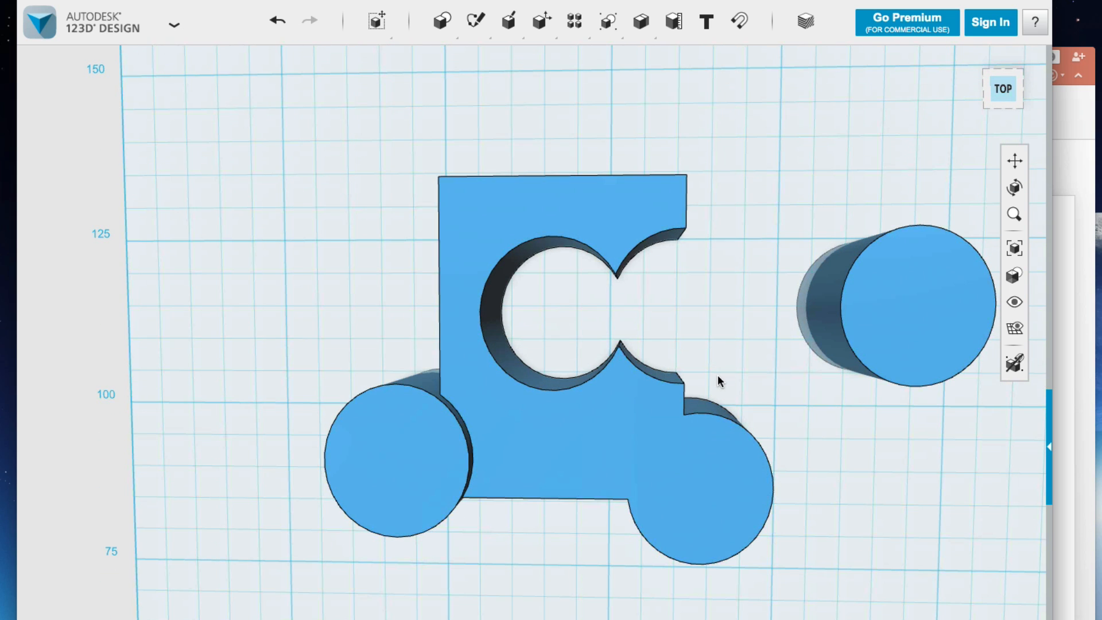
pyautogui.moveTo(404, 328)
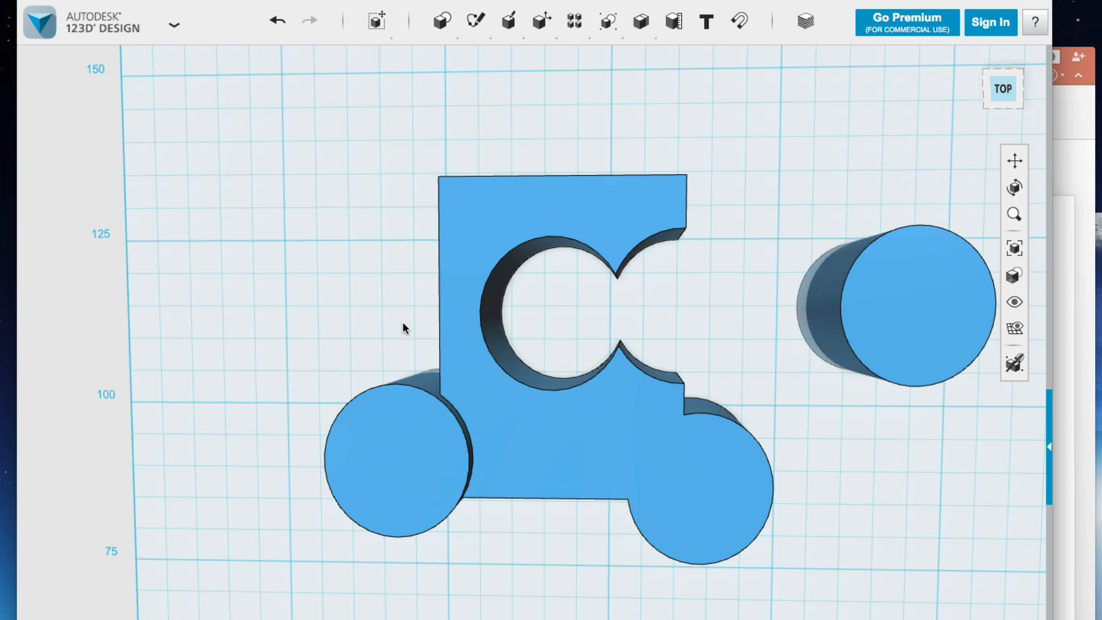
pyautogui.moveTo(291, 308)
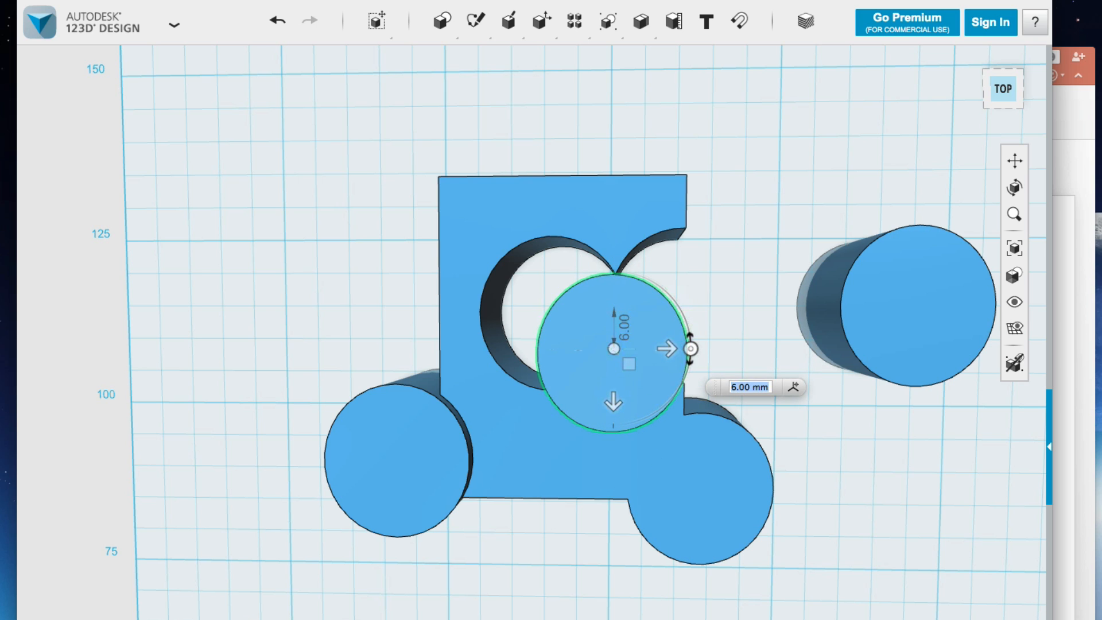
pyautogui.click(639, 21)
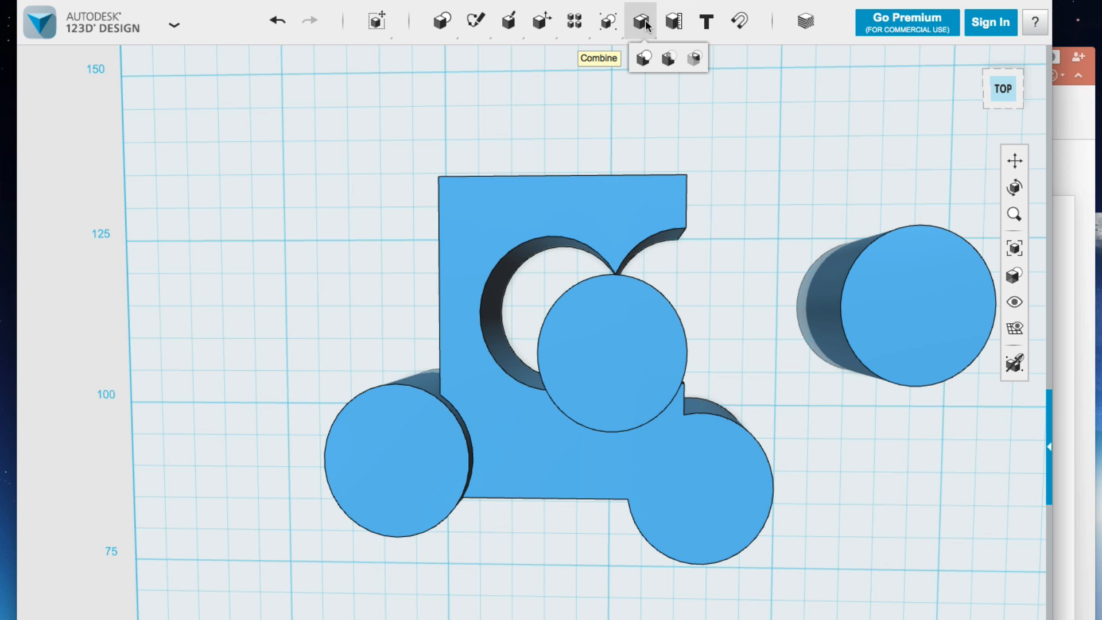
pyautogui.click(642, 59)
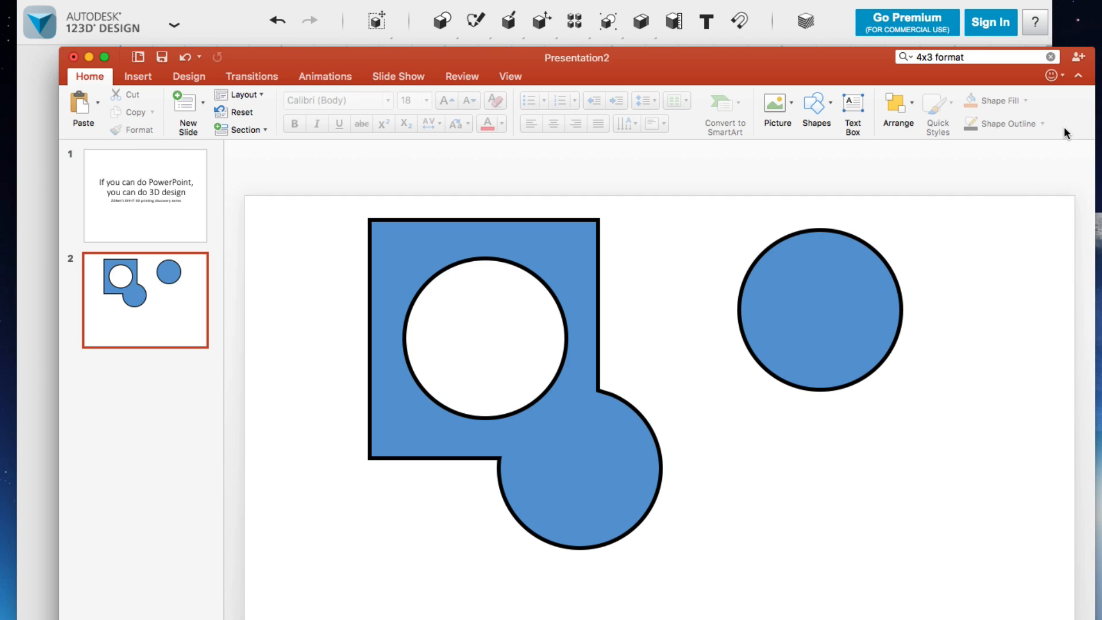
# Fill the right-hand circle orange and the merged blue shape green via Shape Fill
pyautogui.click(820, 307)
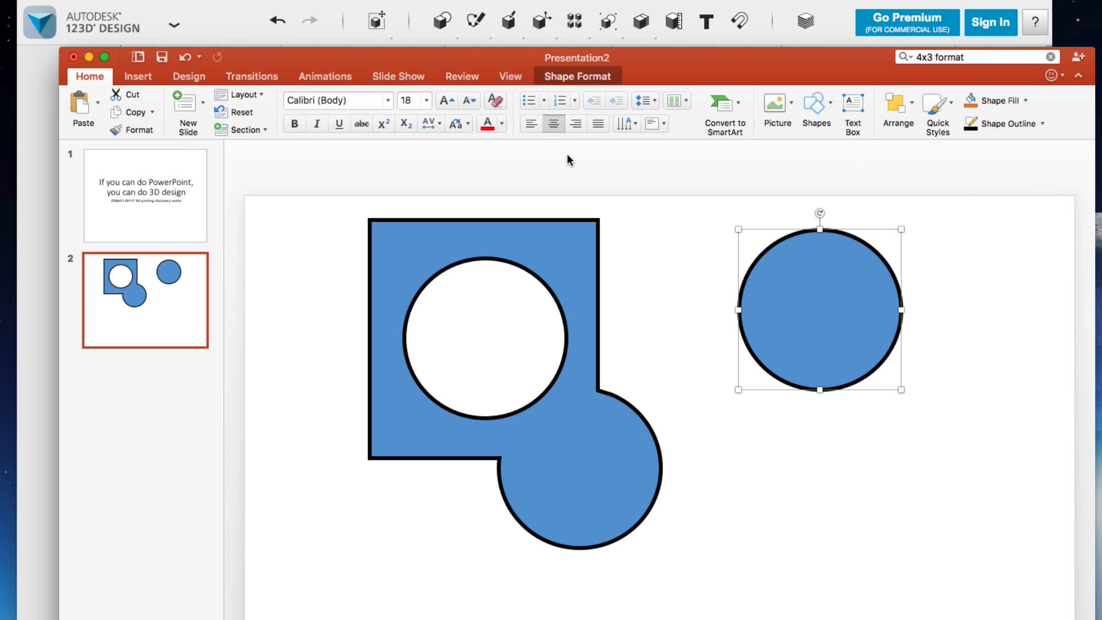
pyautogui.moveTo(841, 344)
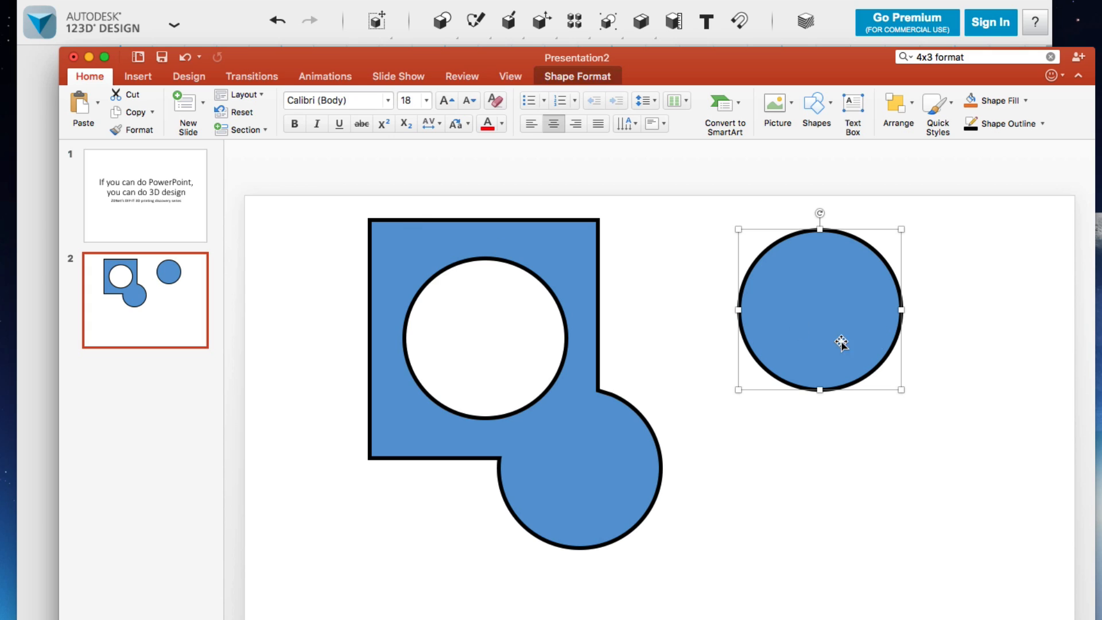
pyautogui.click(1013, 101)
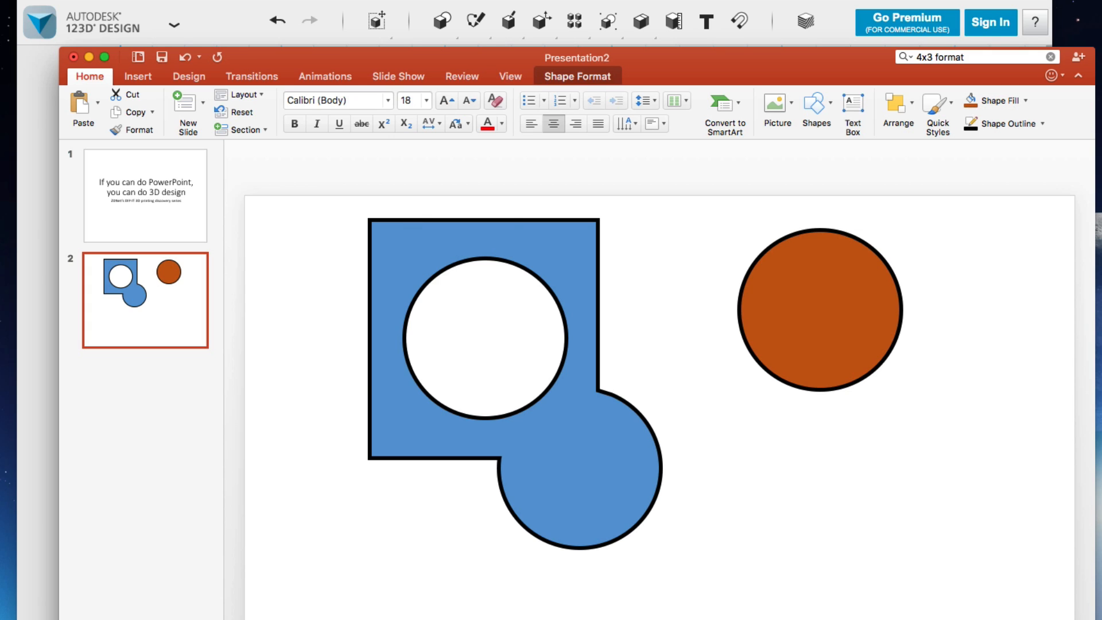
pyautogui.click(492, 351)
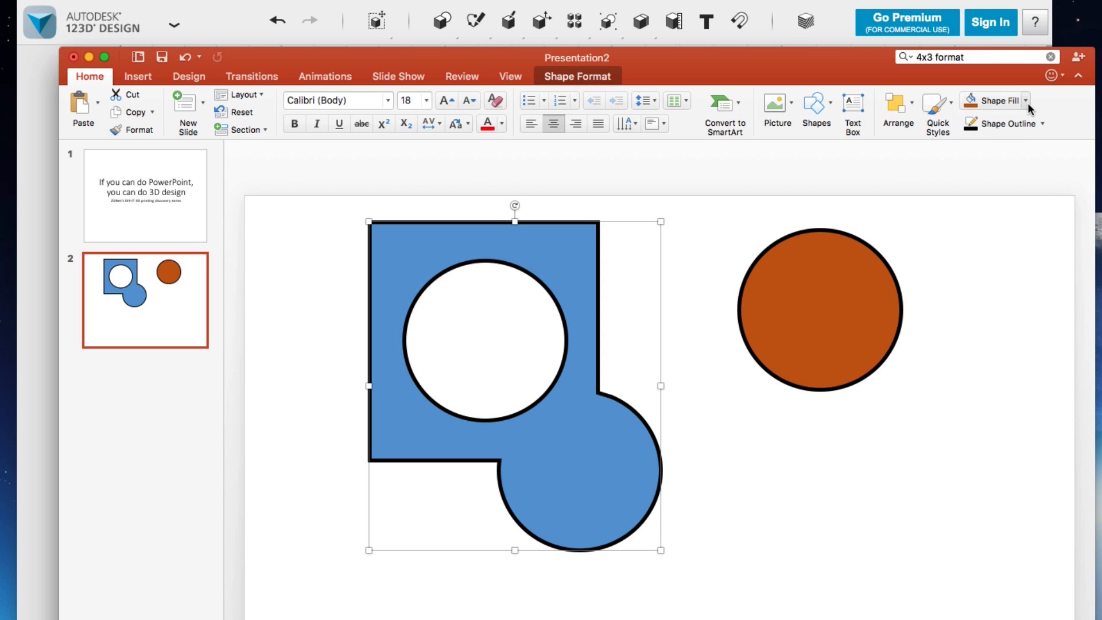
pyautogui.click(1025, 101)
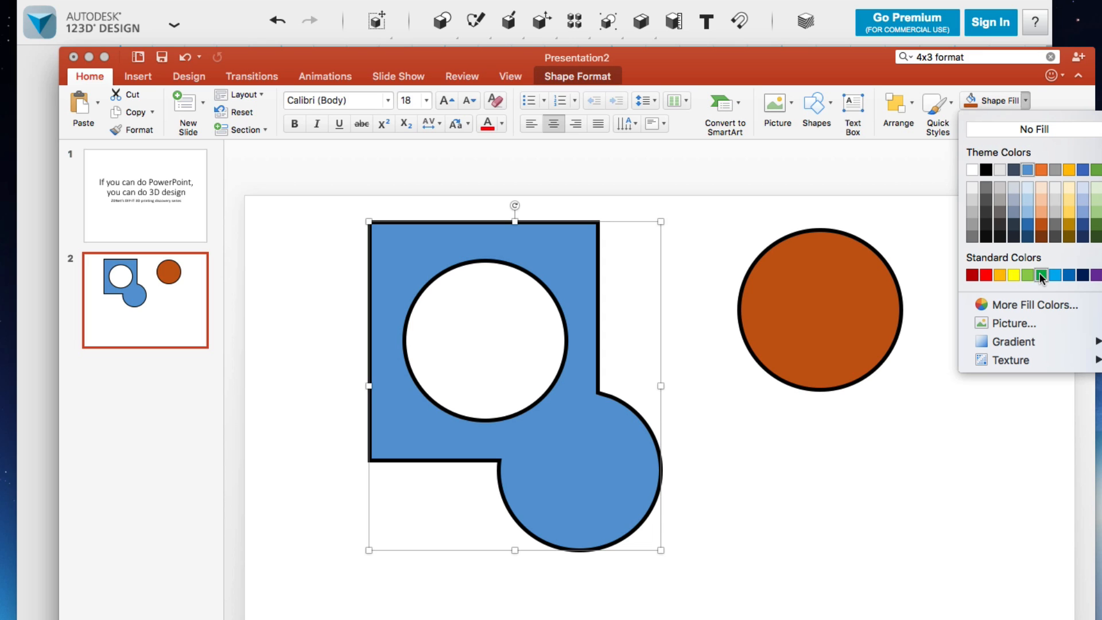
pyautogui.click(1041, 274)
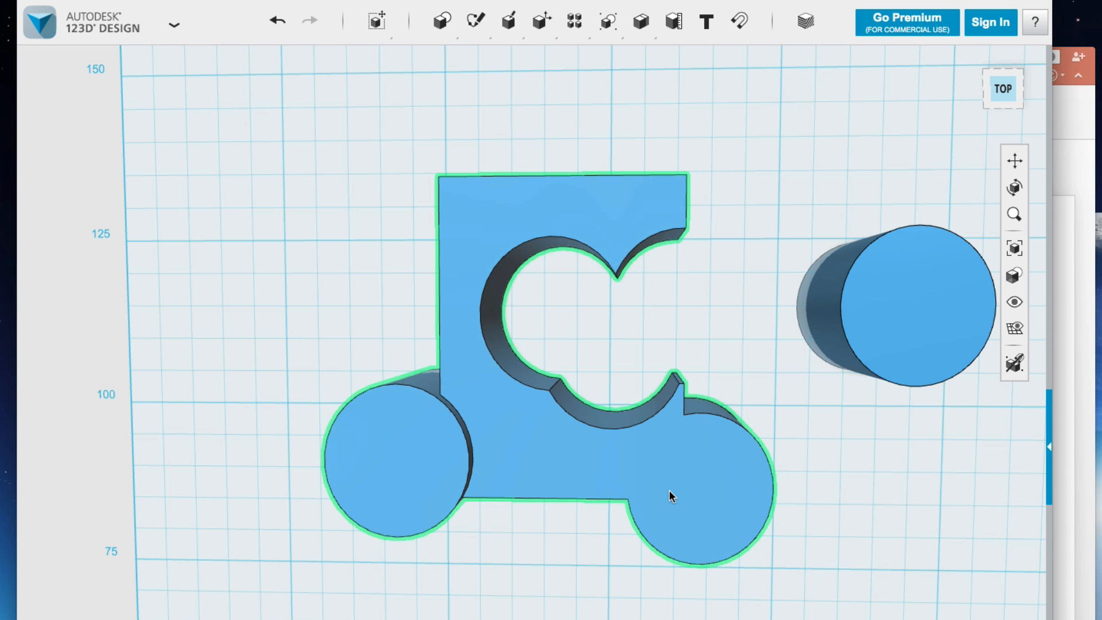
pyautogui.moveTo(806, 20)
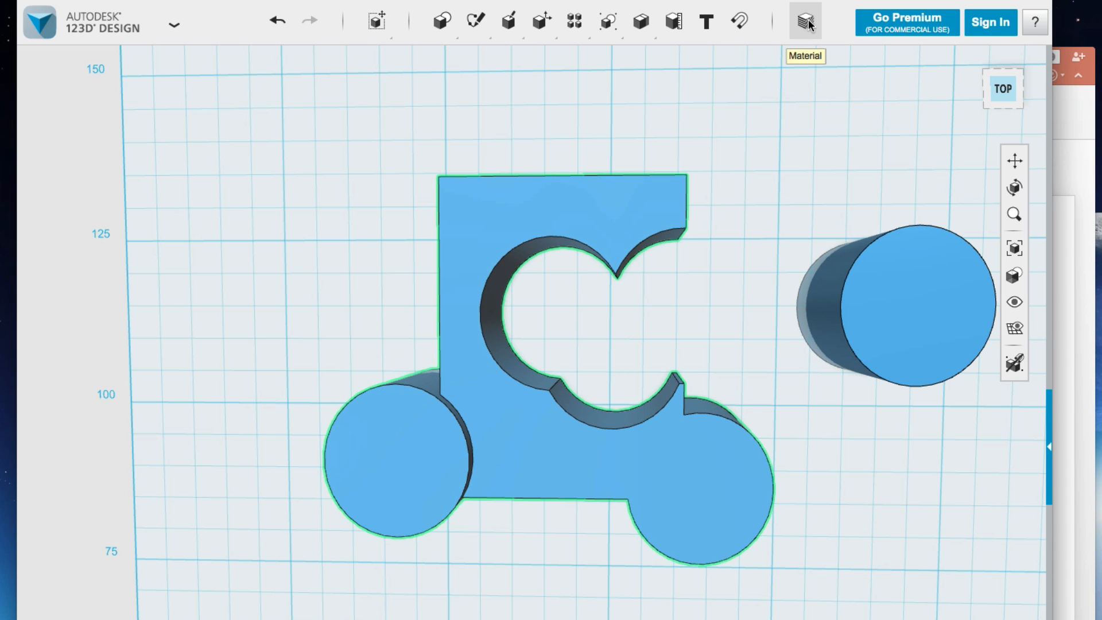
# Set the holed solid's material to orange and the standalone cylinder's to green
pyautogui.click(803, 20)
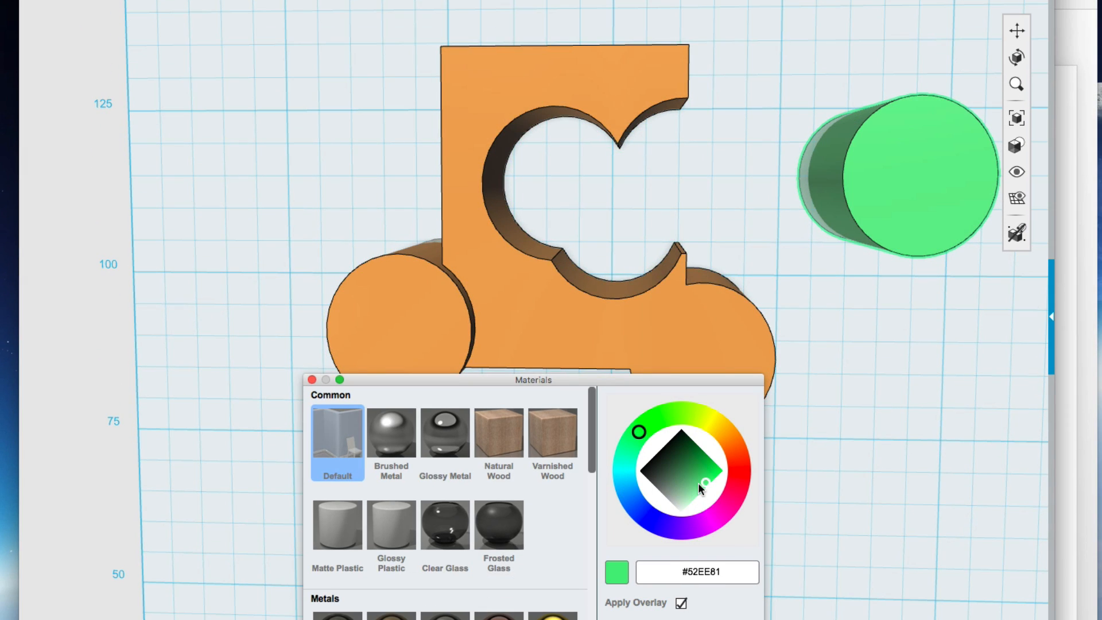
pyautogui.click(312, 380)
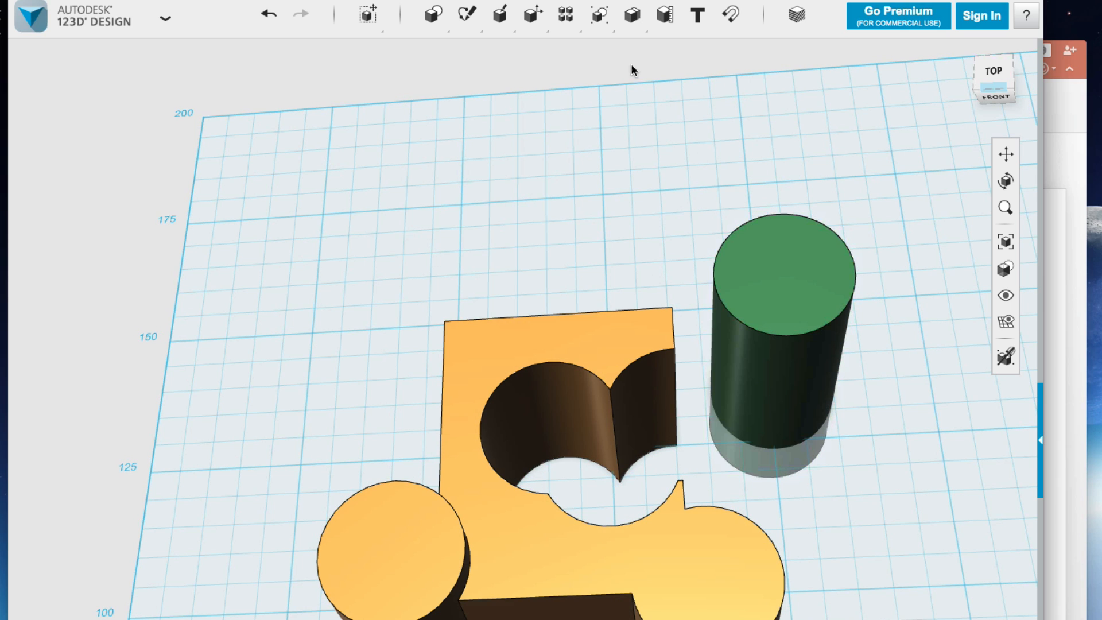
# Shell the green cylinder from its top face into an open tube, dismissing the Invalid operation warning
pyautogui.click(630, 13)
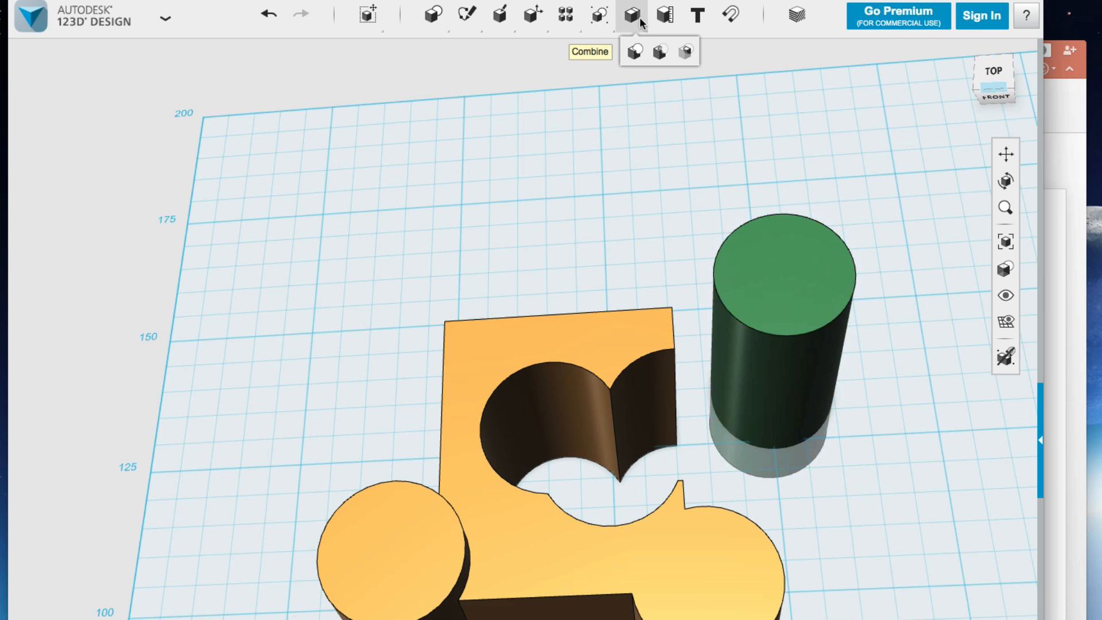
pyautogui.moveTo(697, 15)
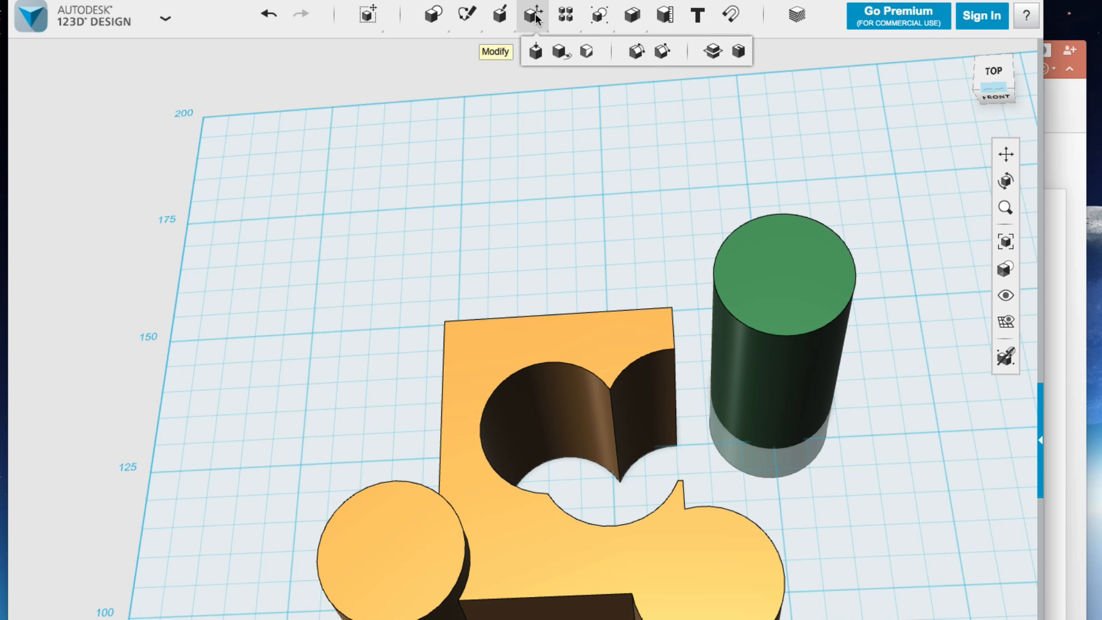
pyautogui.moveTo(737, 50)
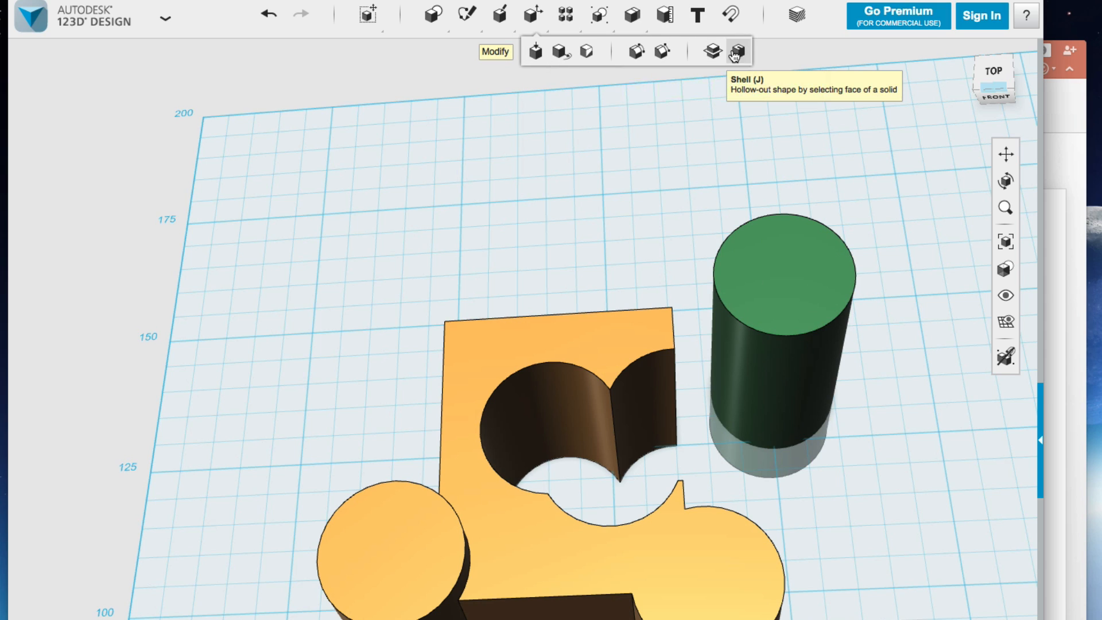
pyautogui.moveTo(884, 386)
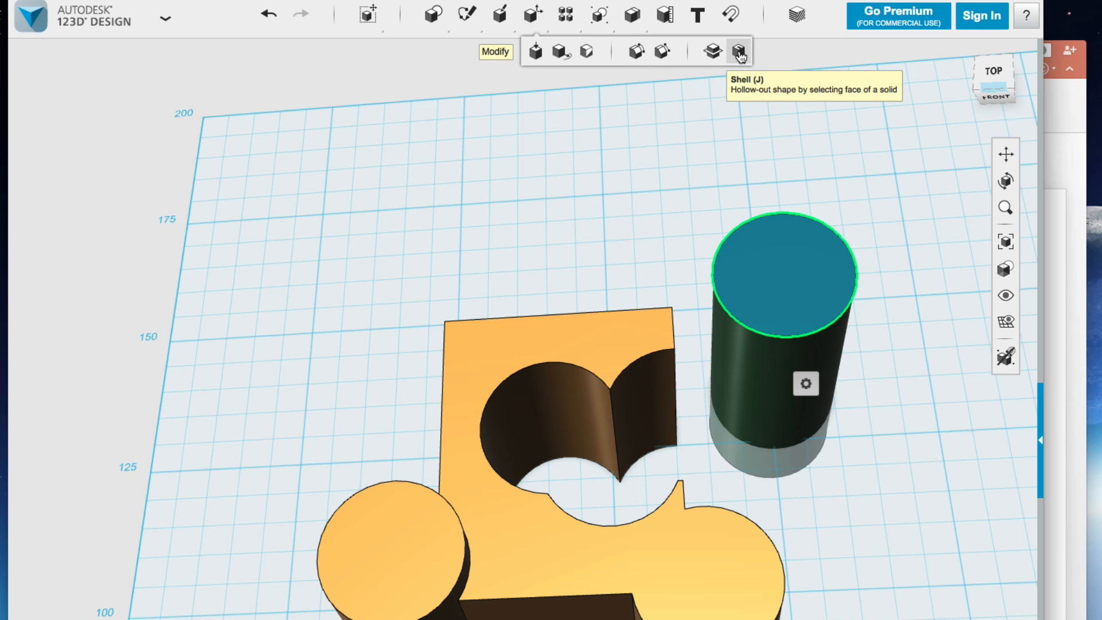
pyautogui.click(738, 50)
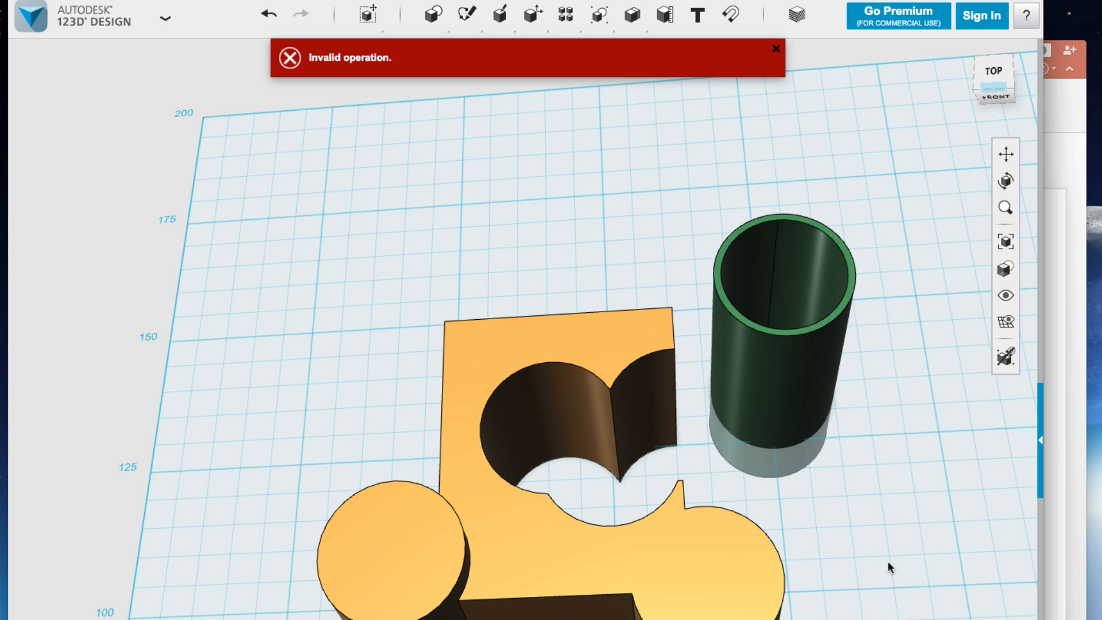
pyautogui.click(776, 48)
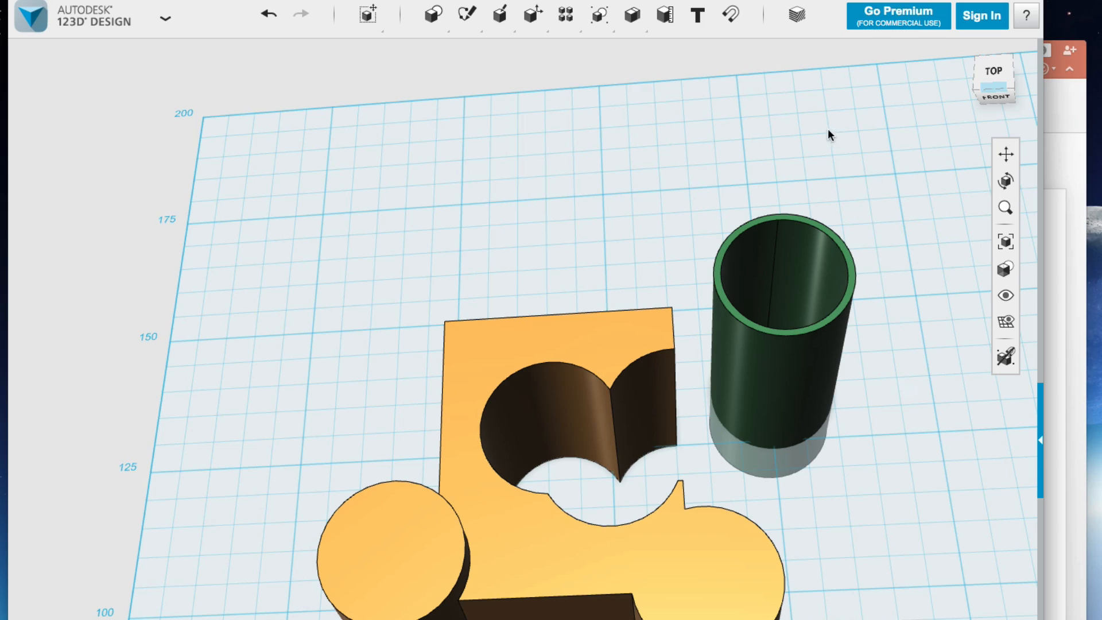
pyautogui.click(993, 71)
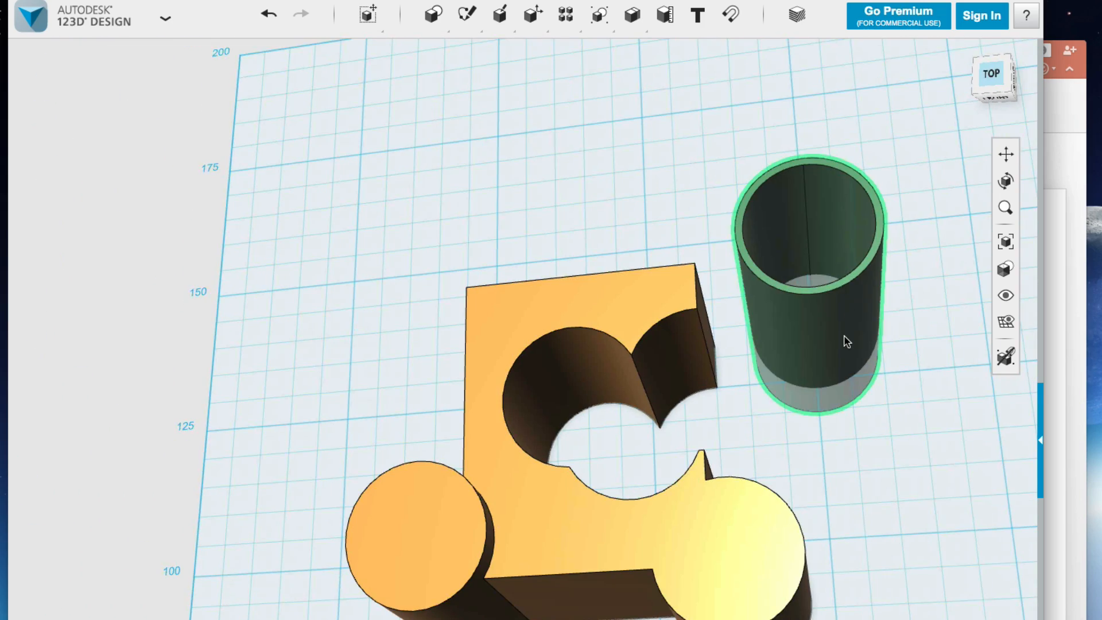
# Raise the hollow green cylinder with the Move gizmo until it sits entirely above the grid
pyautogui.click(883, 463)
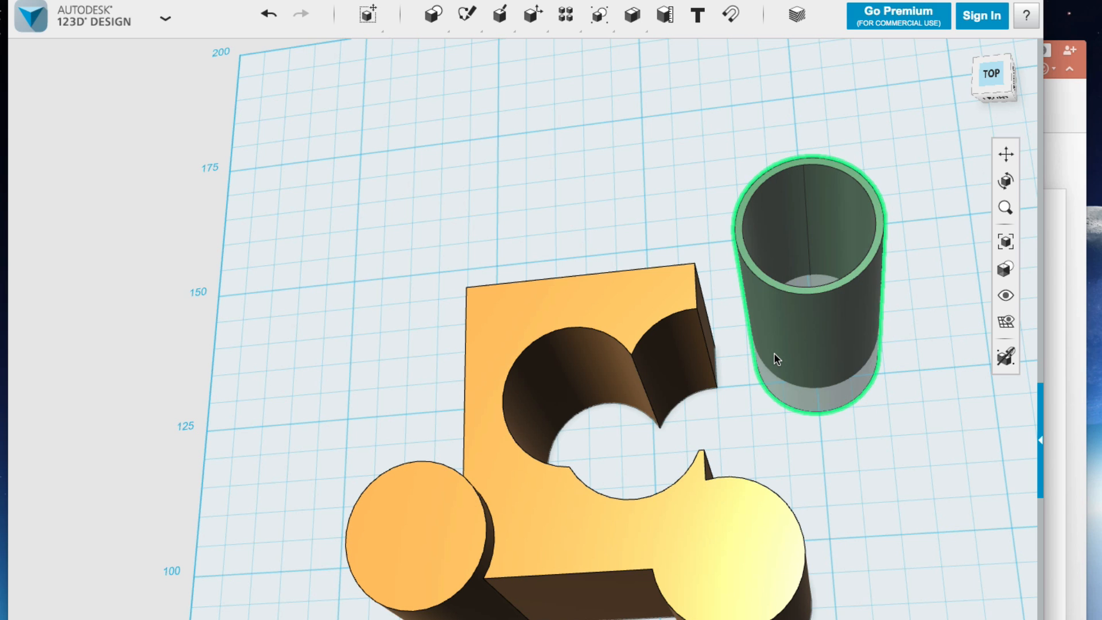
pyautogui.click(633, 448)
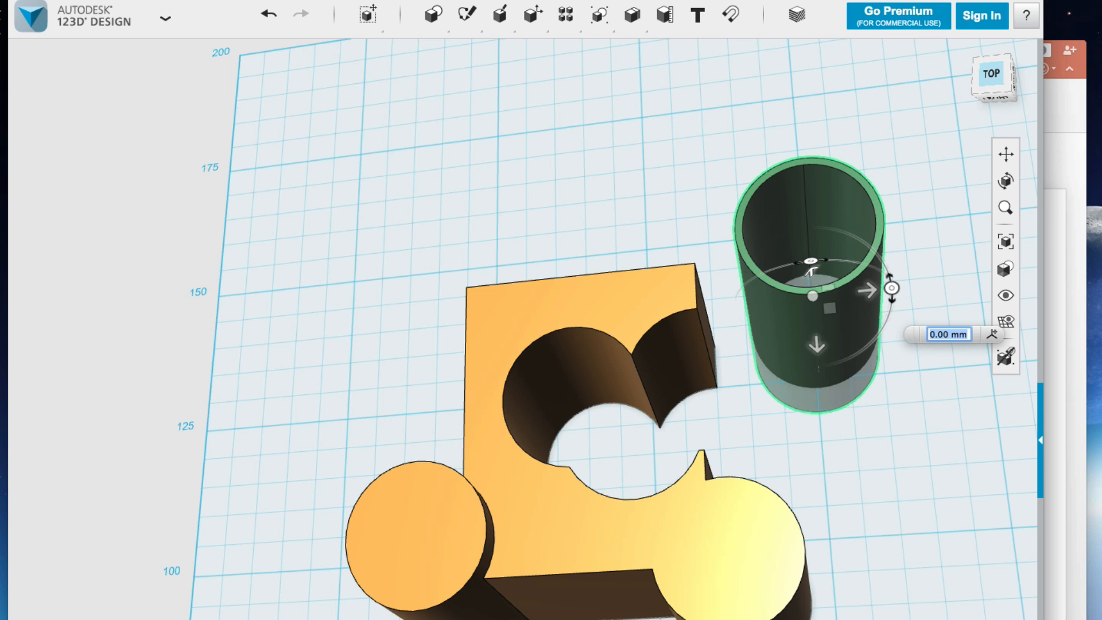
pyautogui.moveTo(813, 277)
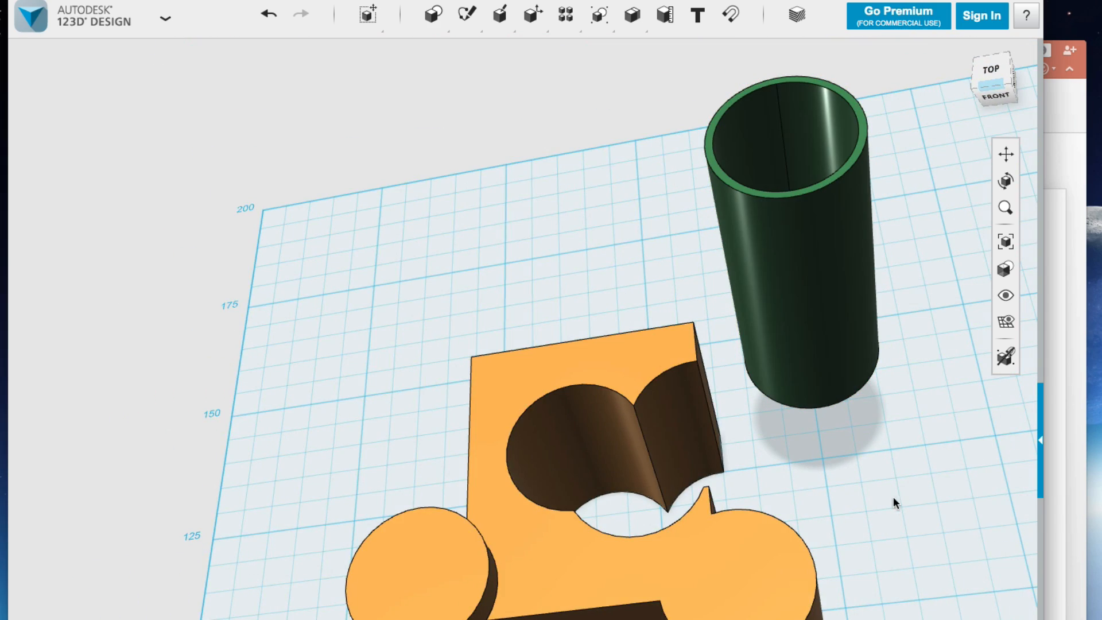
pyautogui.moveTo(893, 519)
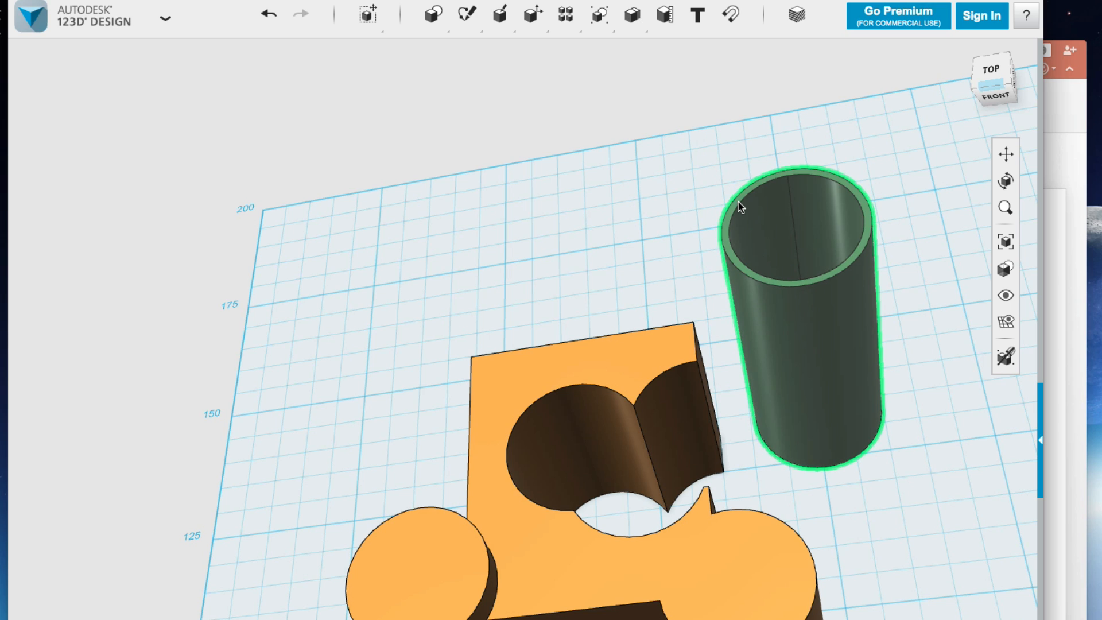
pyautogui.click(1063, 163)
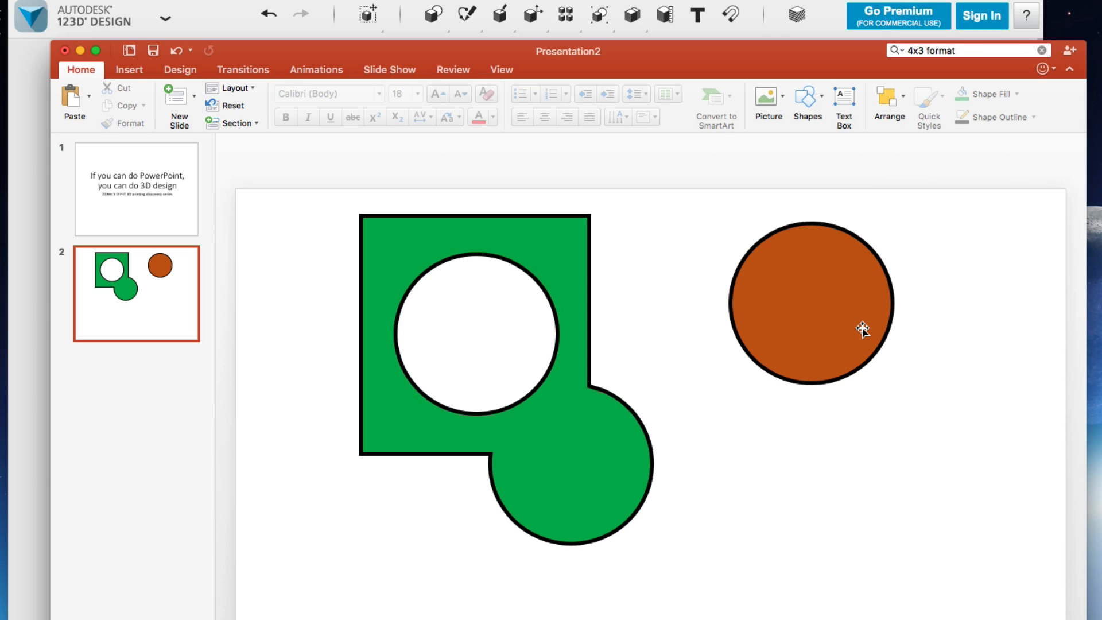
pyautogui.moveTo(462, 6)
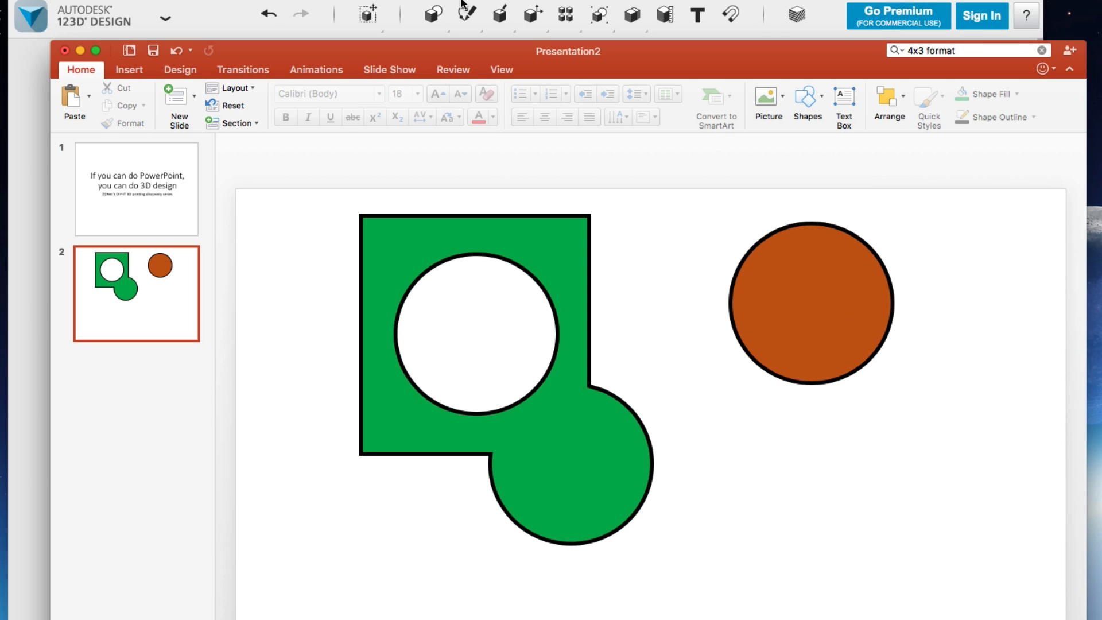